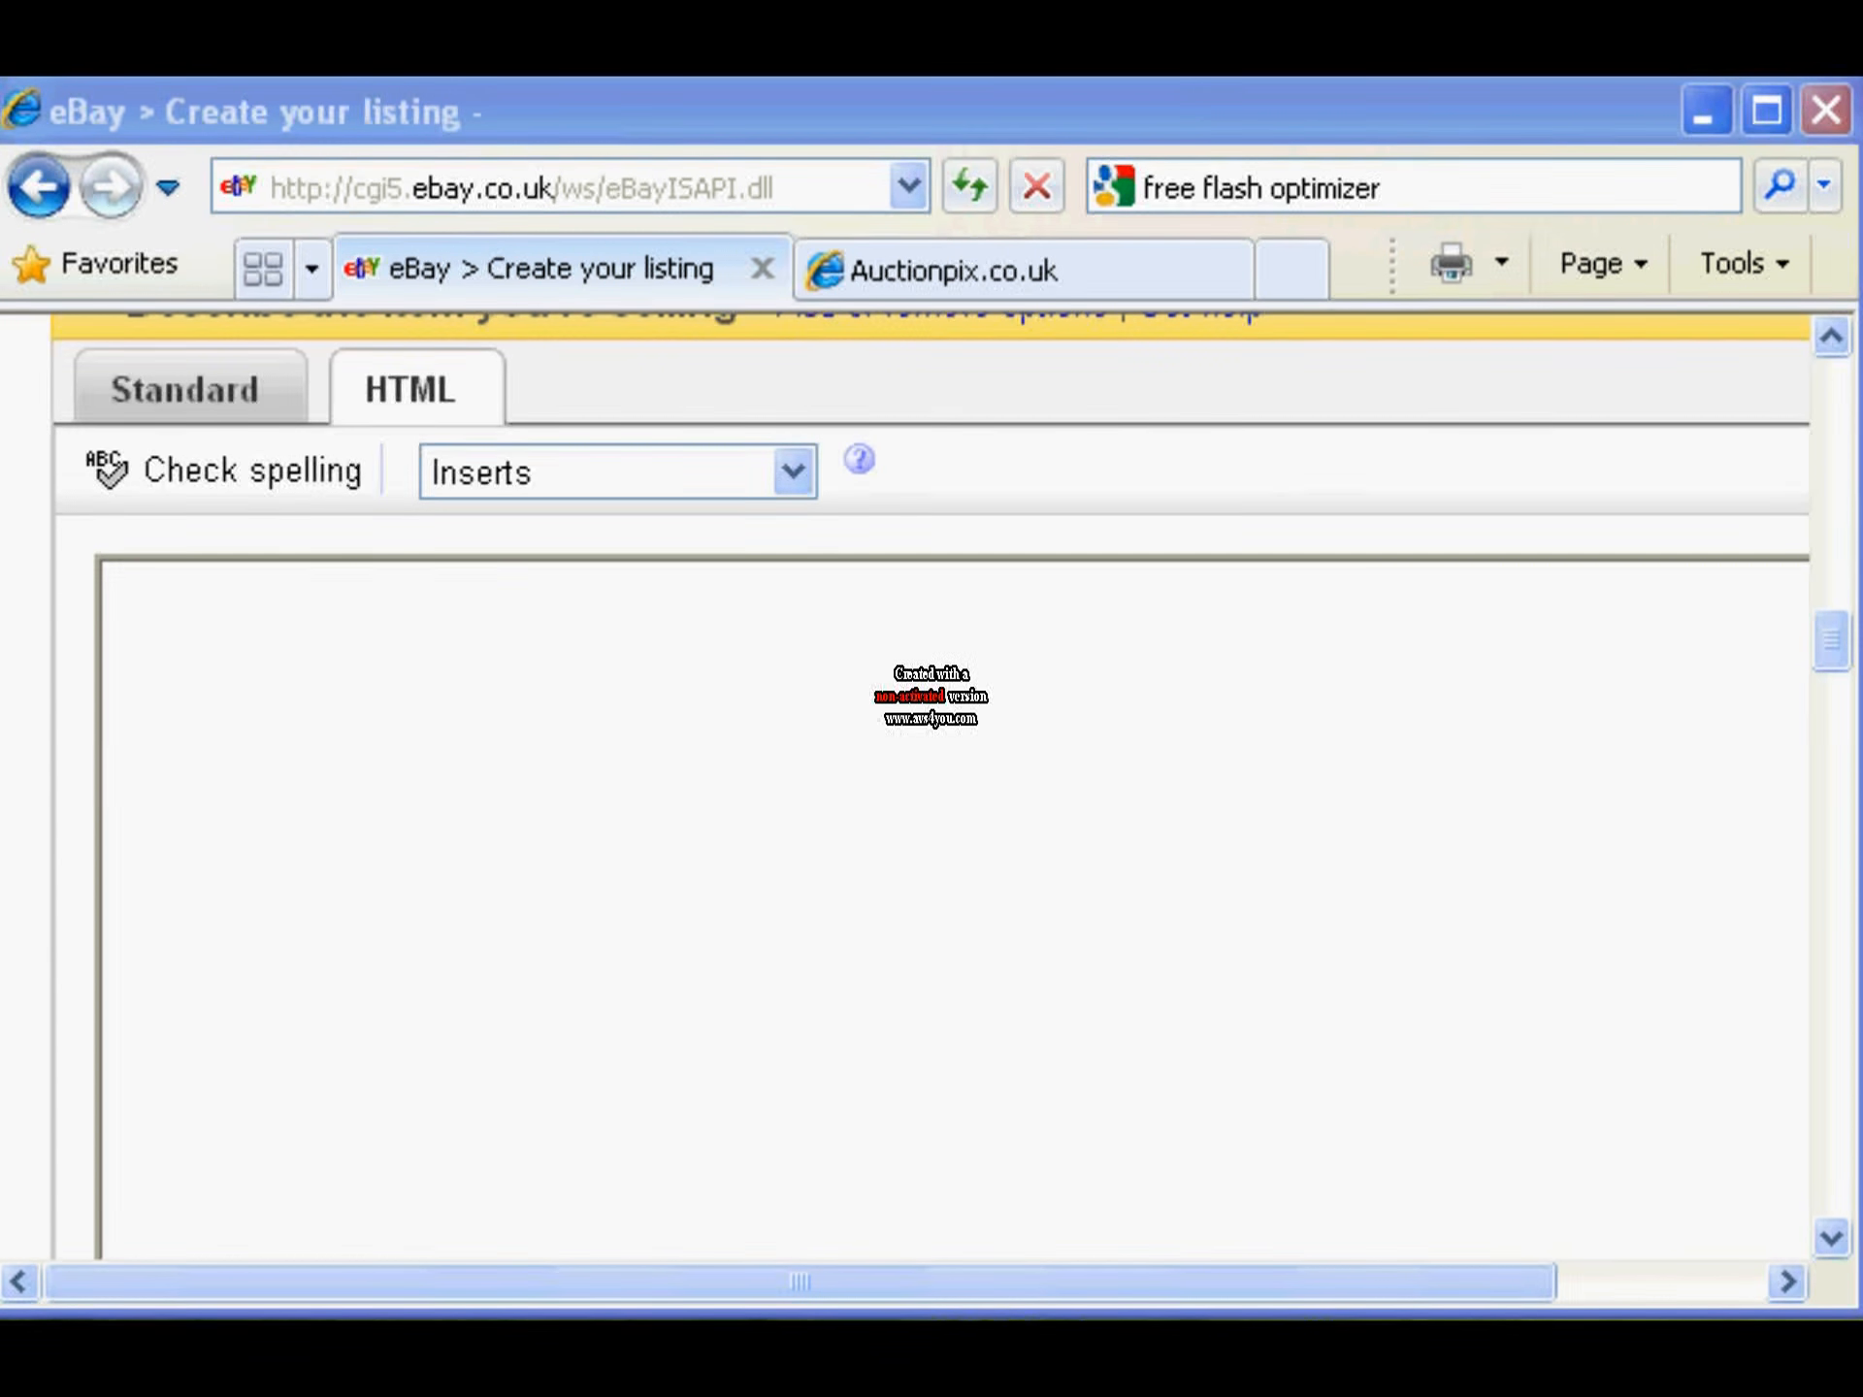
pyautogui.moveTo(322, 350)
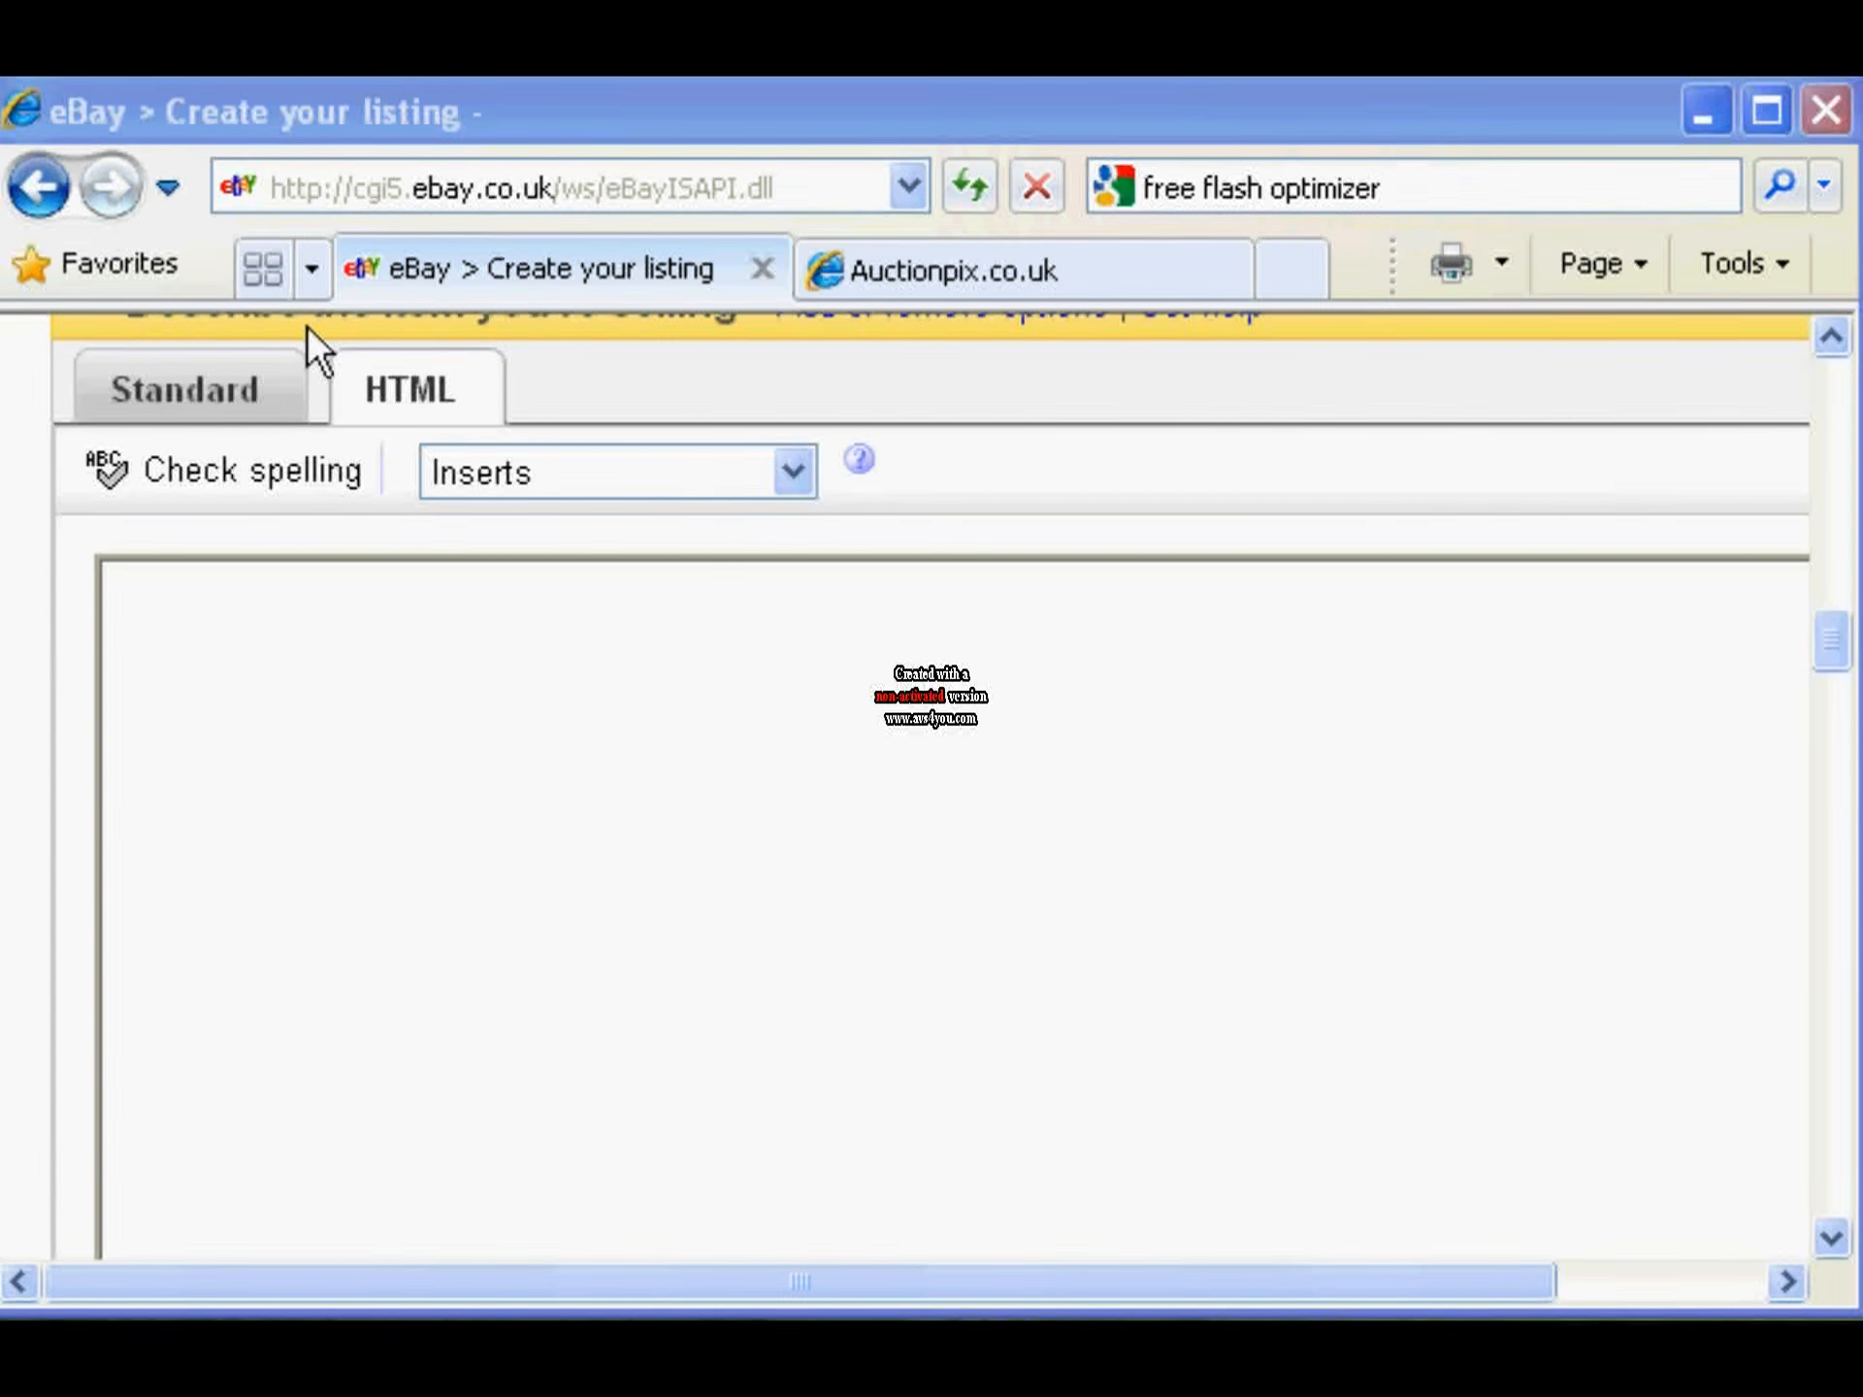
pyautogui.moveTo(938, 270)
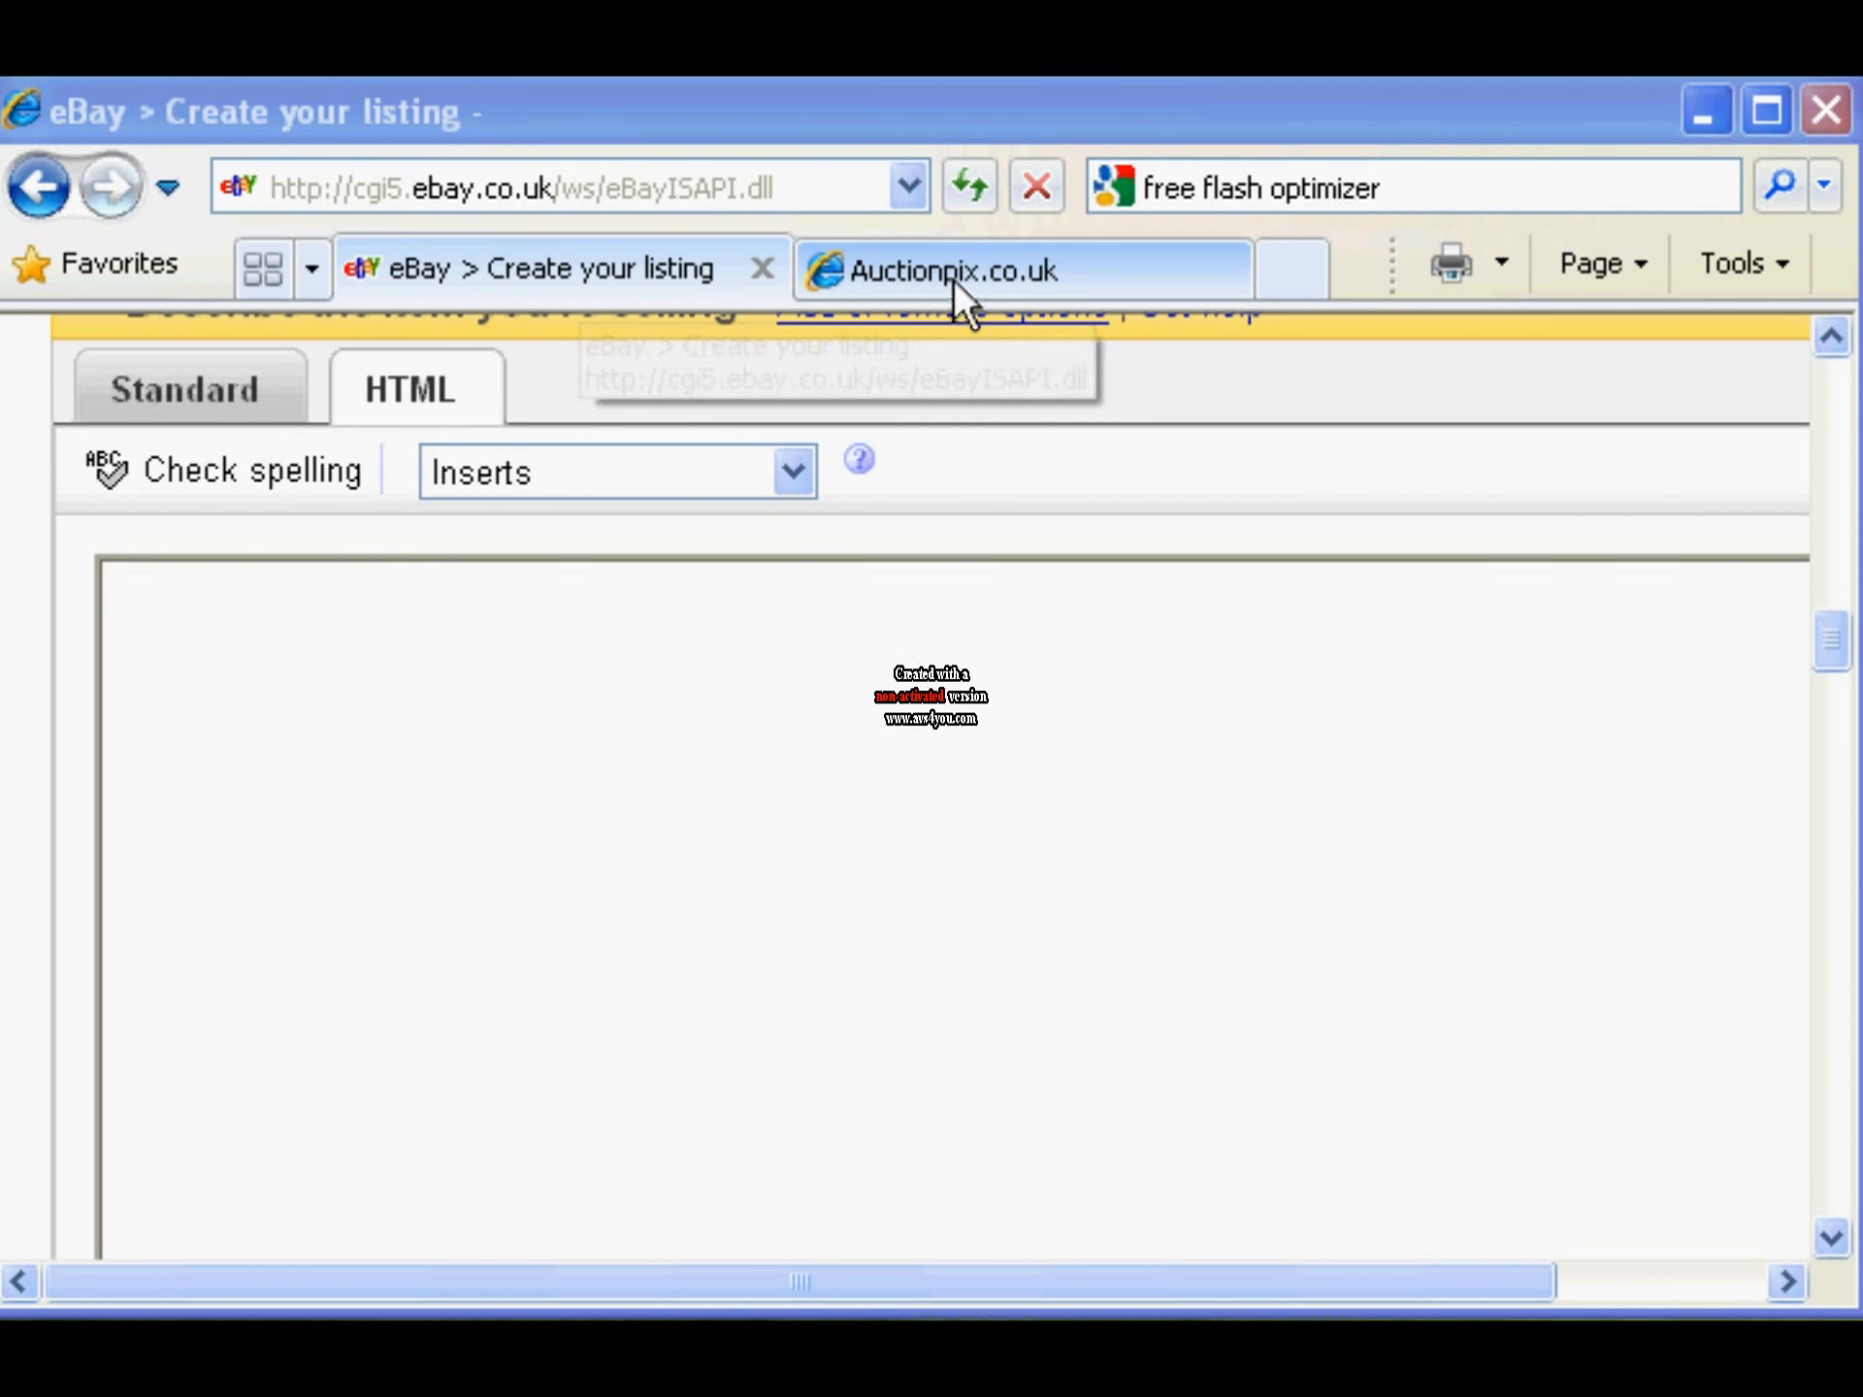
# From the Auctionpix Images page, create an album named 'demo'
pyautogui.click(951, 270)
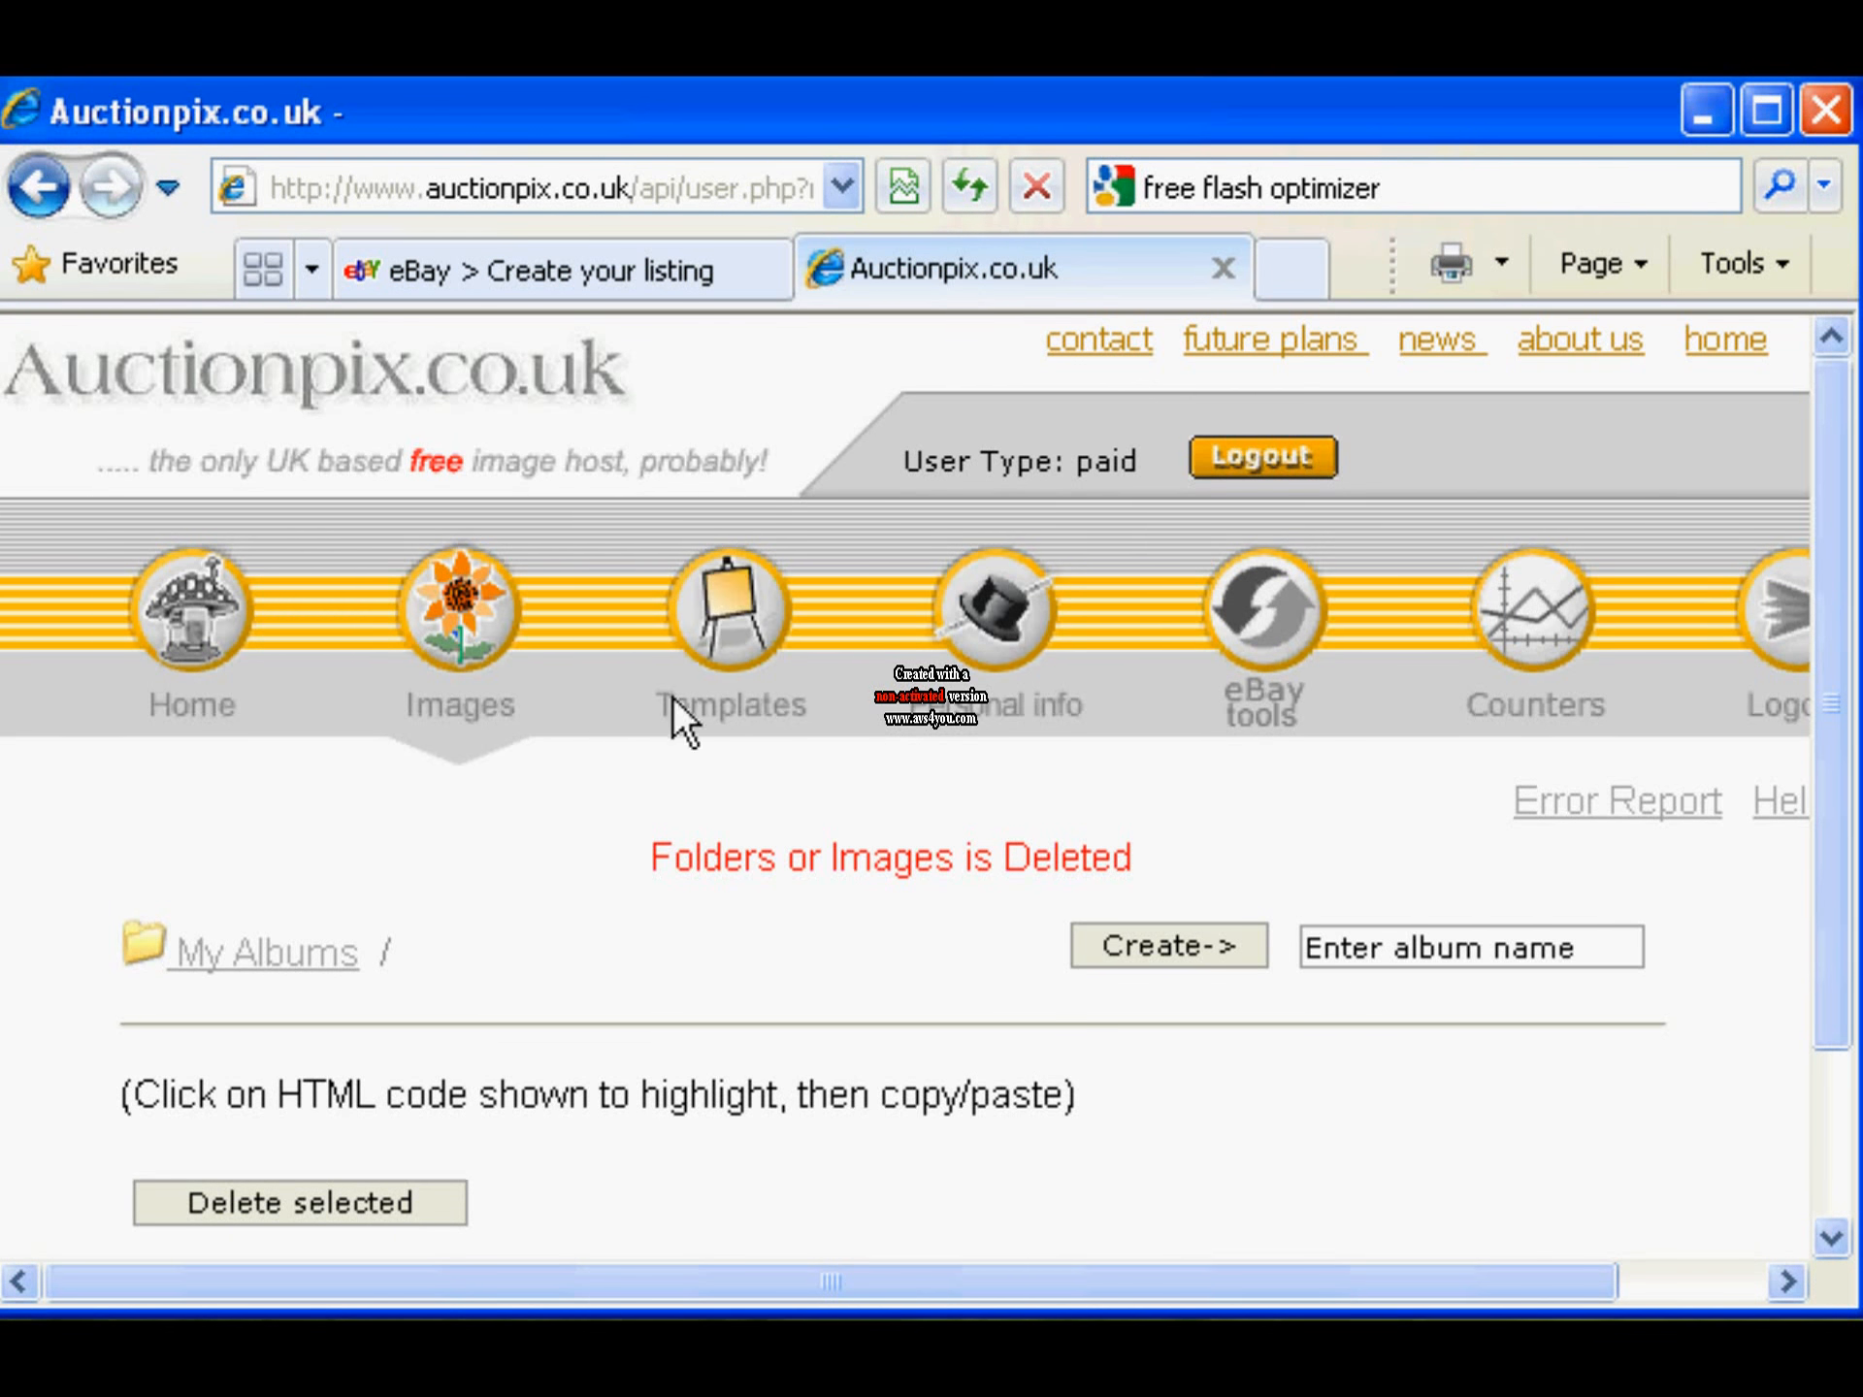
pyautogui.moveTo(455, 848)
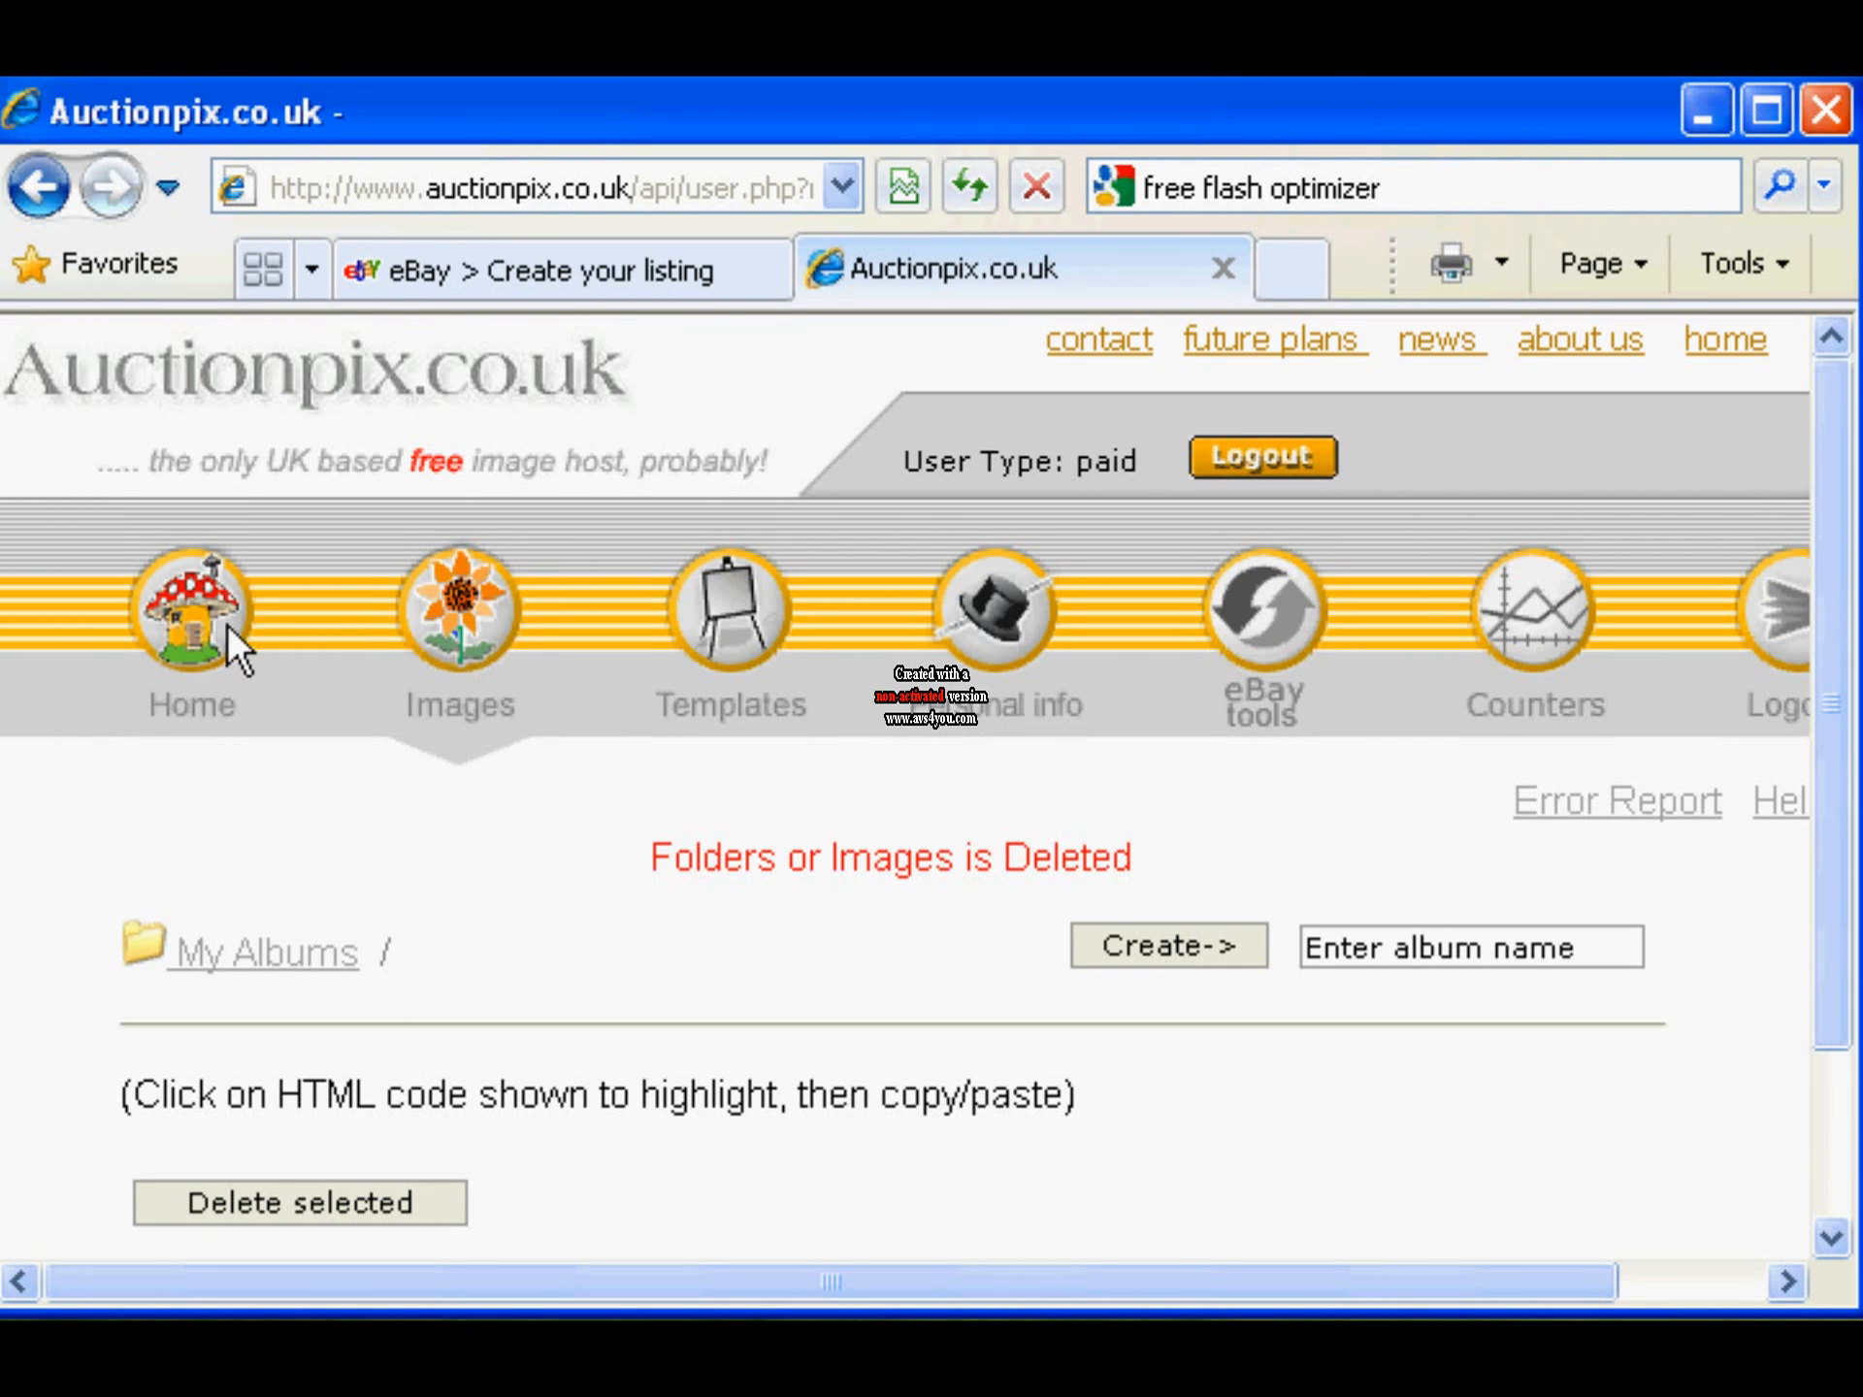
pyautogui.click(191, 613)
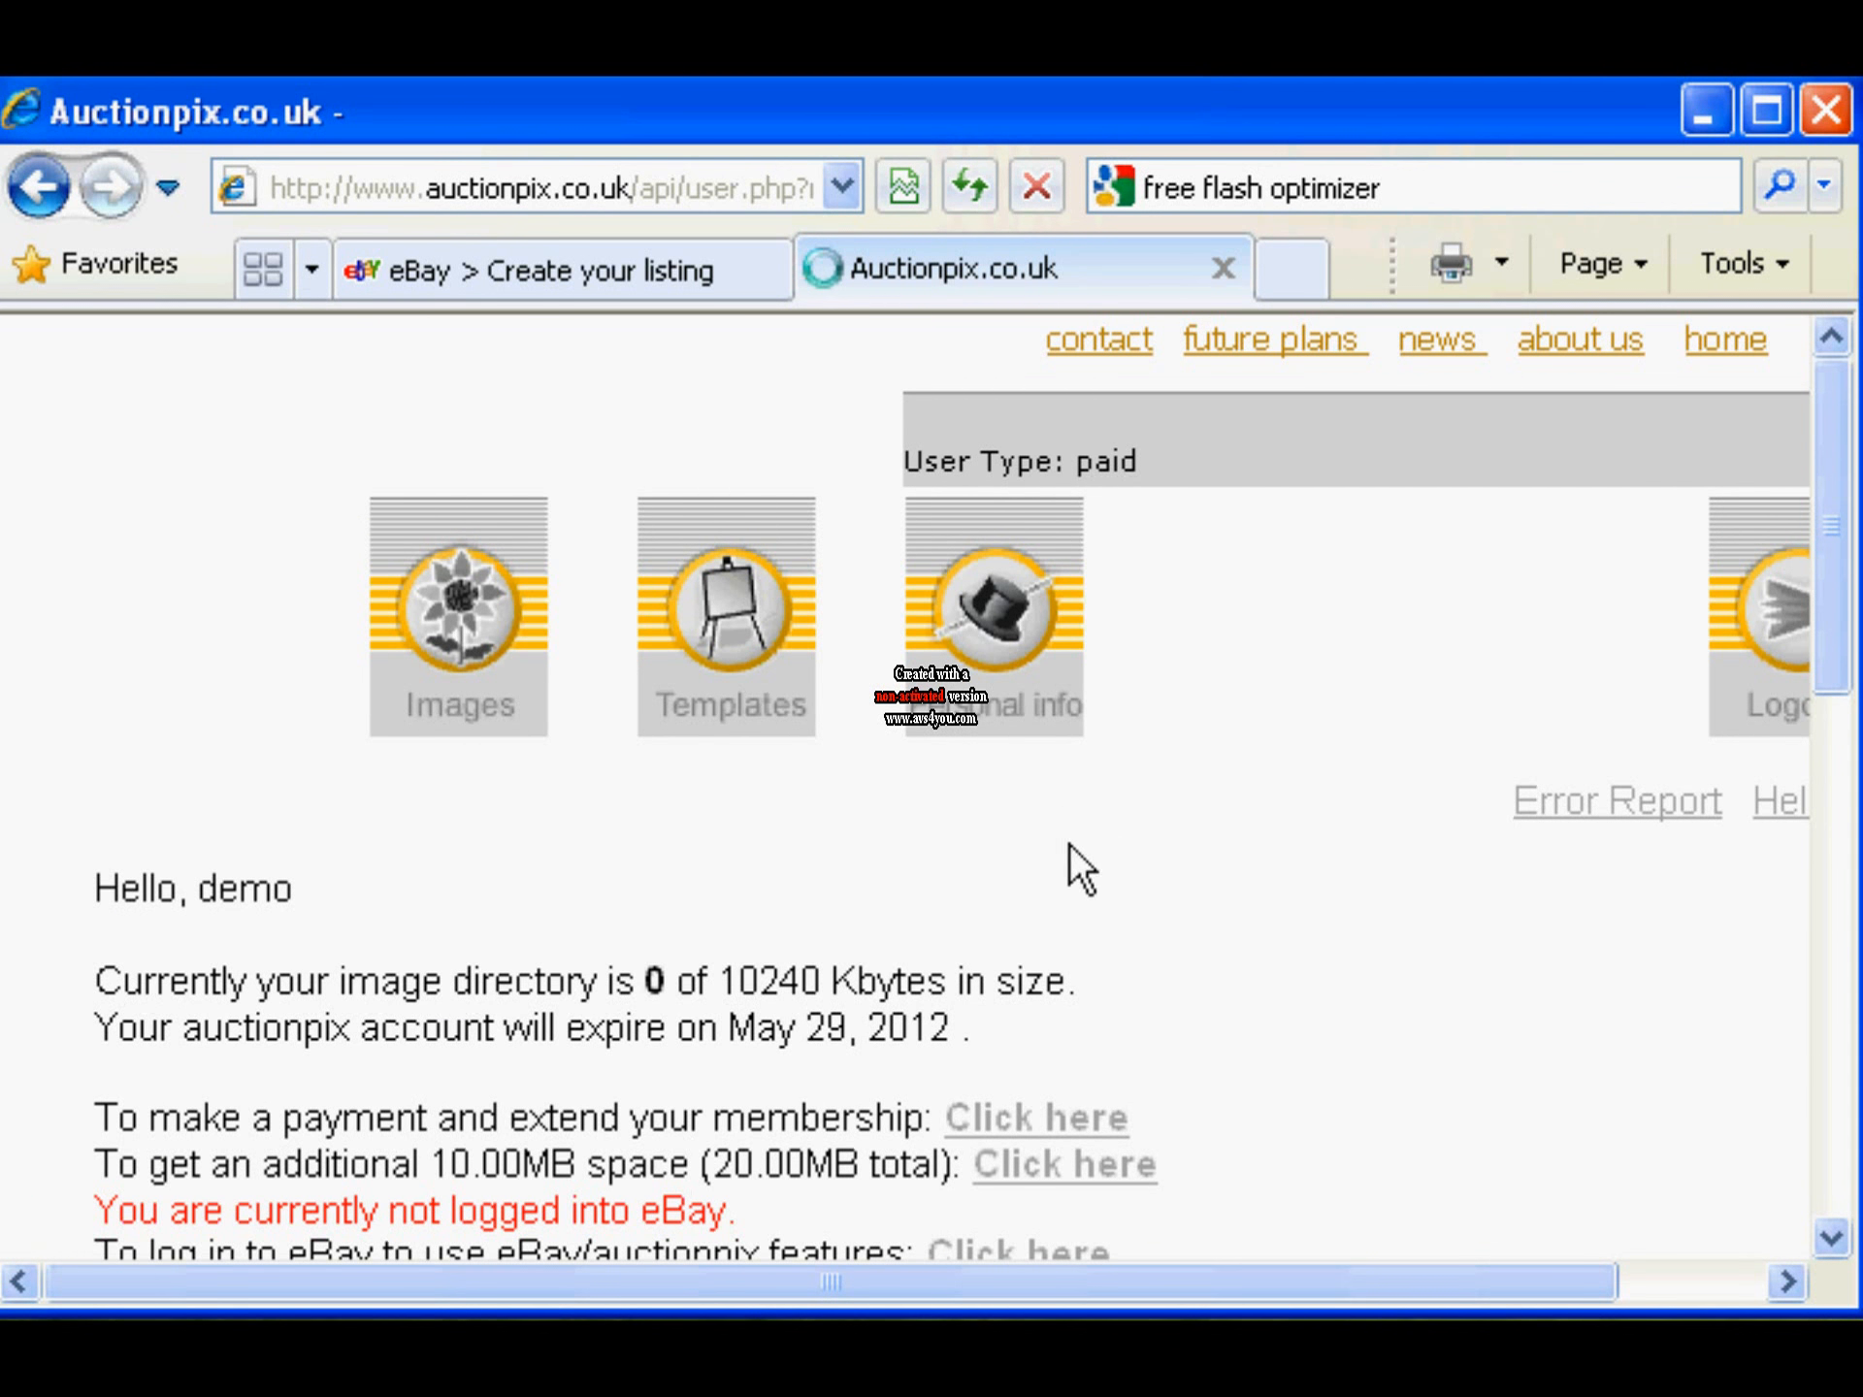
pyautogui.scroll(3)
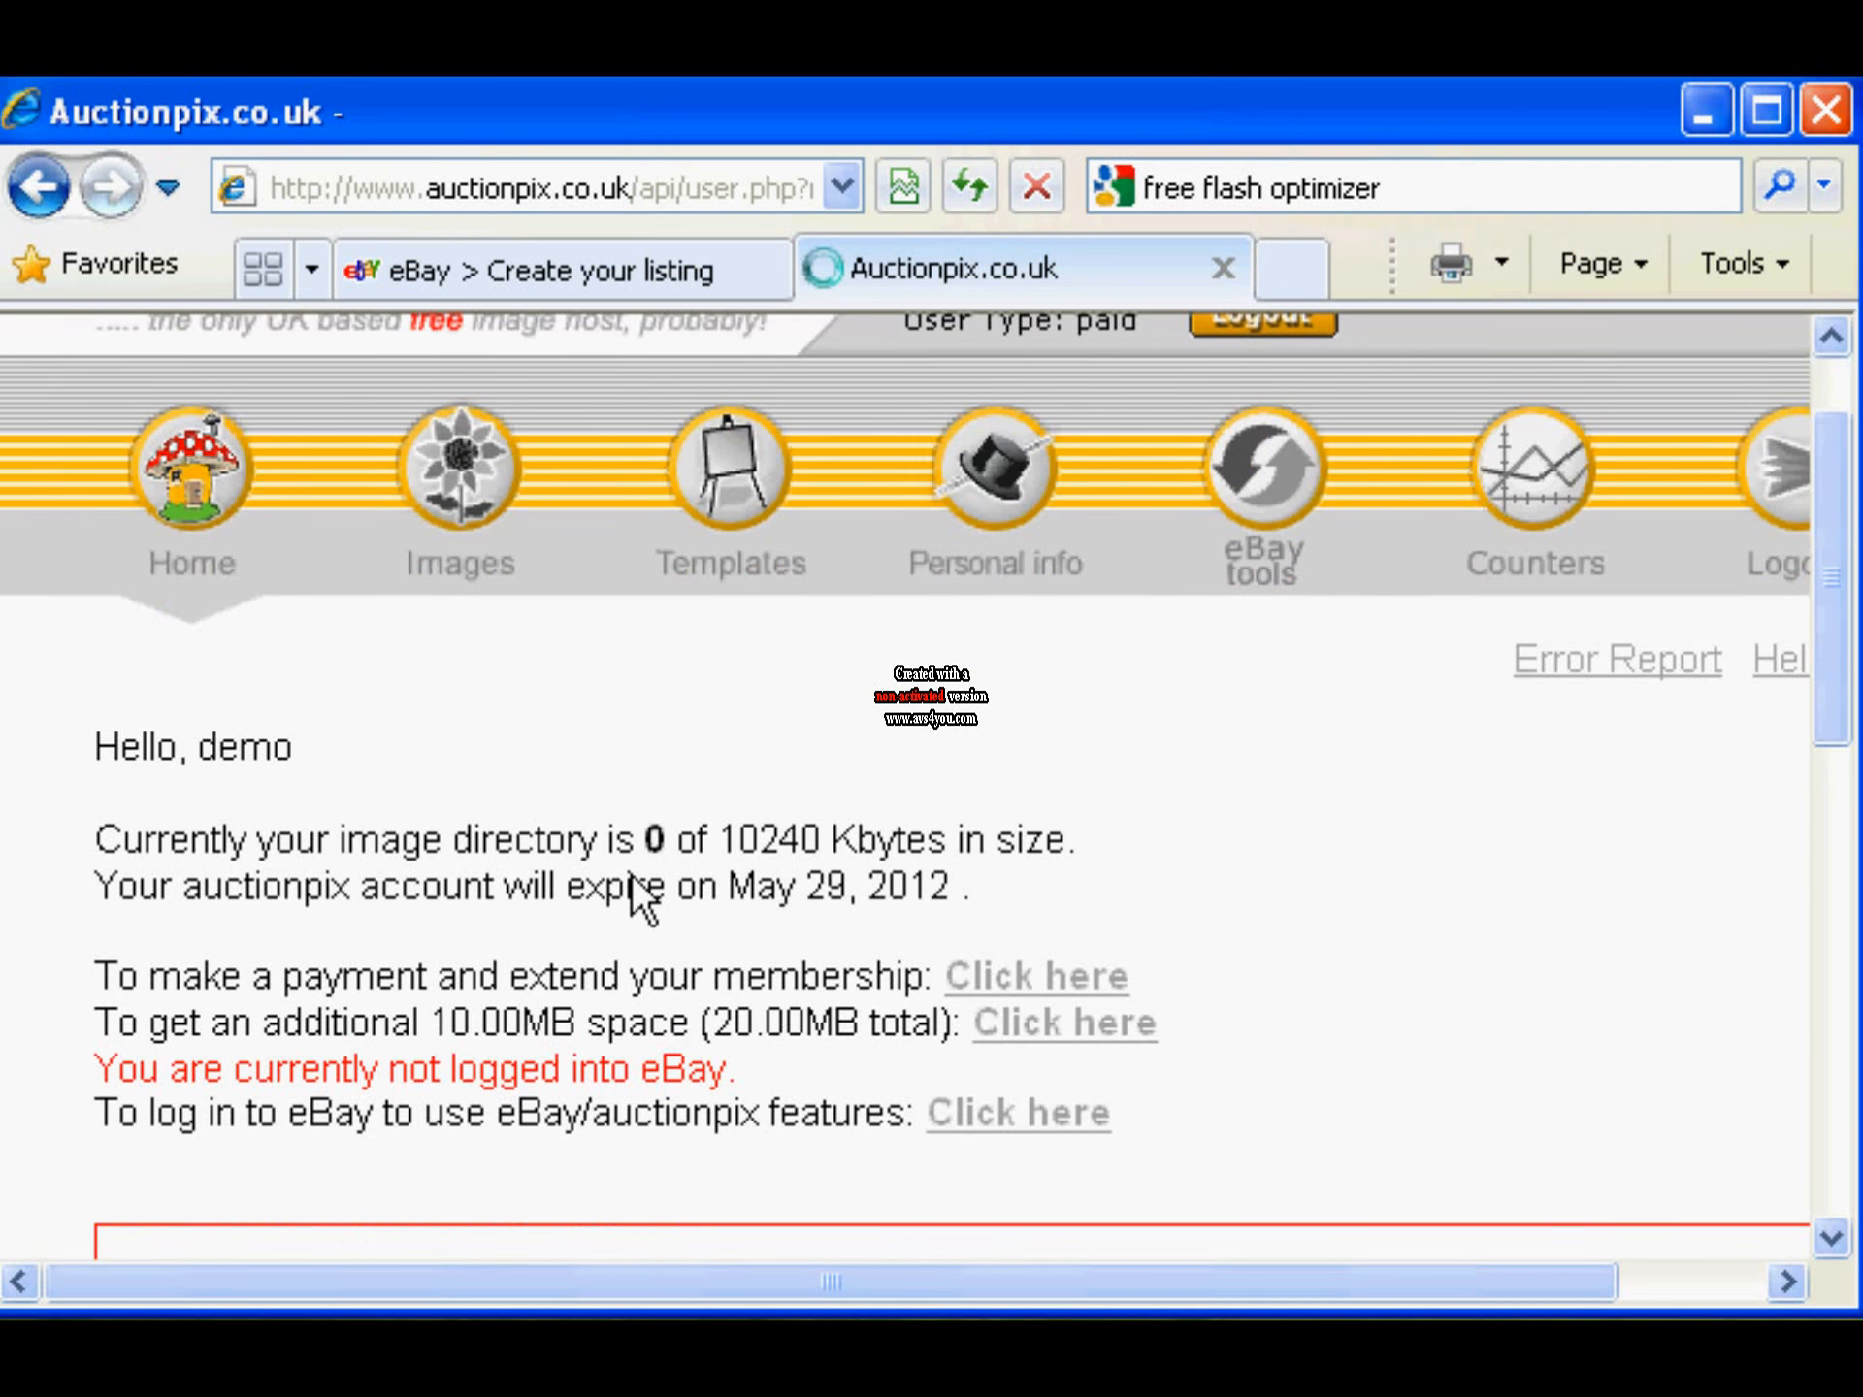
pyautogui.click(459, 487)
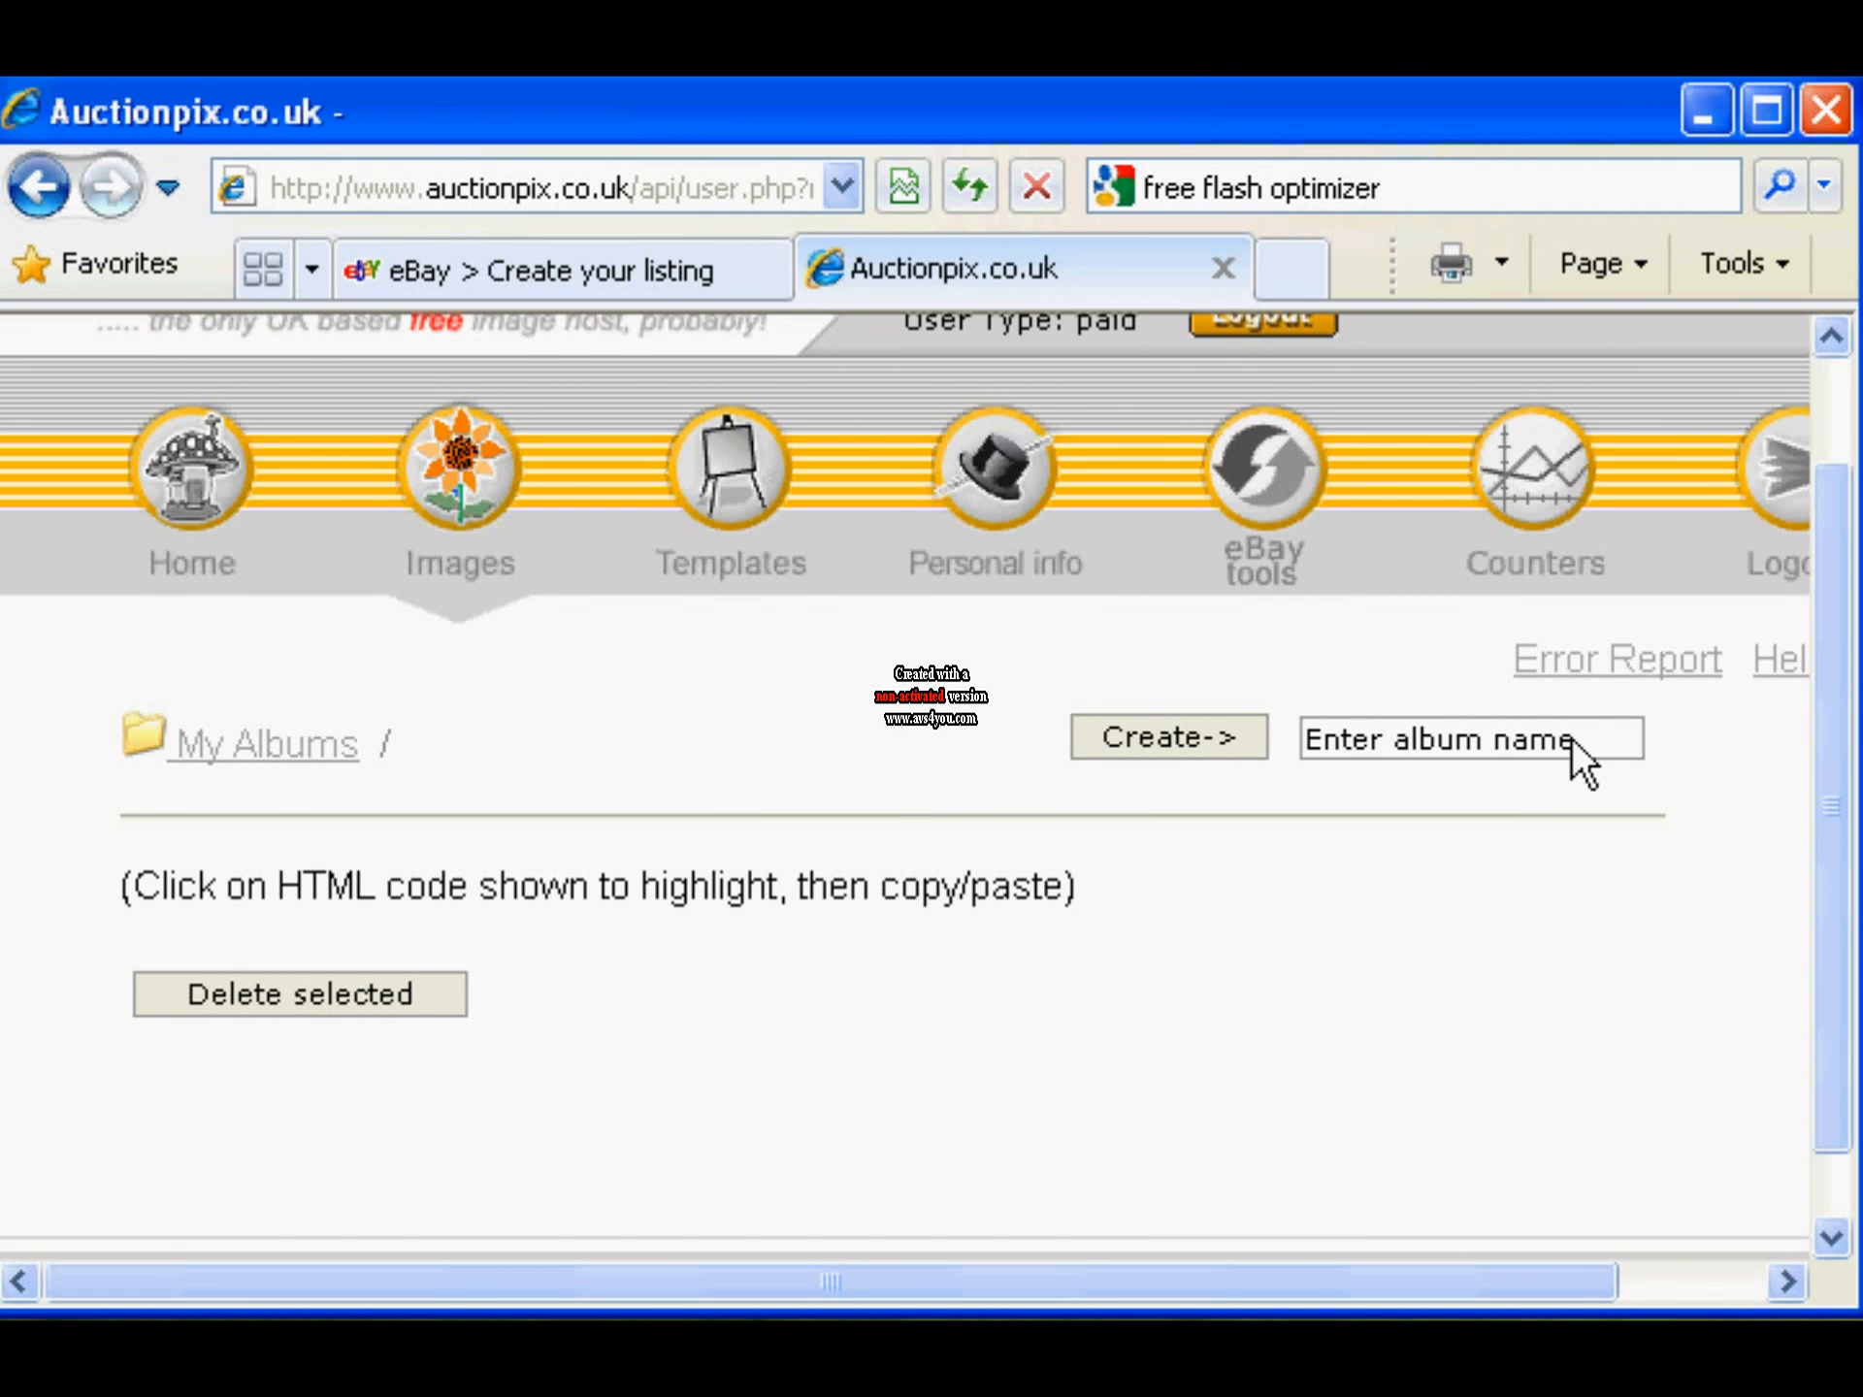
pyautogui.write('demo')
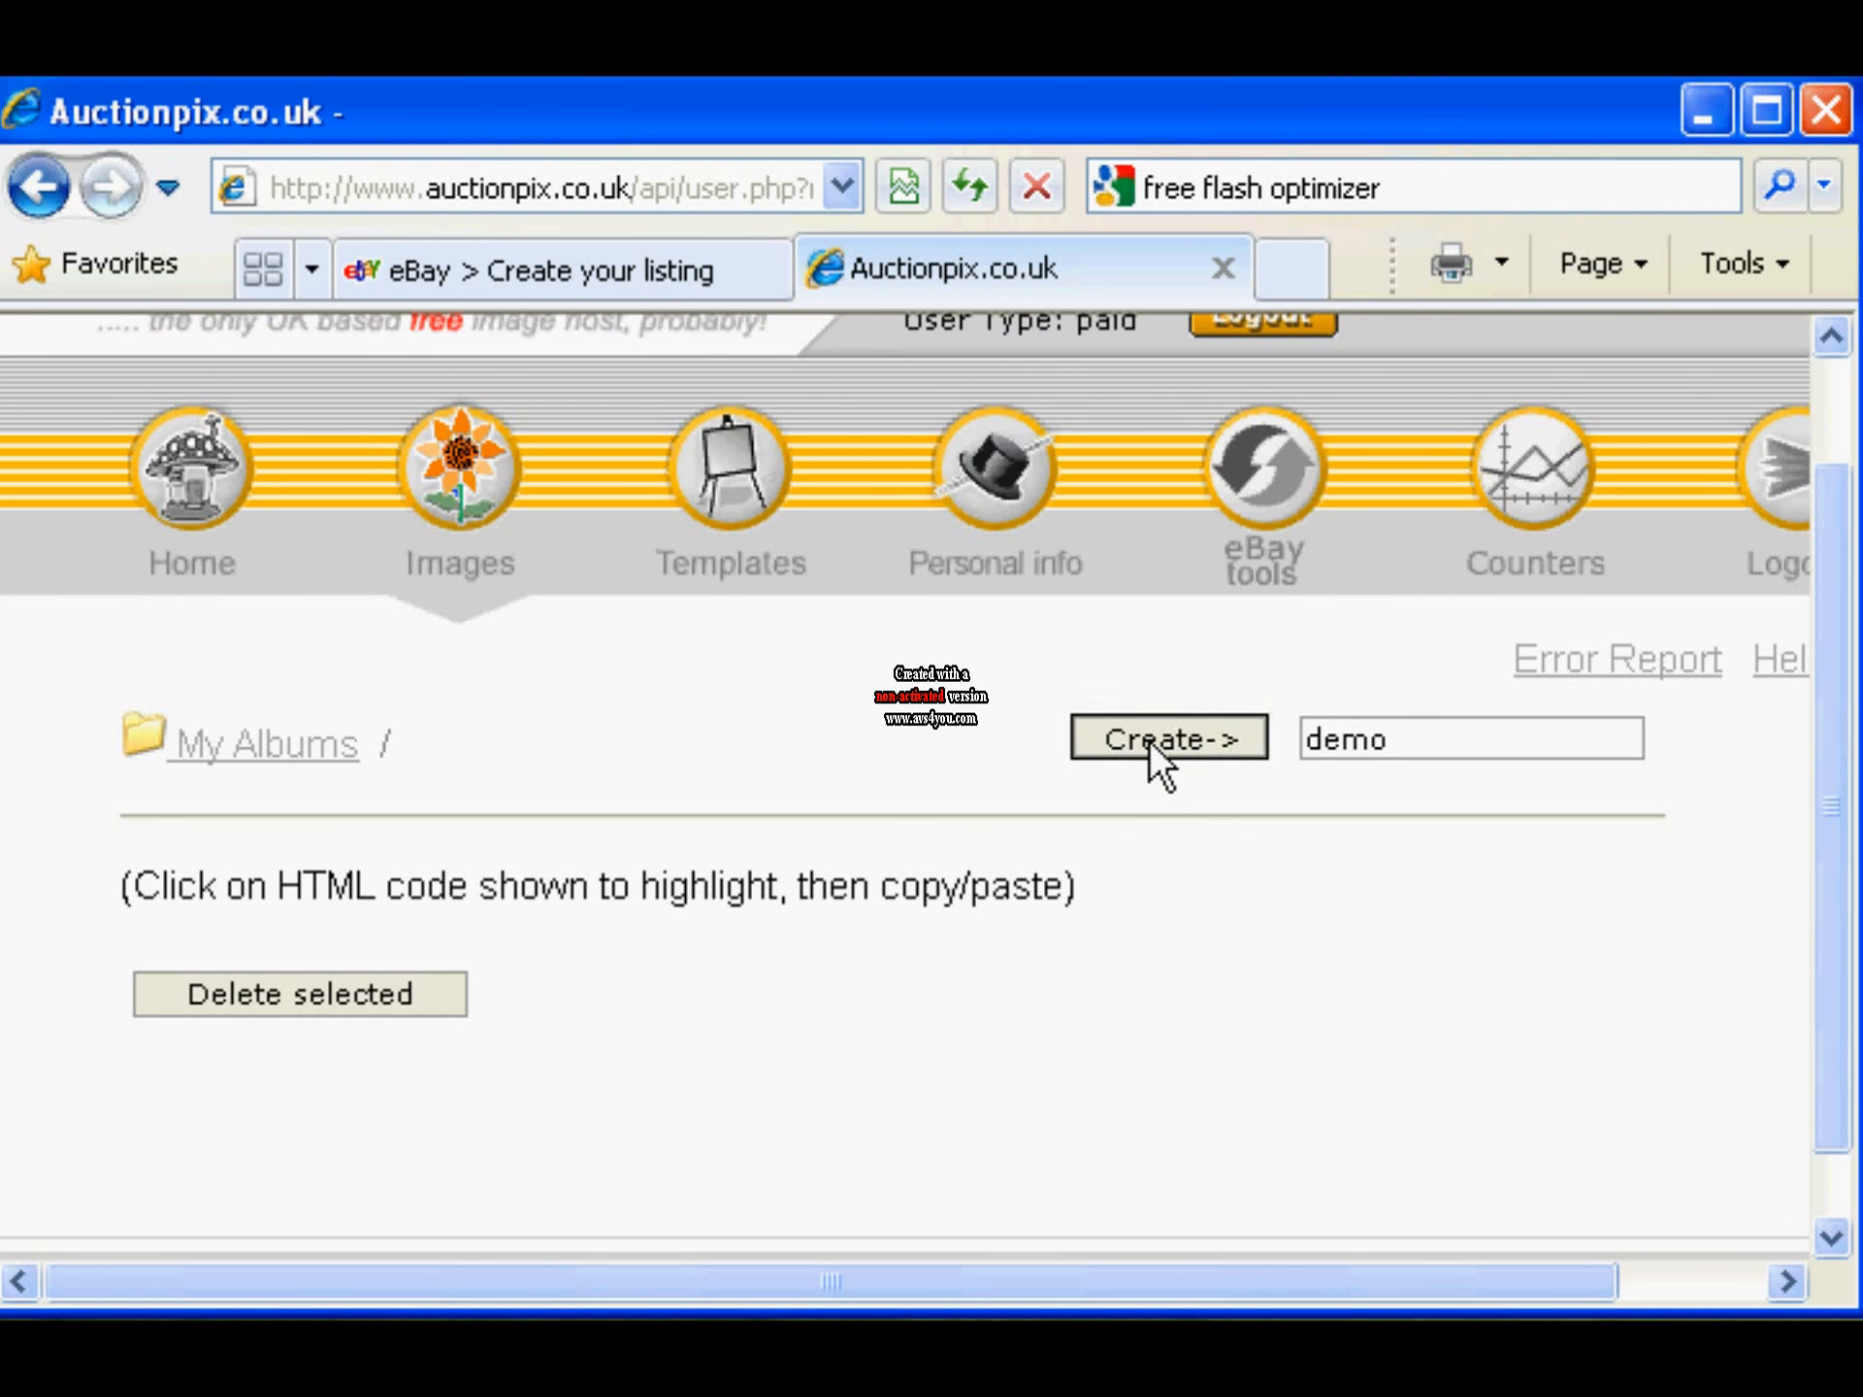
pyautogui.click(1166, 737)
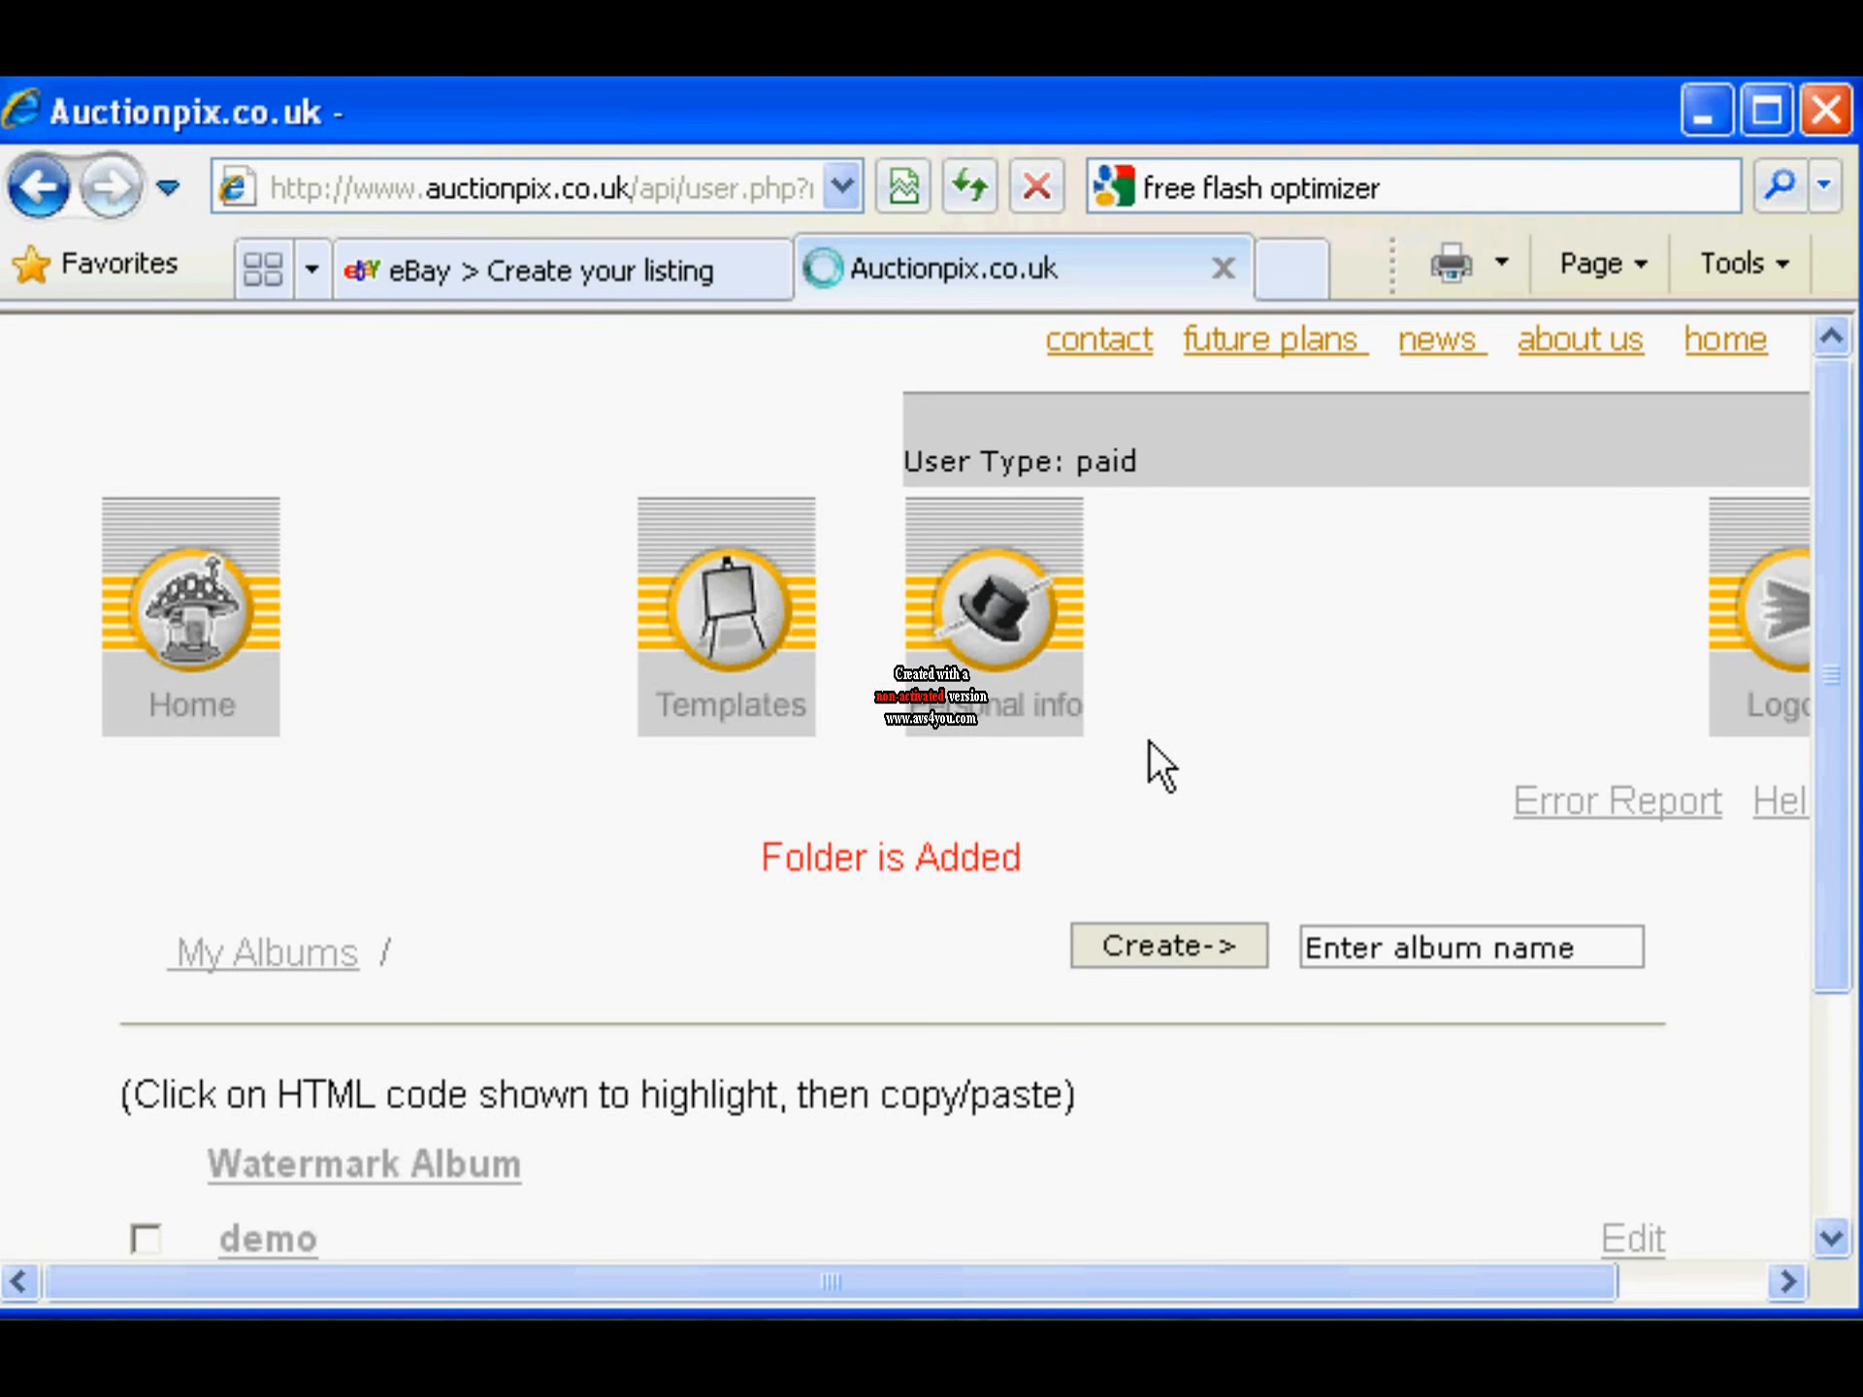
pyautogui.scroll(3)
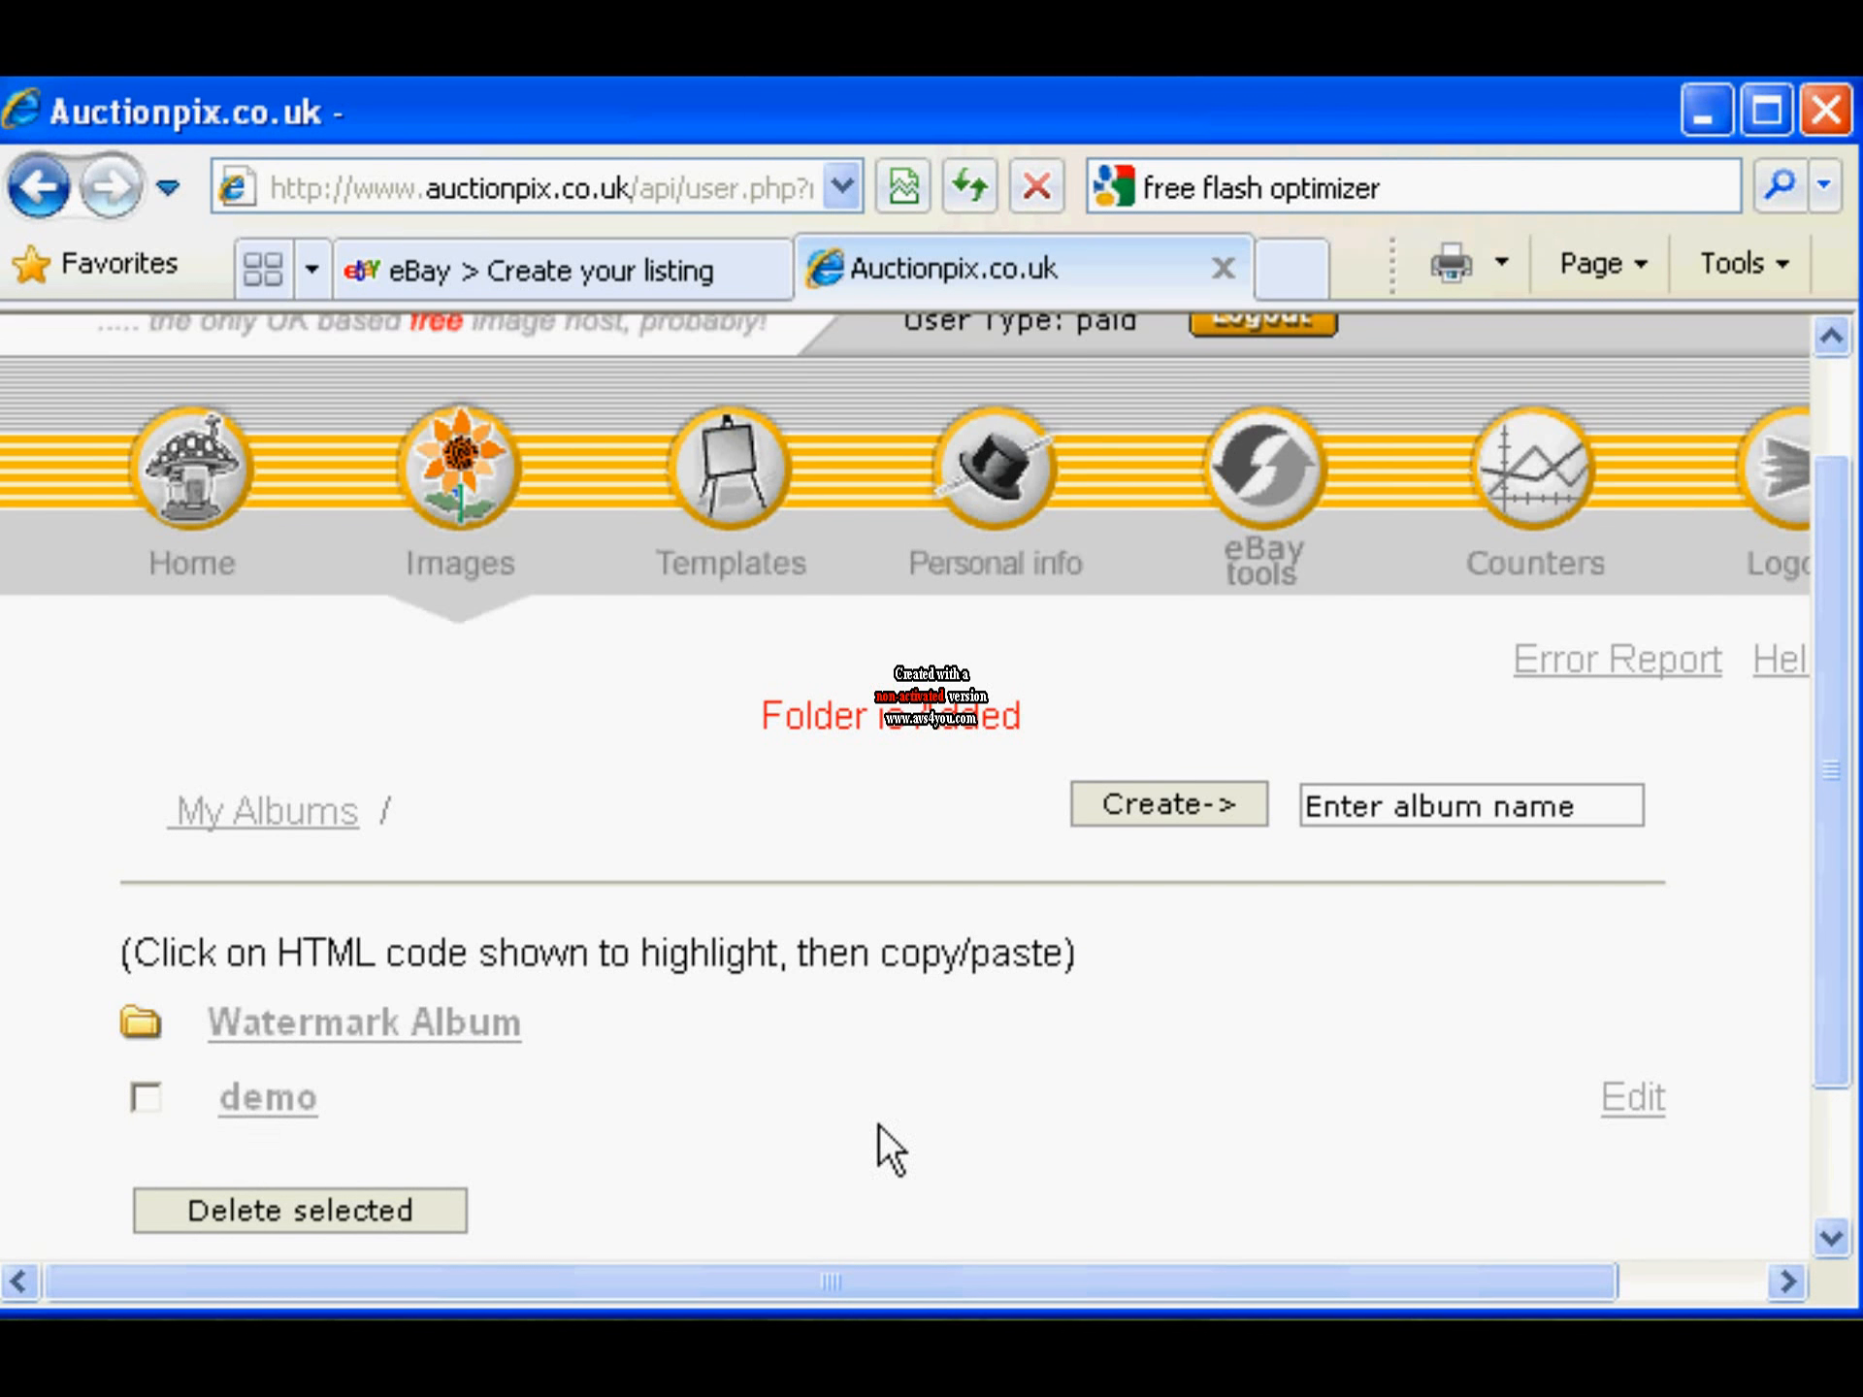
# Upload case.jpg and drive.jpg into the demo album and reopen it to see them
pyautogui.click(266, 1097)
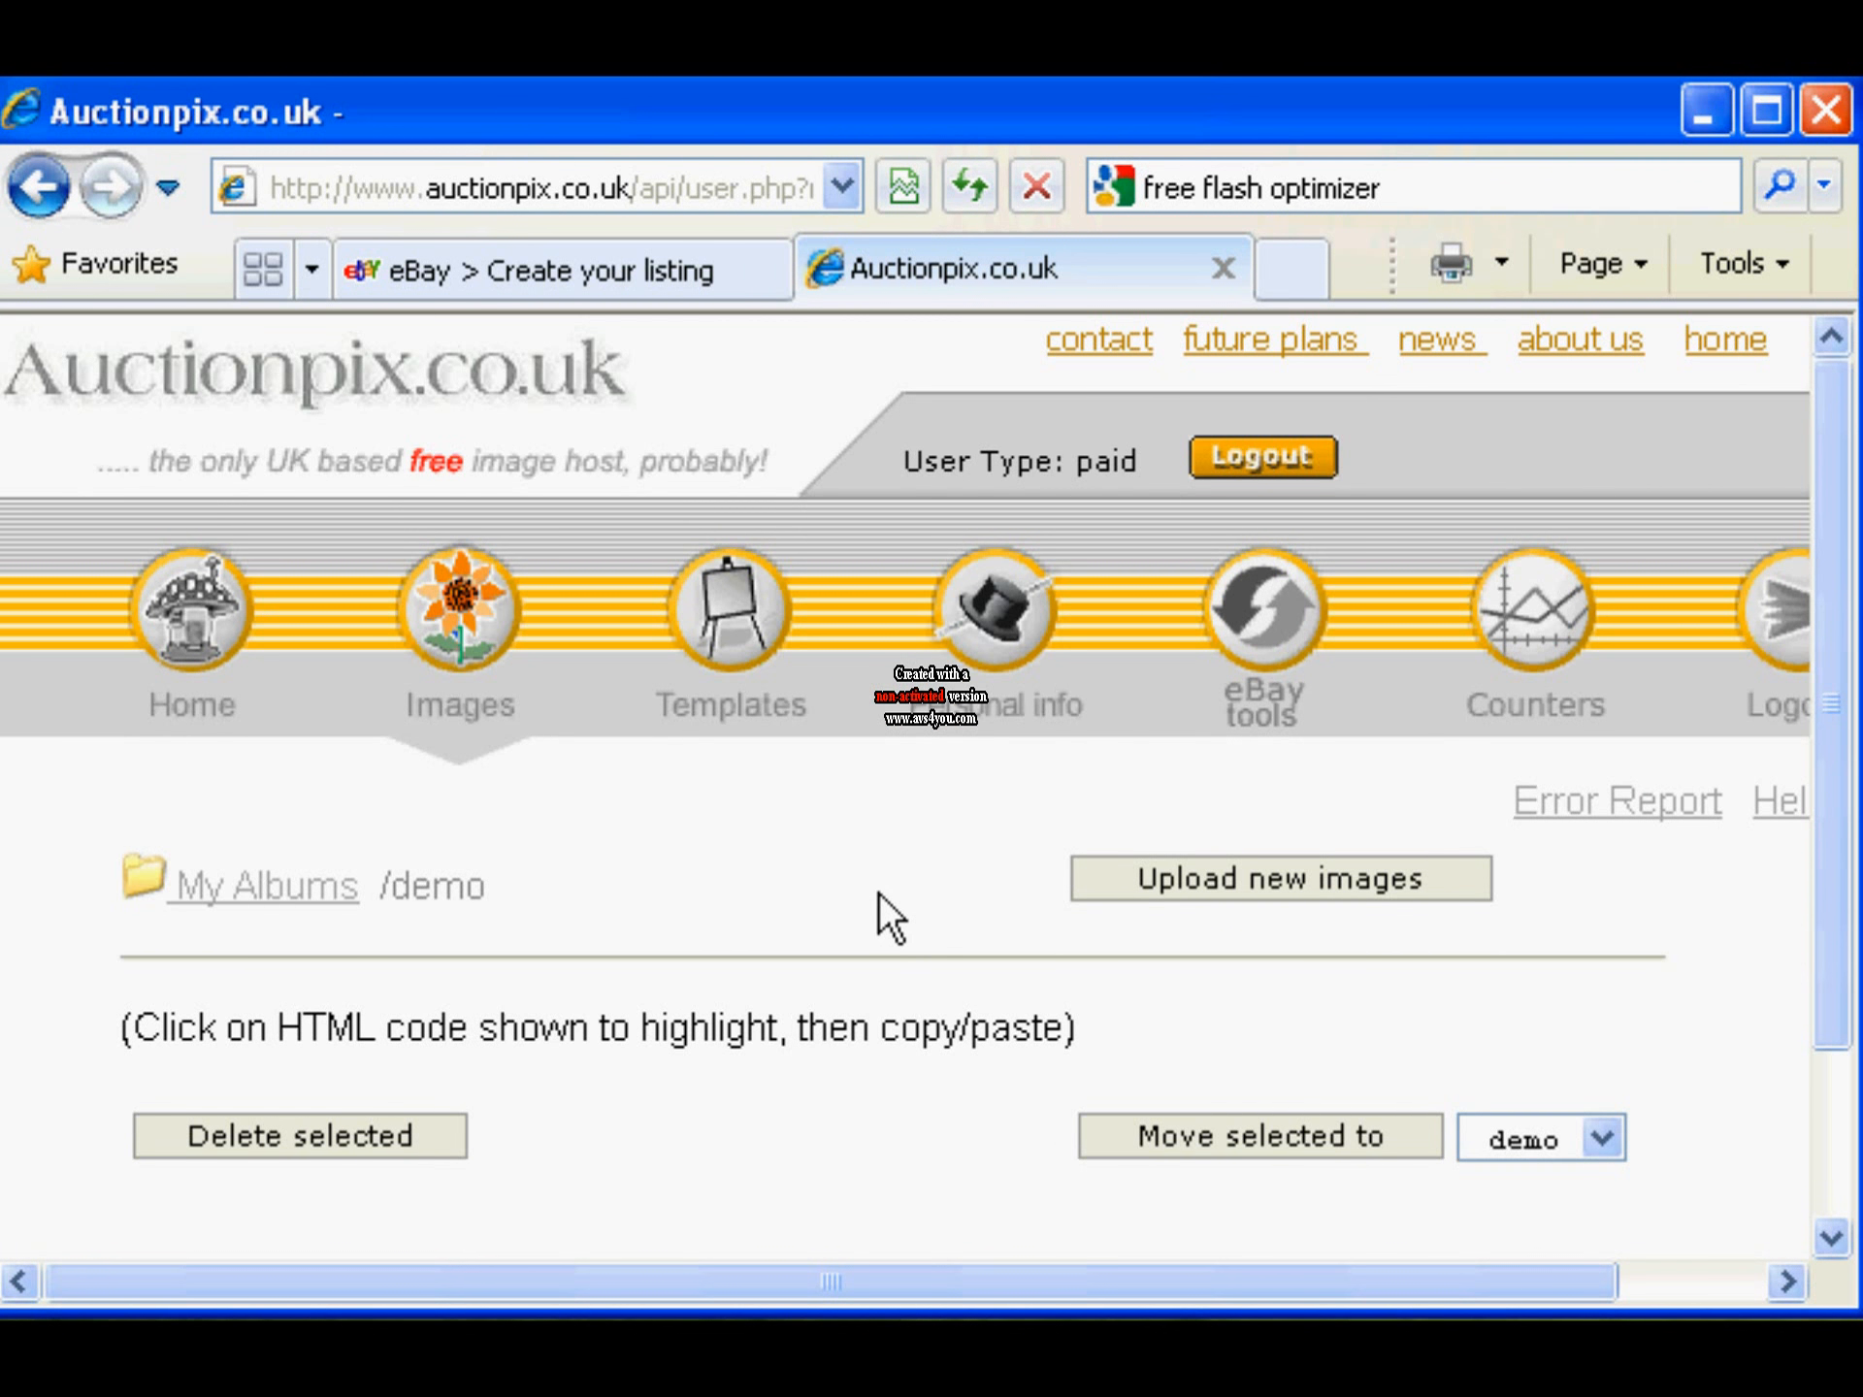
pyautogui.moveTo(1250, 896)
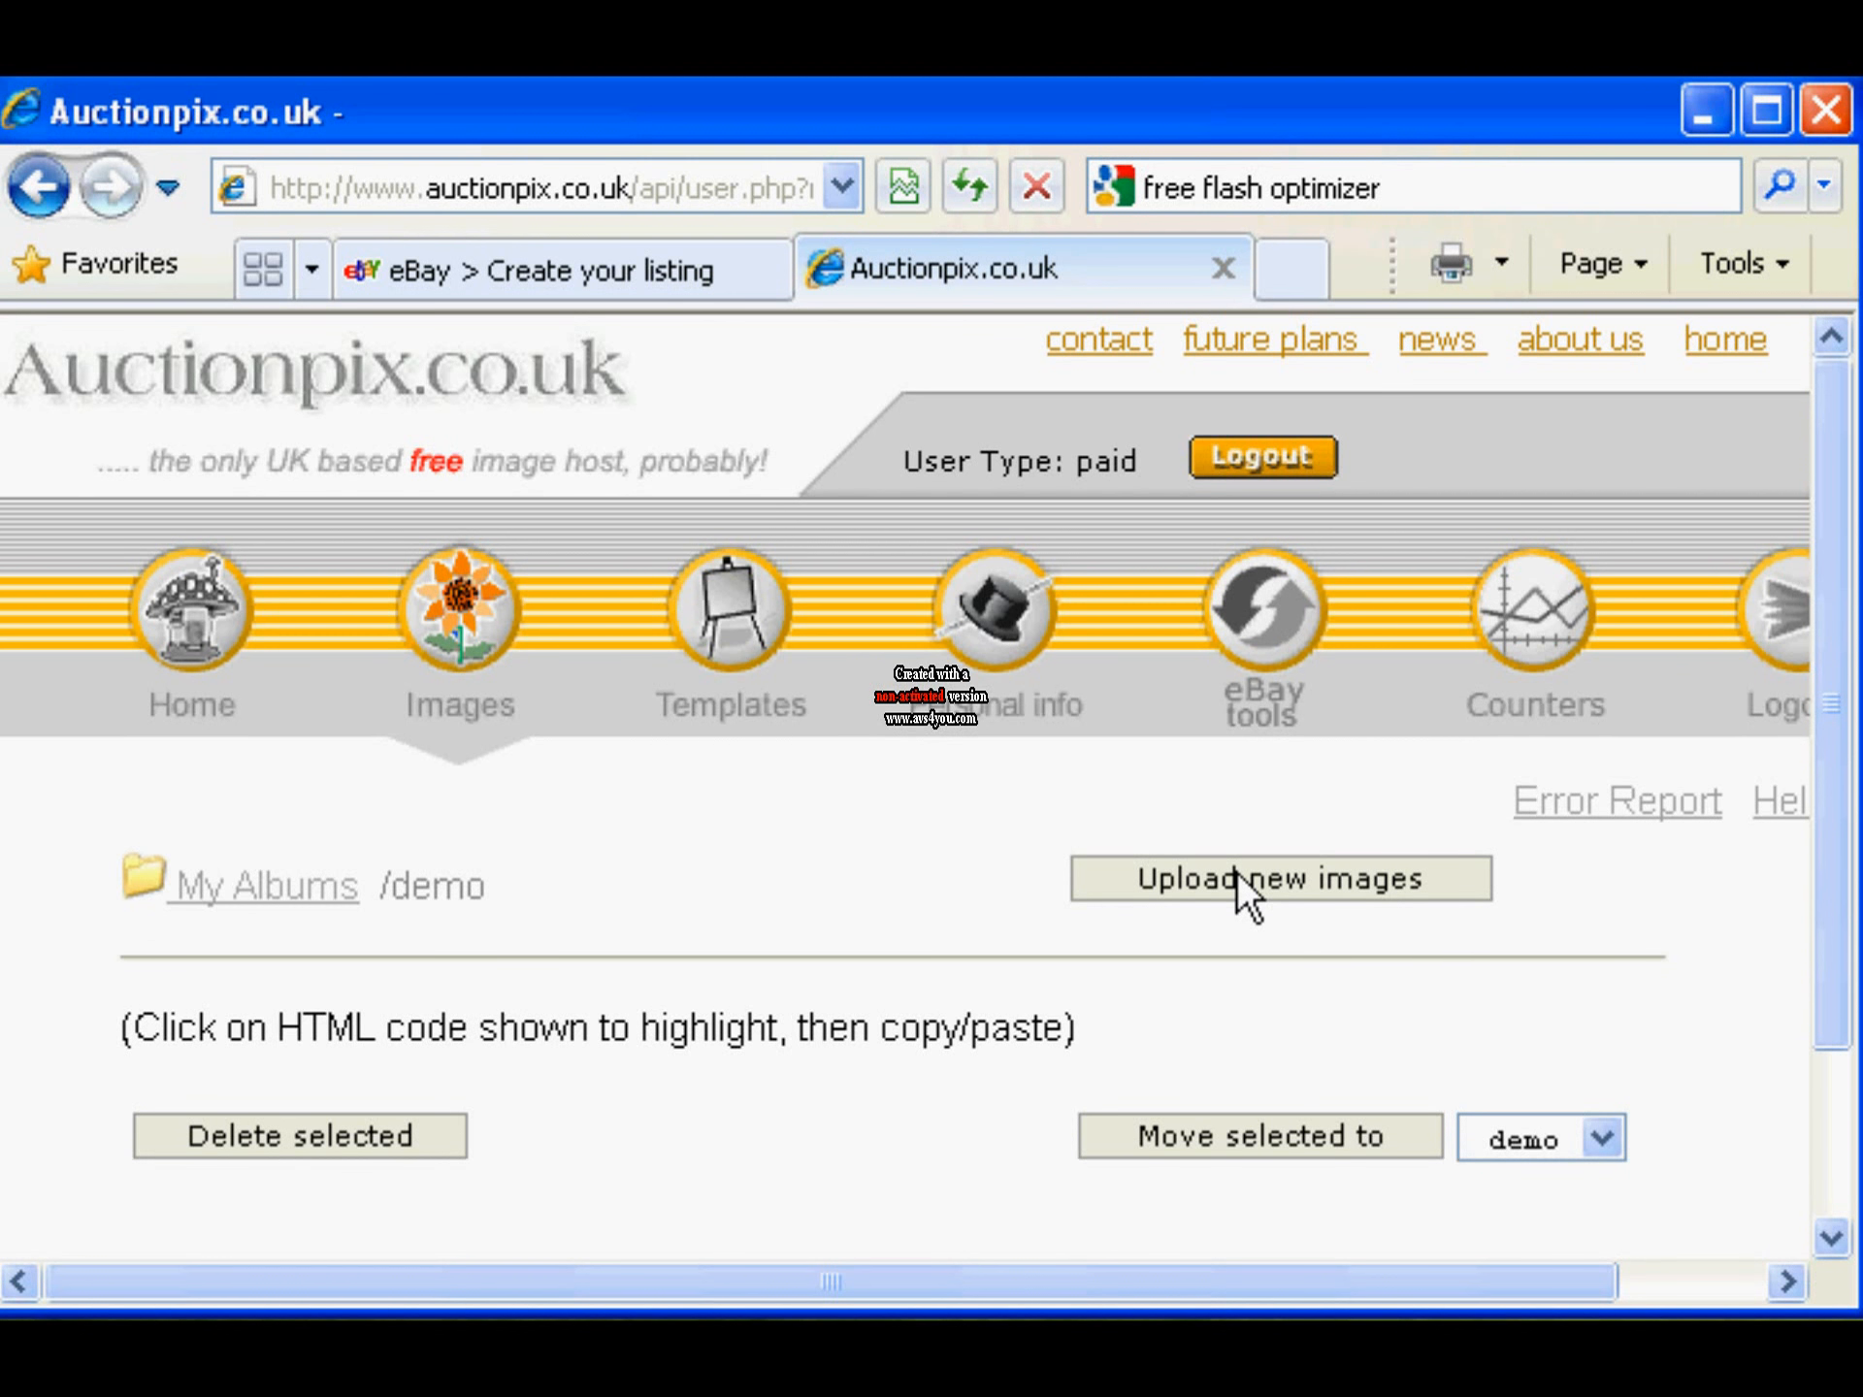
pyautogui.click(1279, 878)
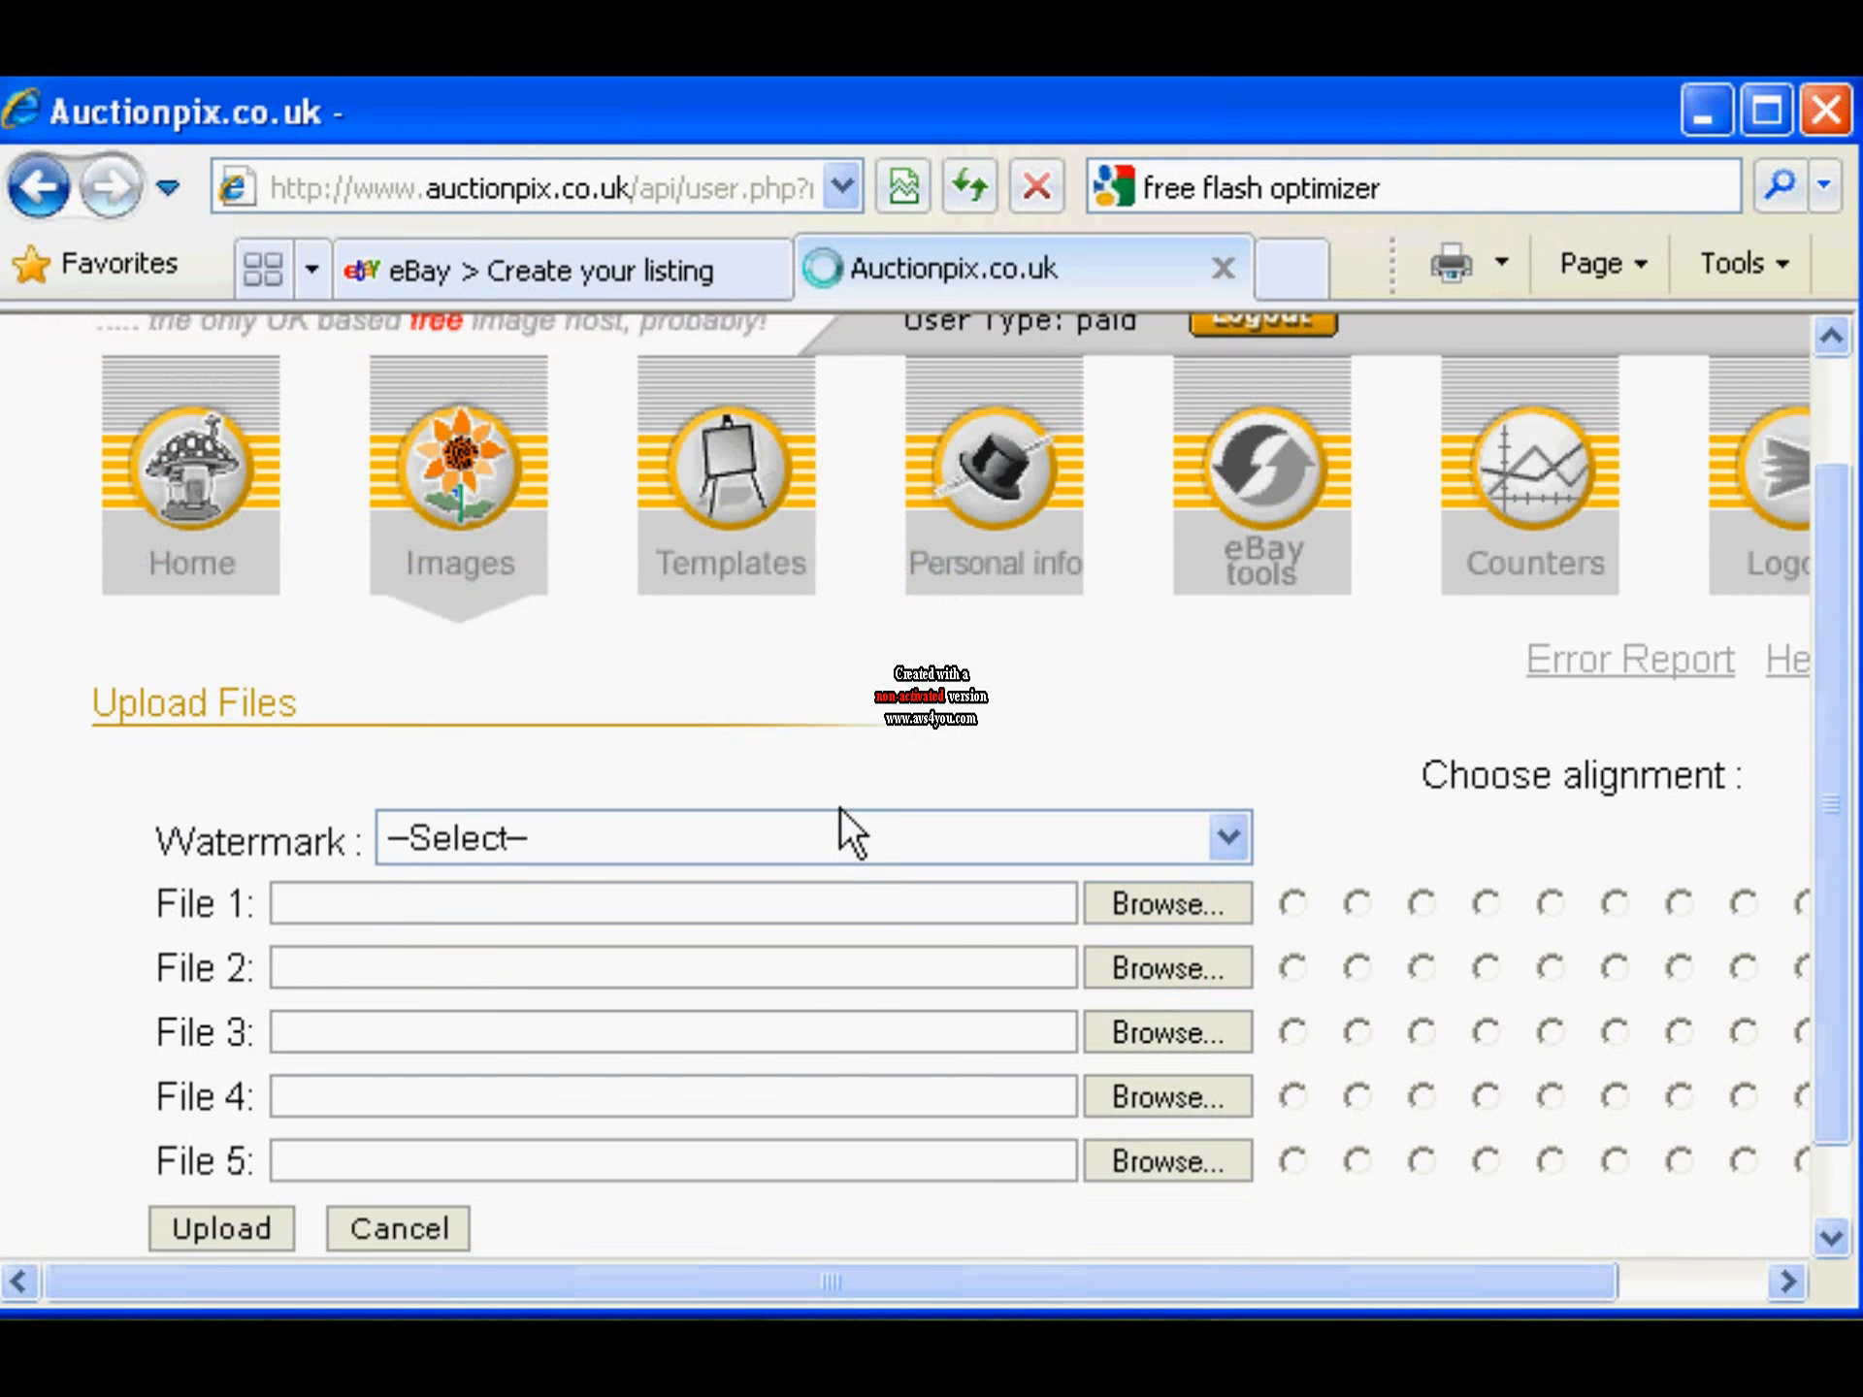
pyautogui.click(1166, 903)
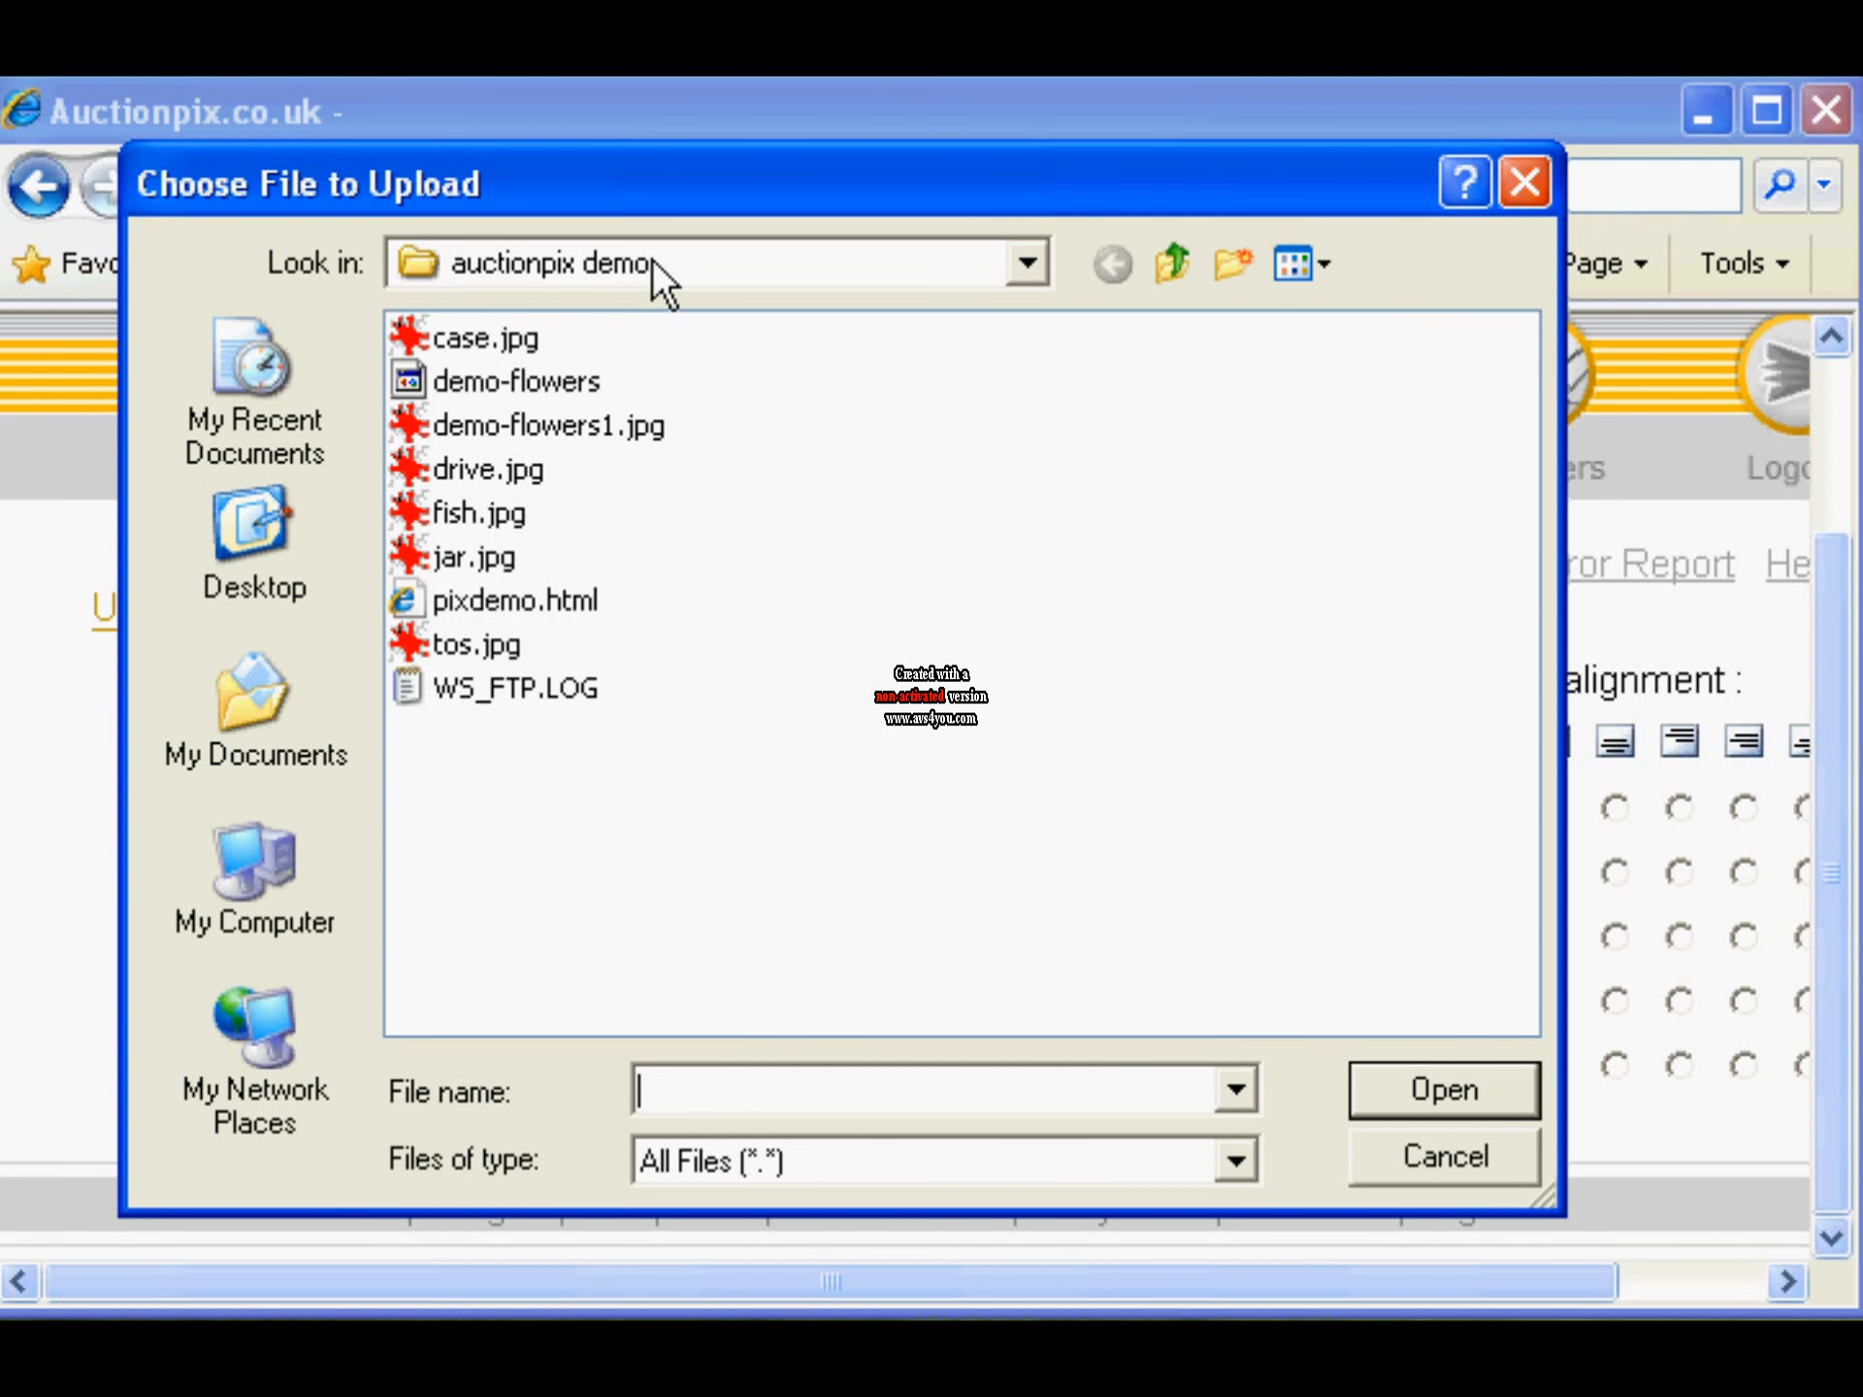
pyautogui.click(477, 338)
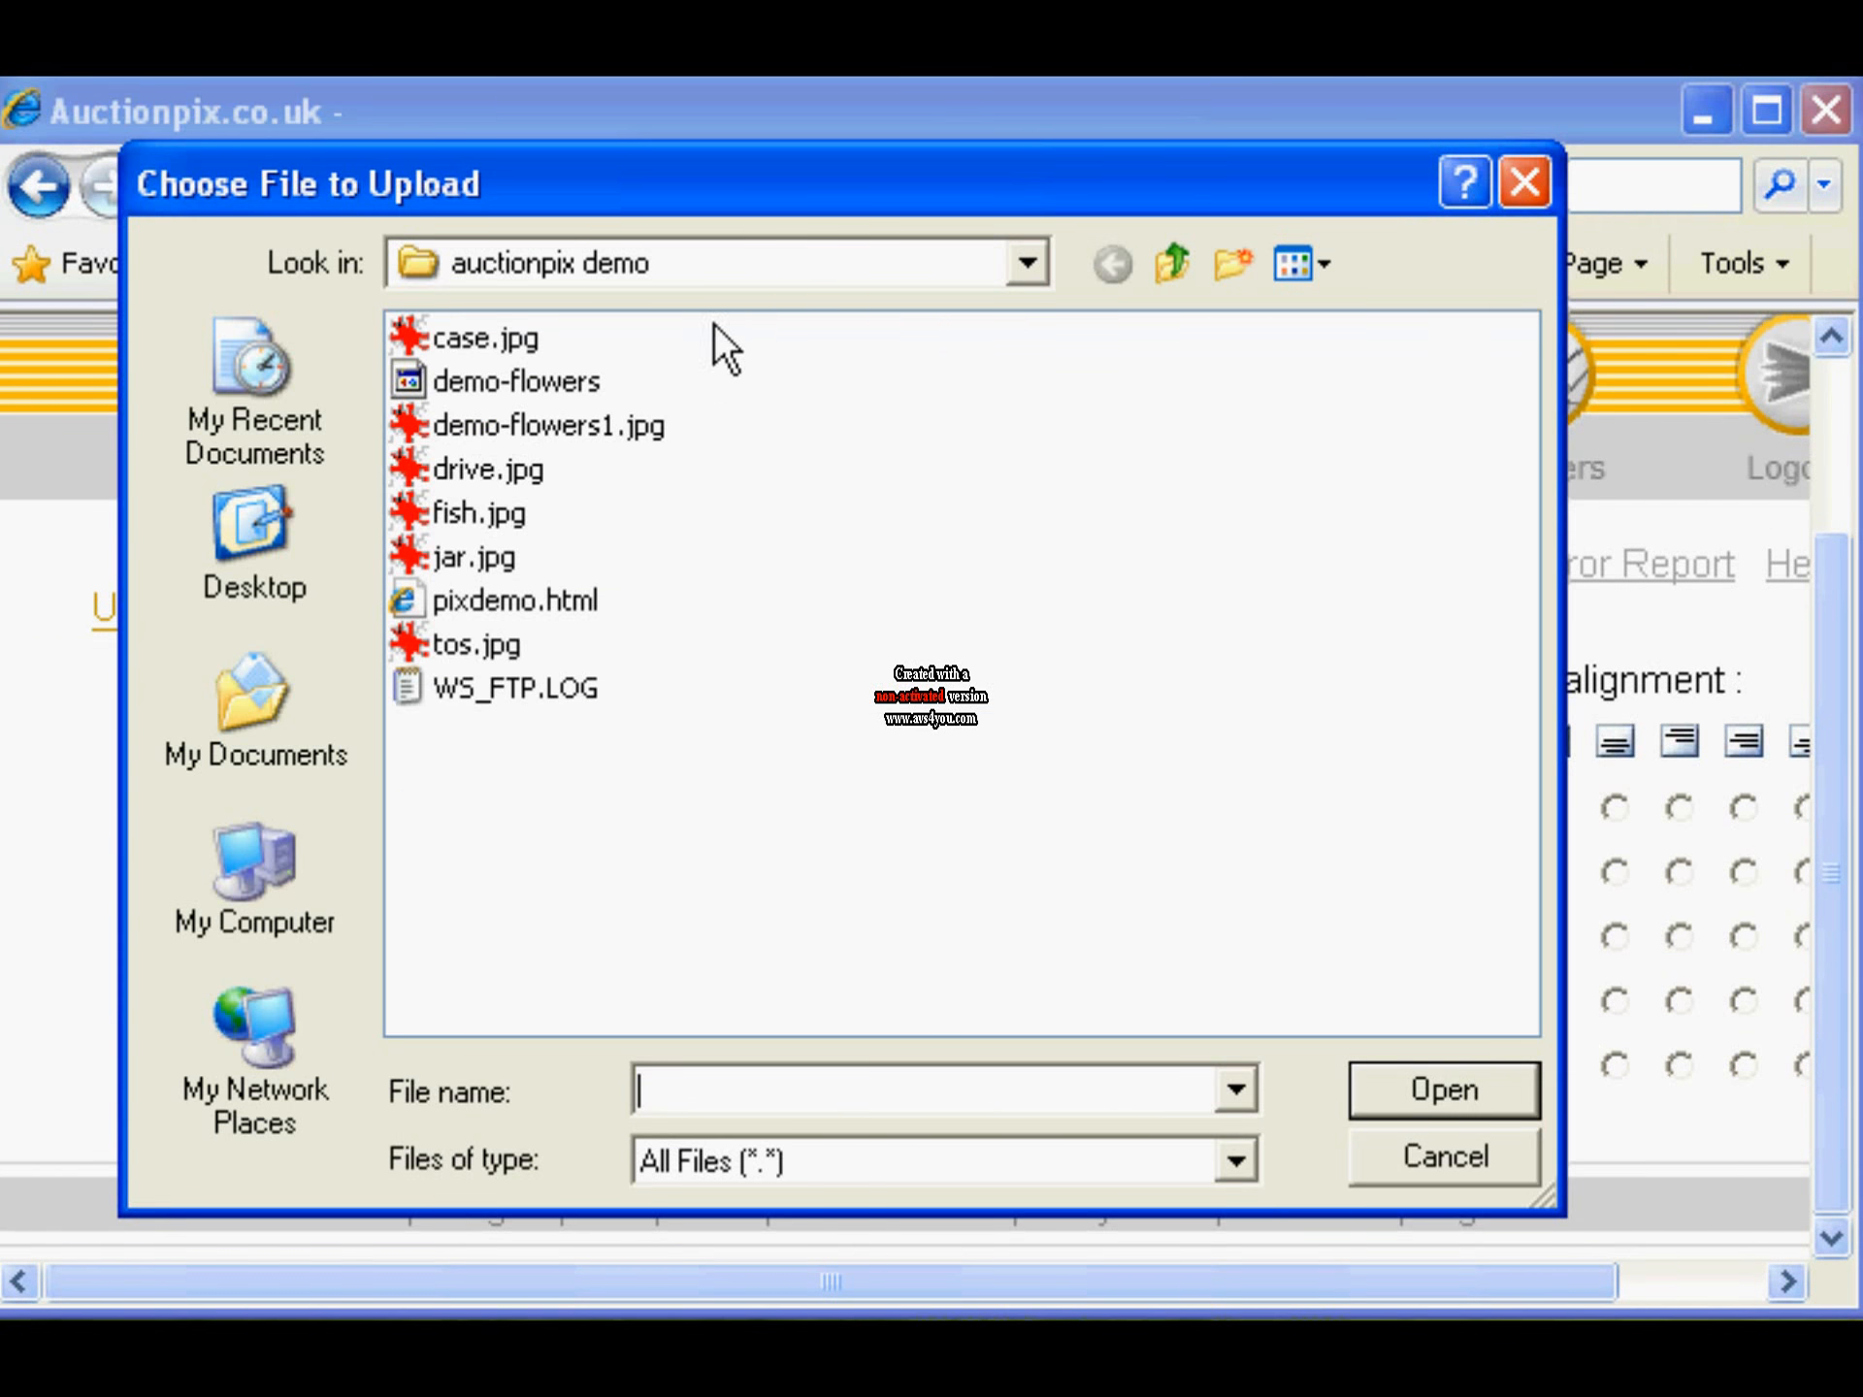
pyautogui.click(487, 468)
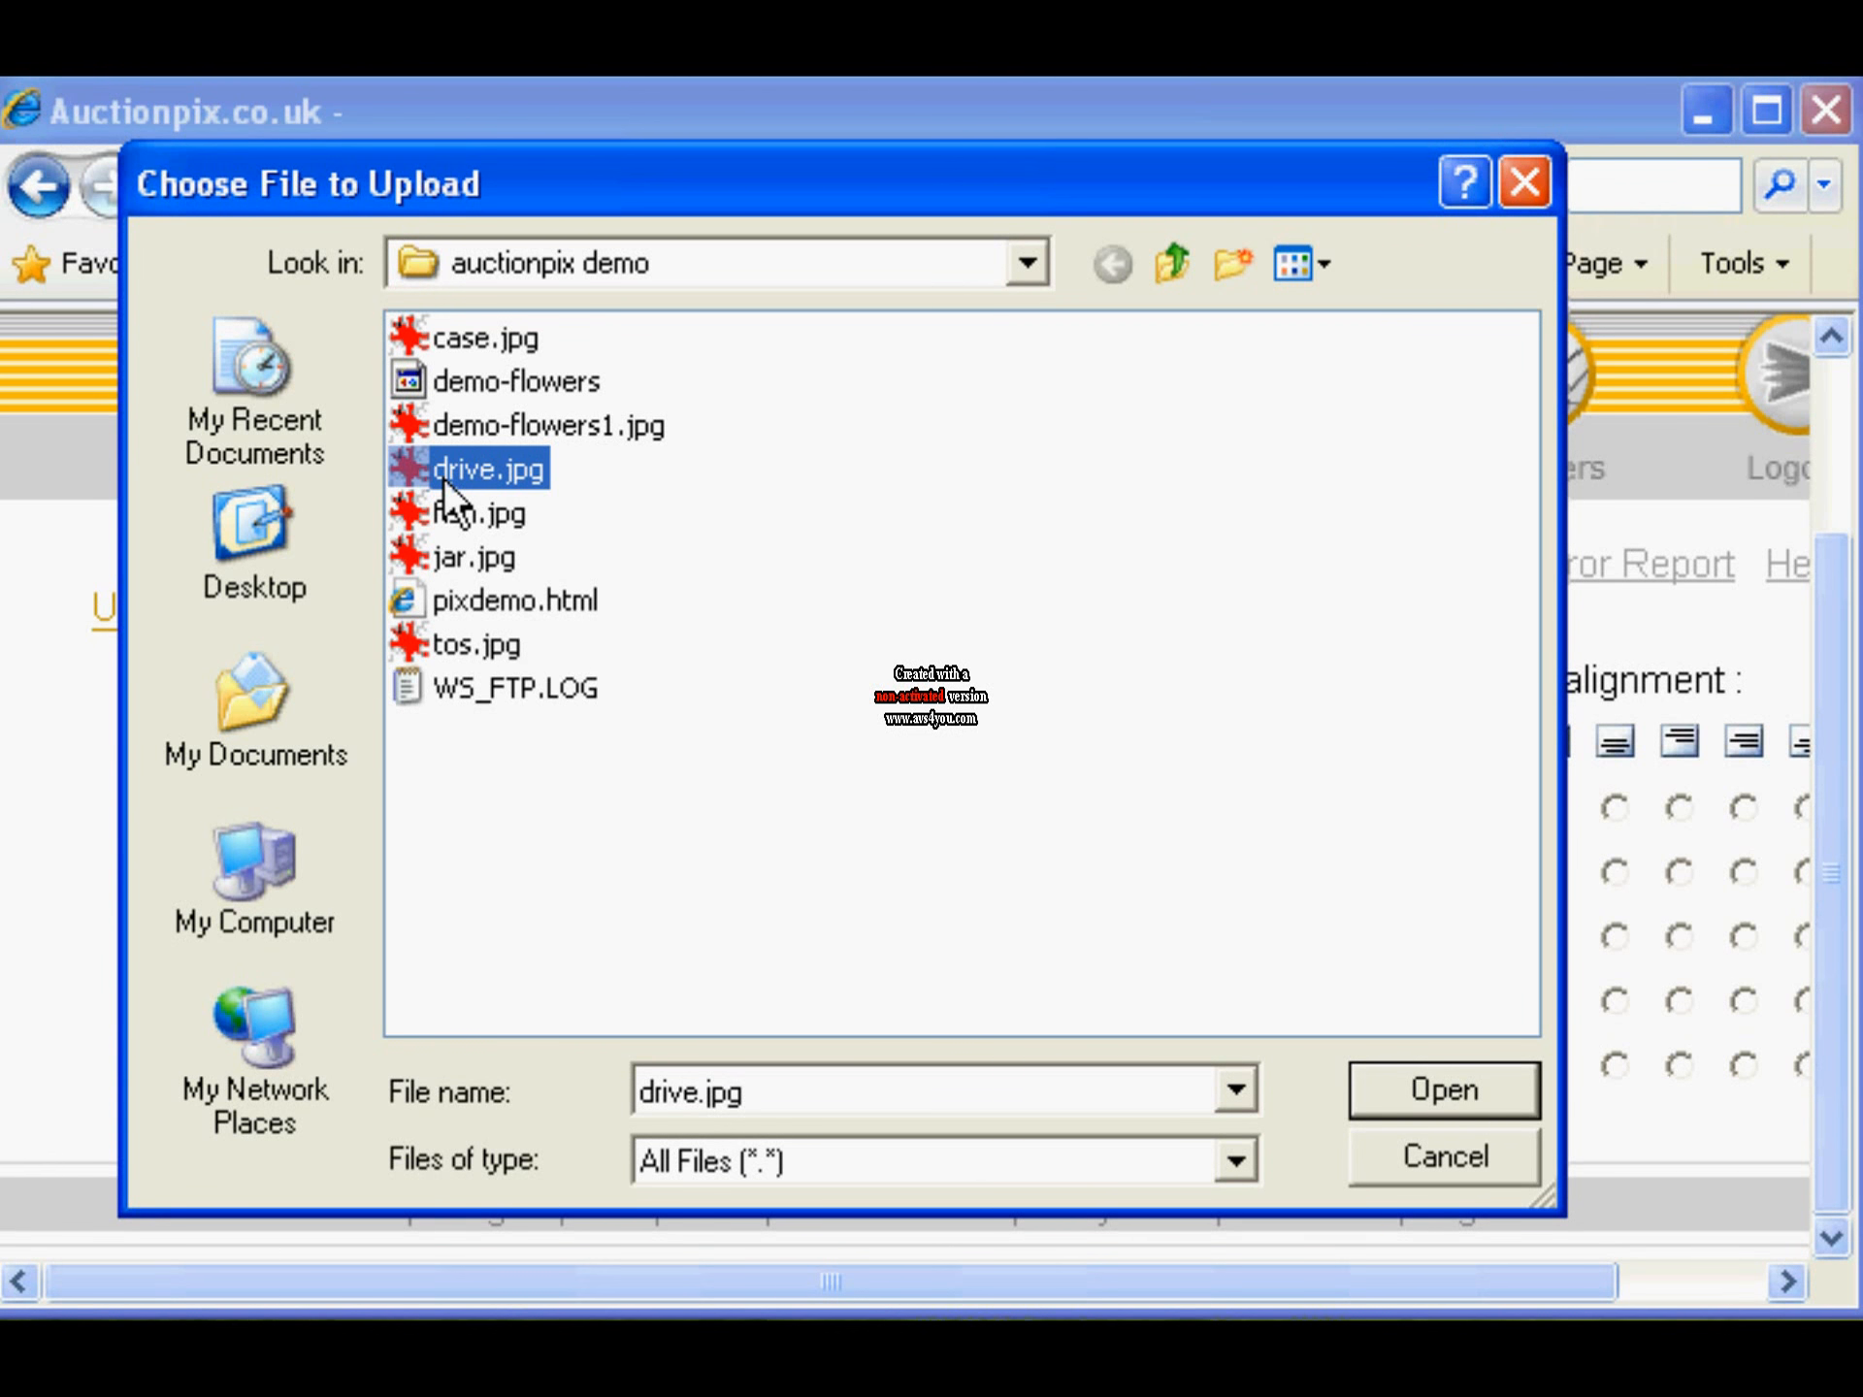
pyautogui.click(1443, 1089)
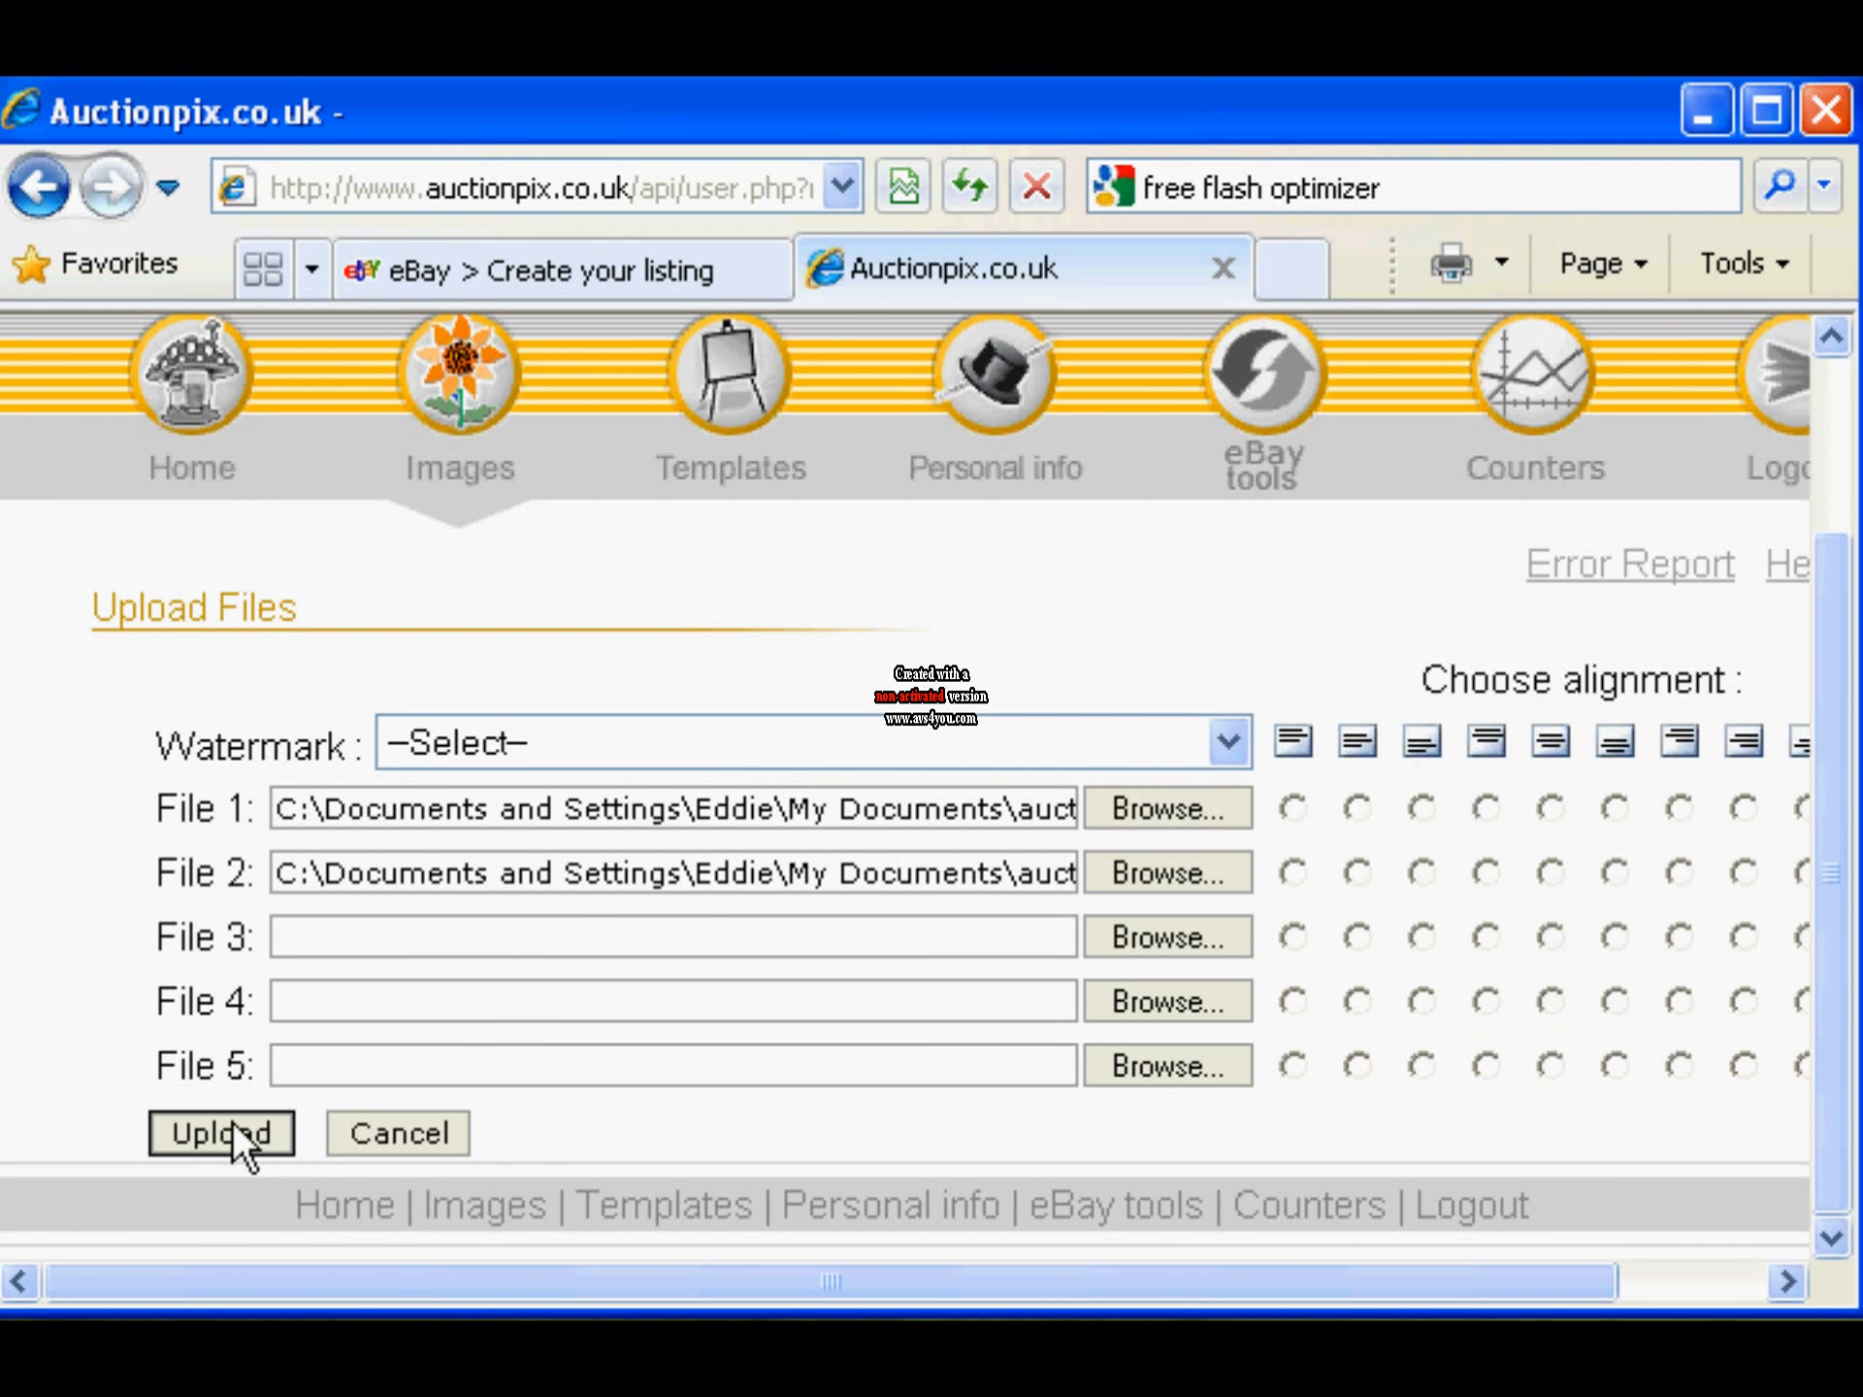
pyautogui.click(221, 1133)
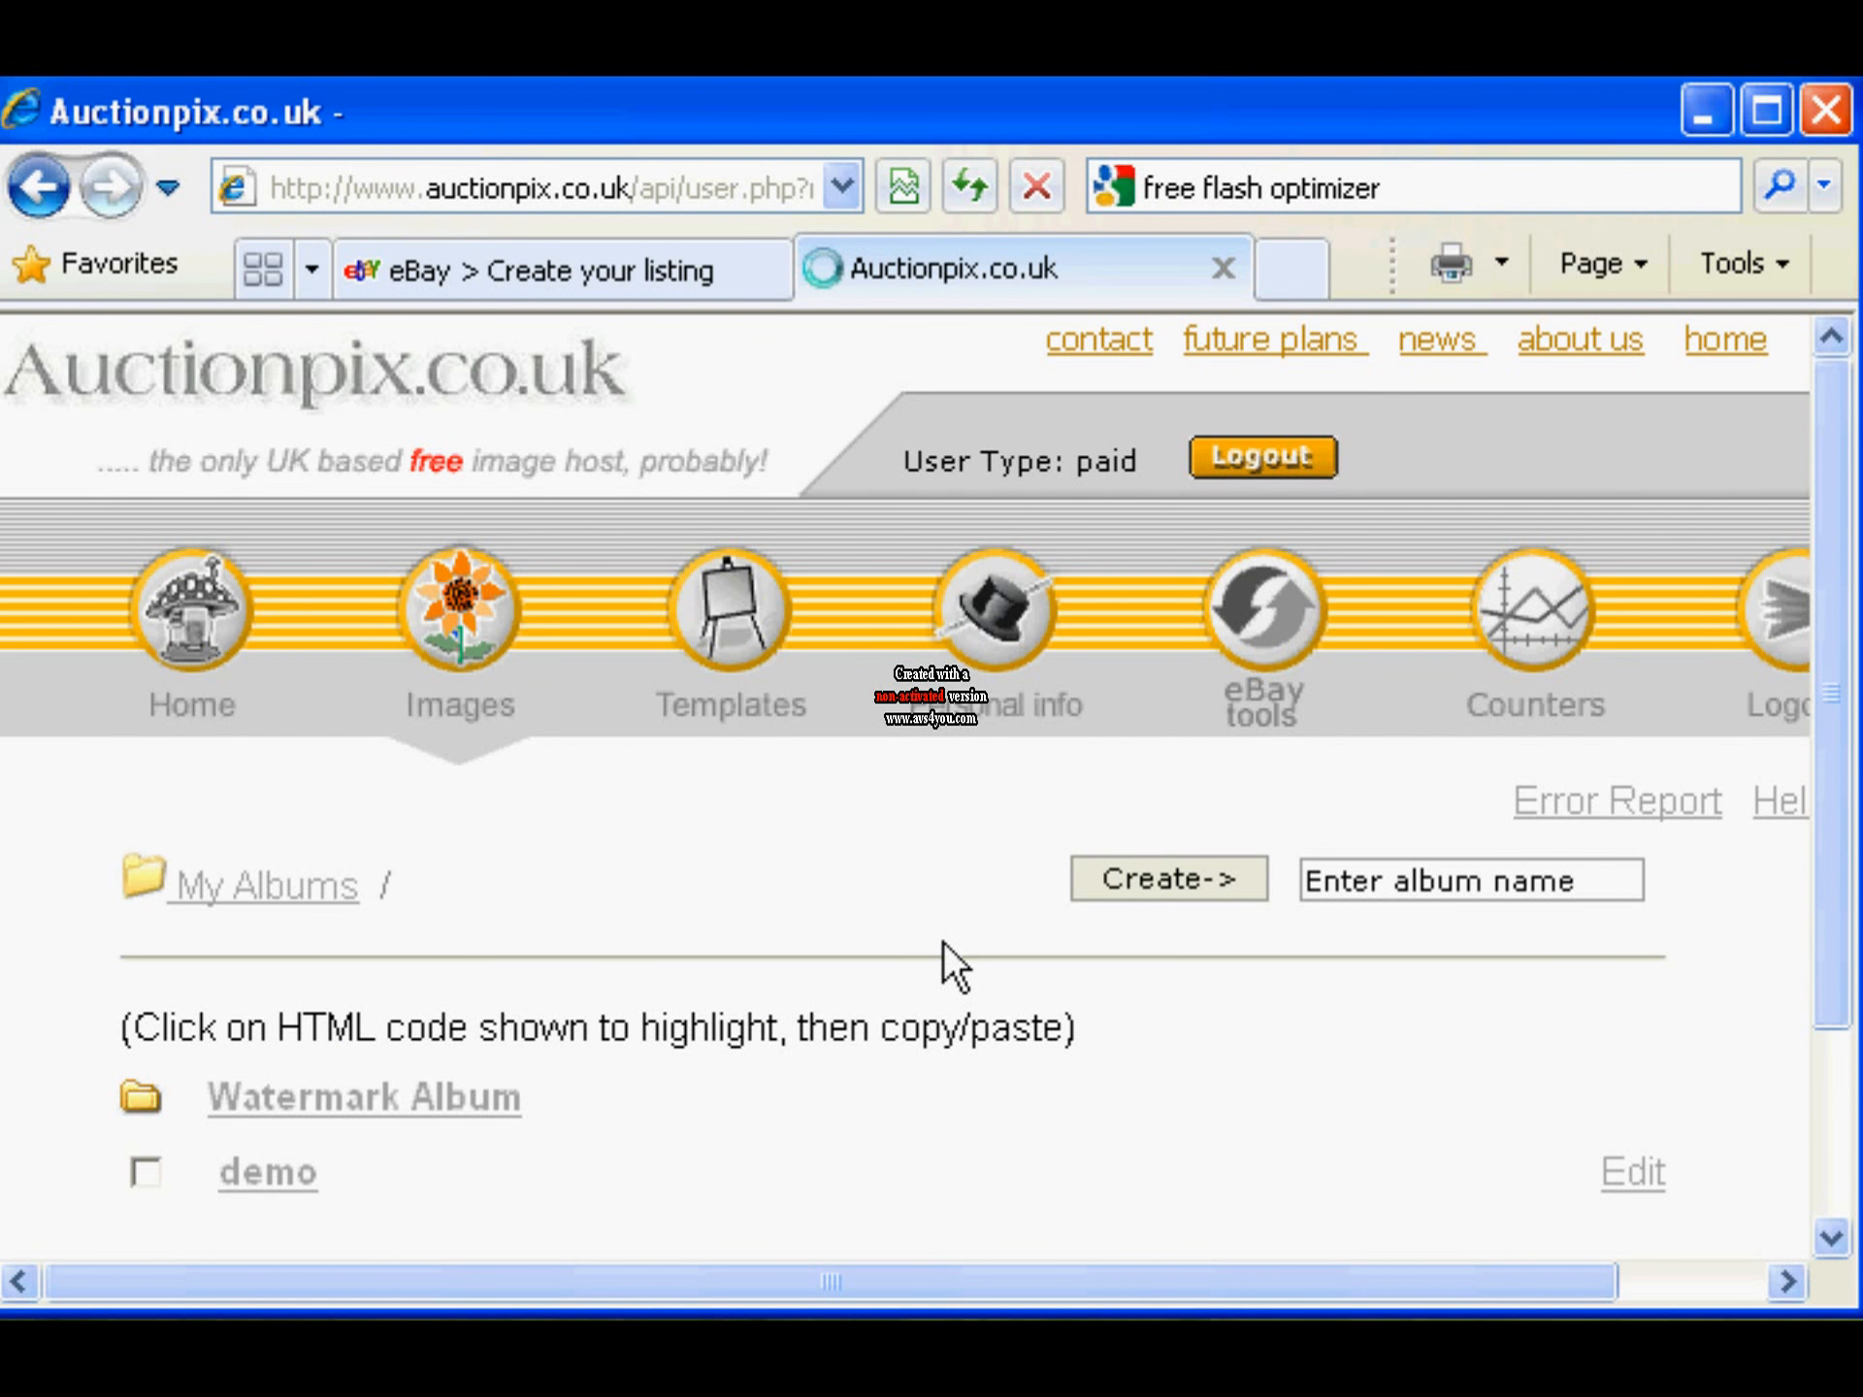
pyautogui.click(266, 1171)
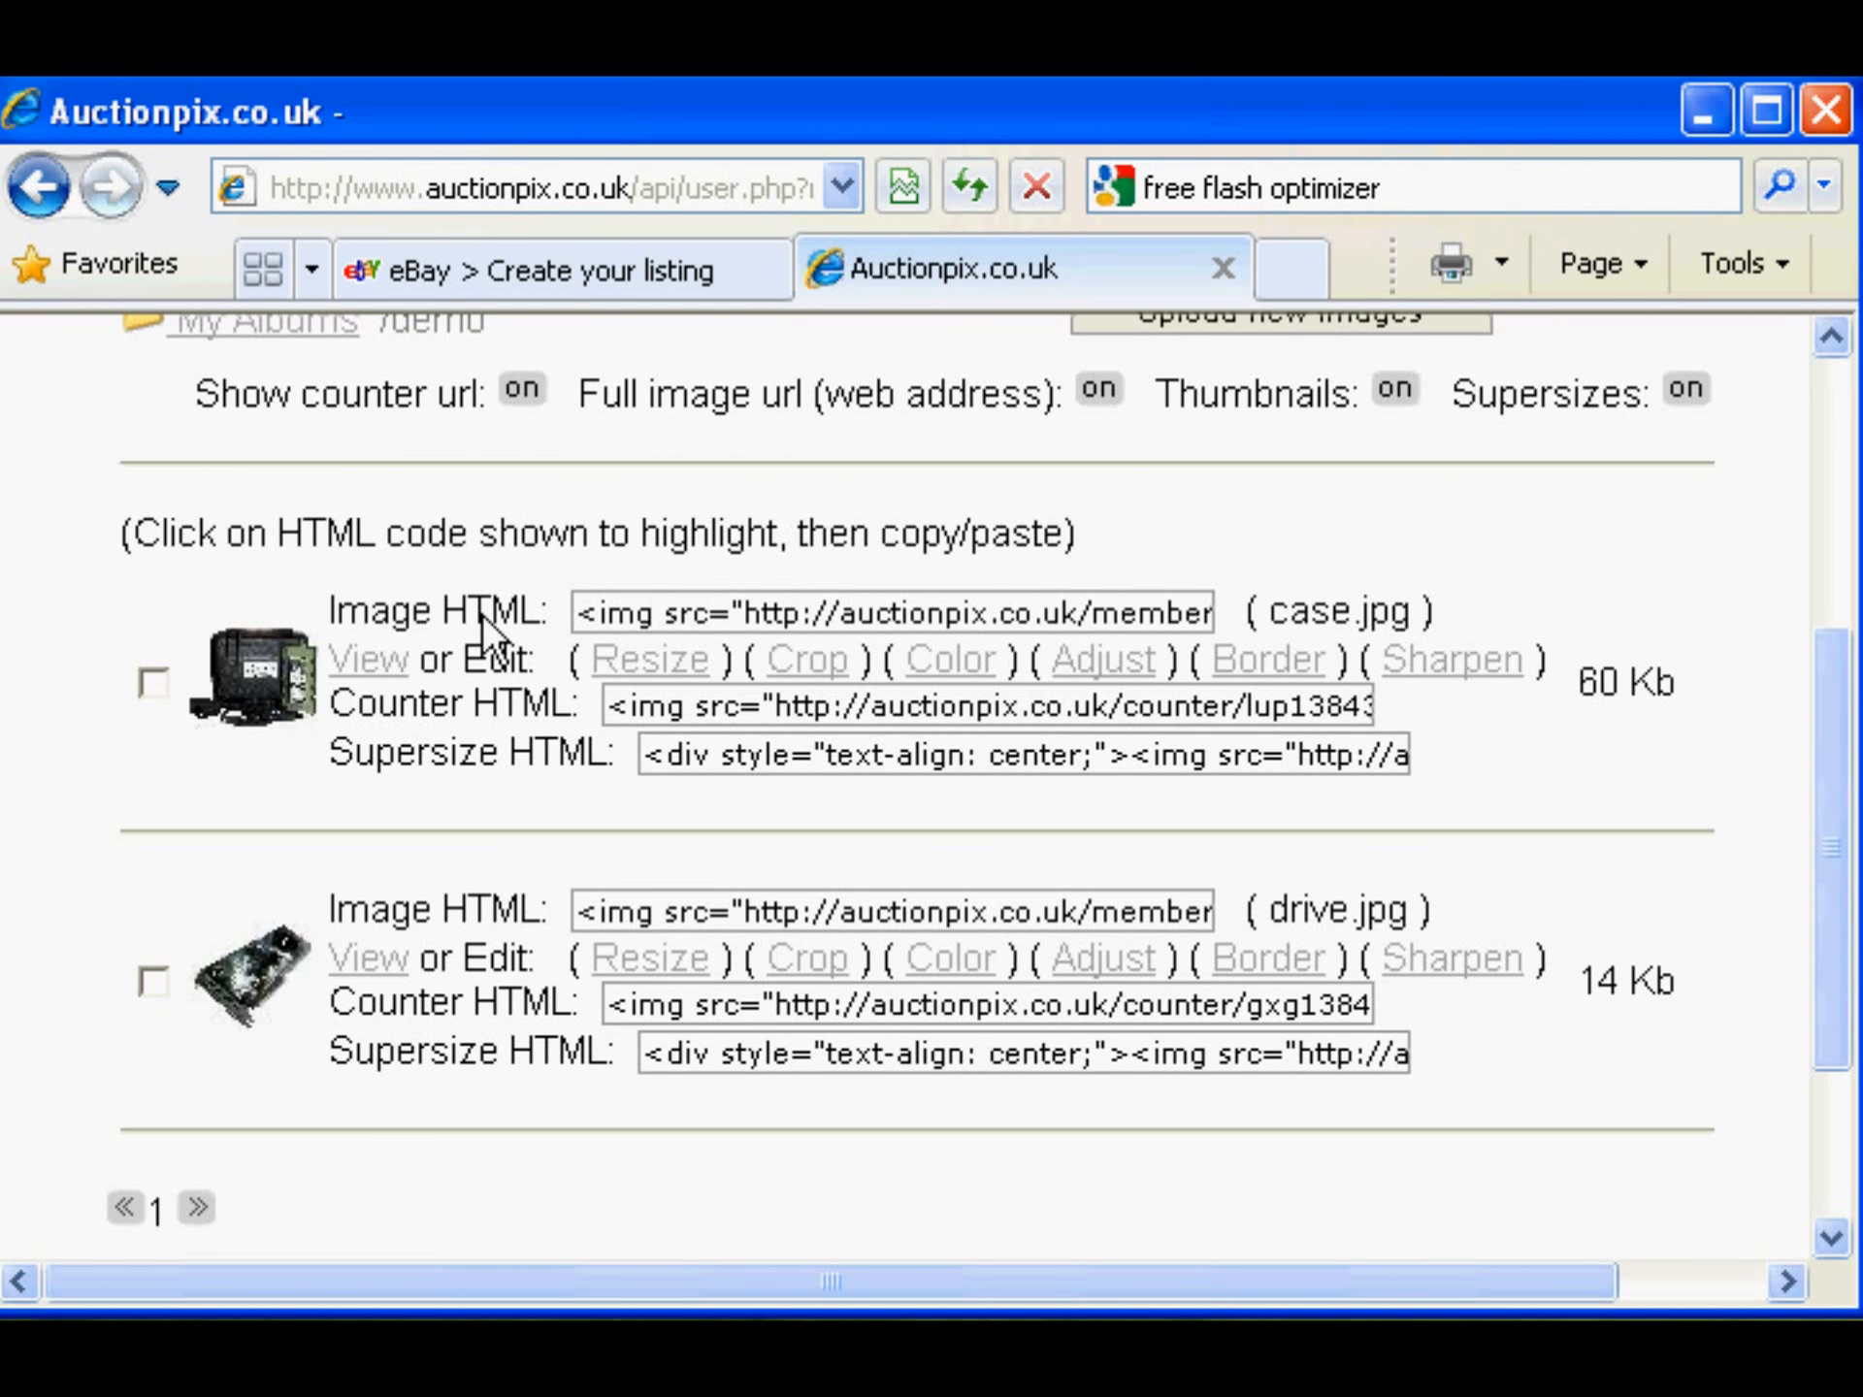
pyautogui.moveTo(499, 725)
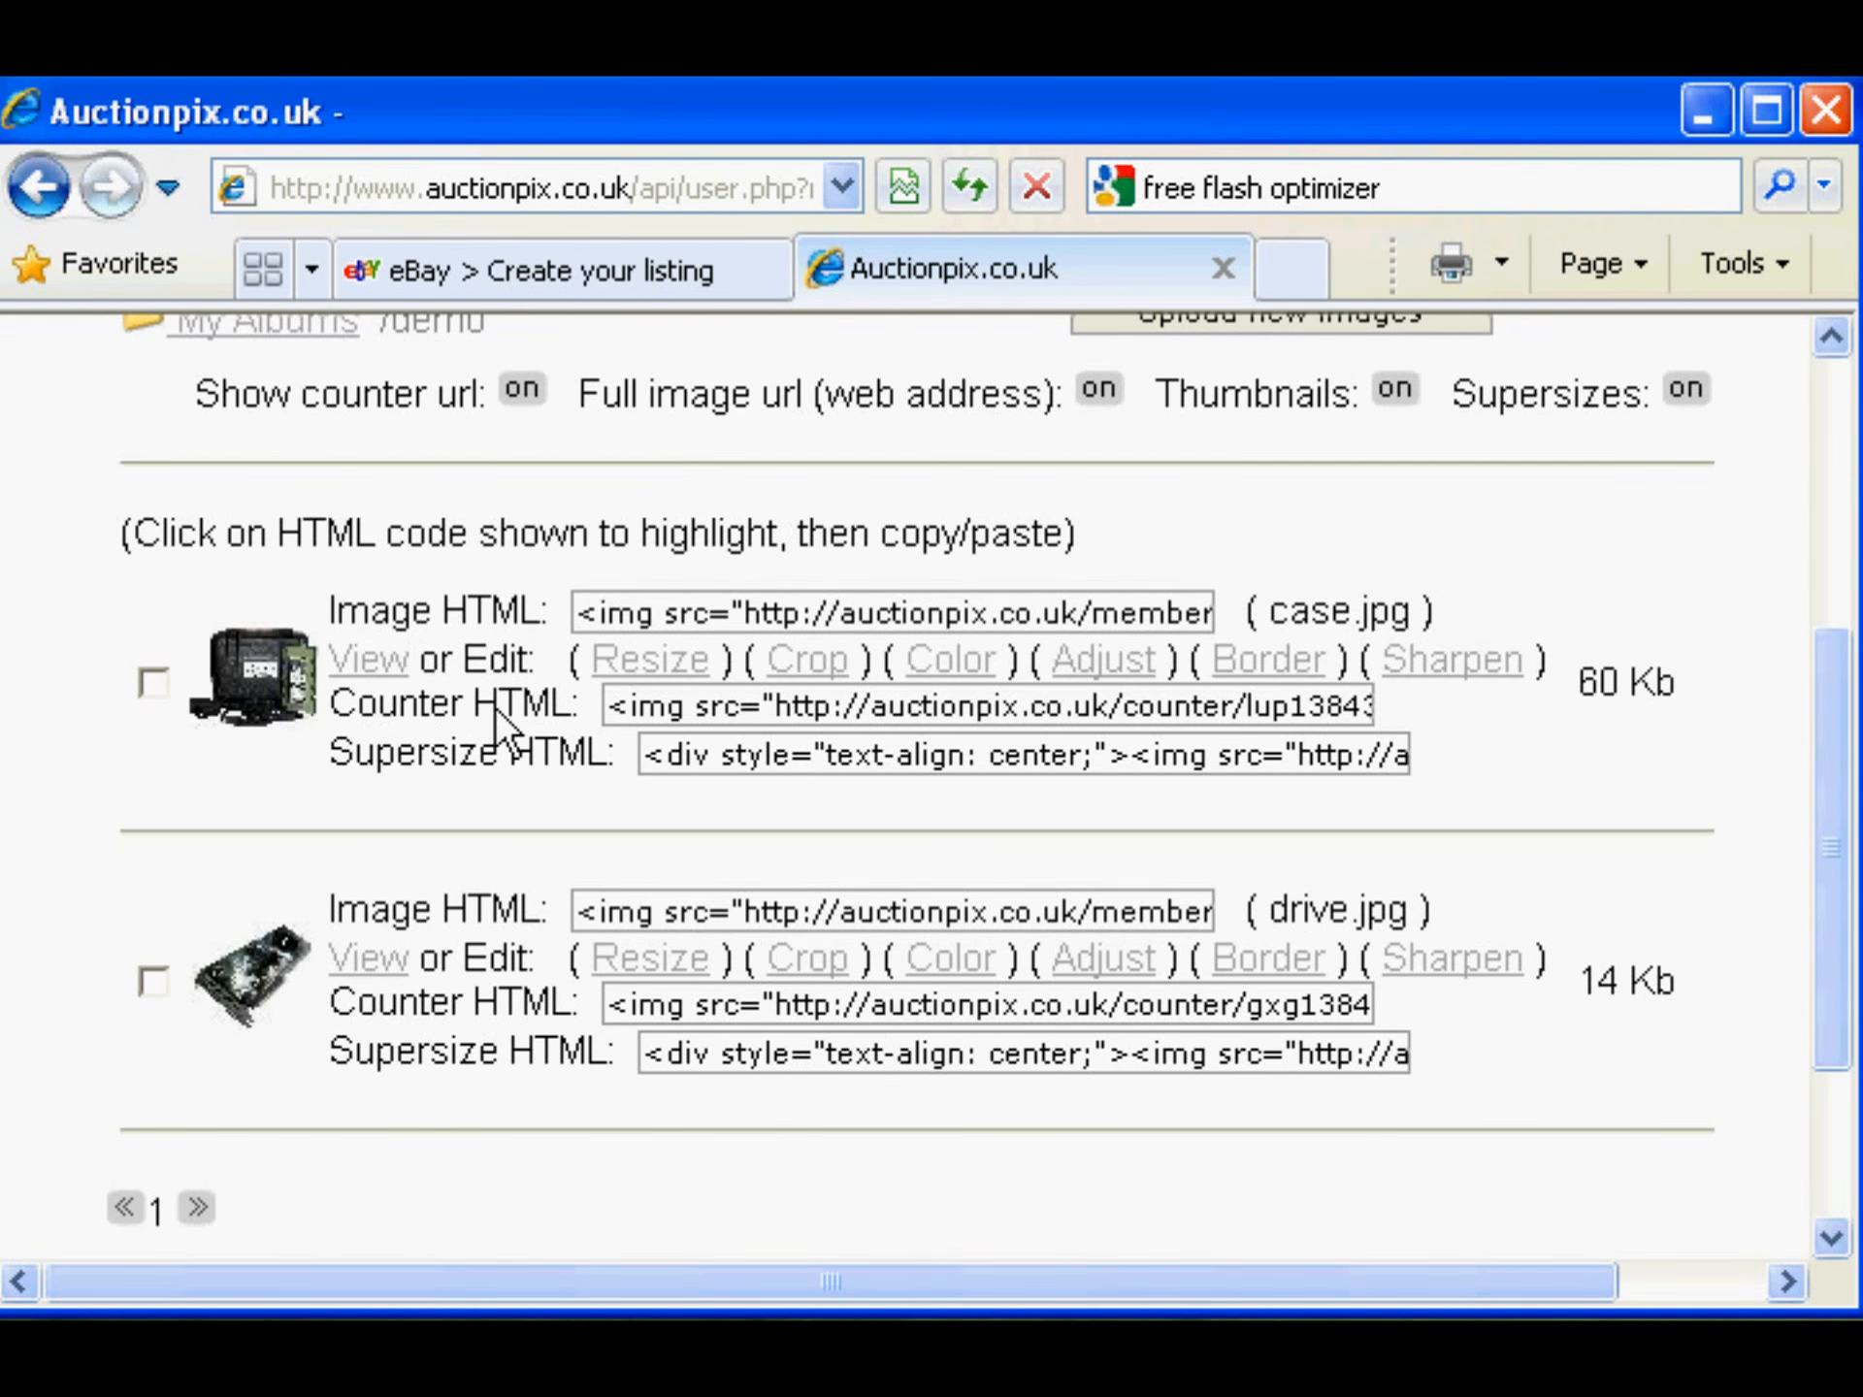
pyautogui.moveTo(537, 905)
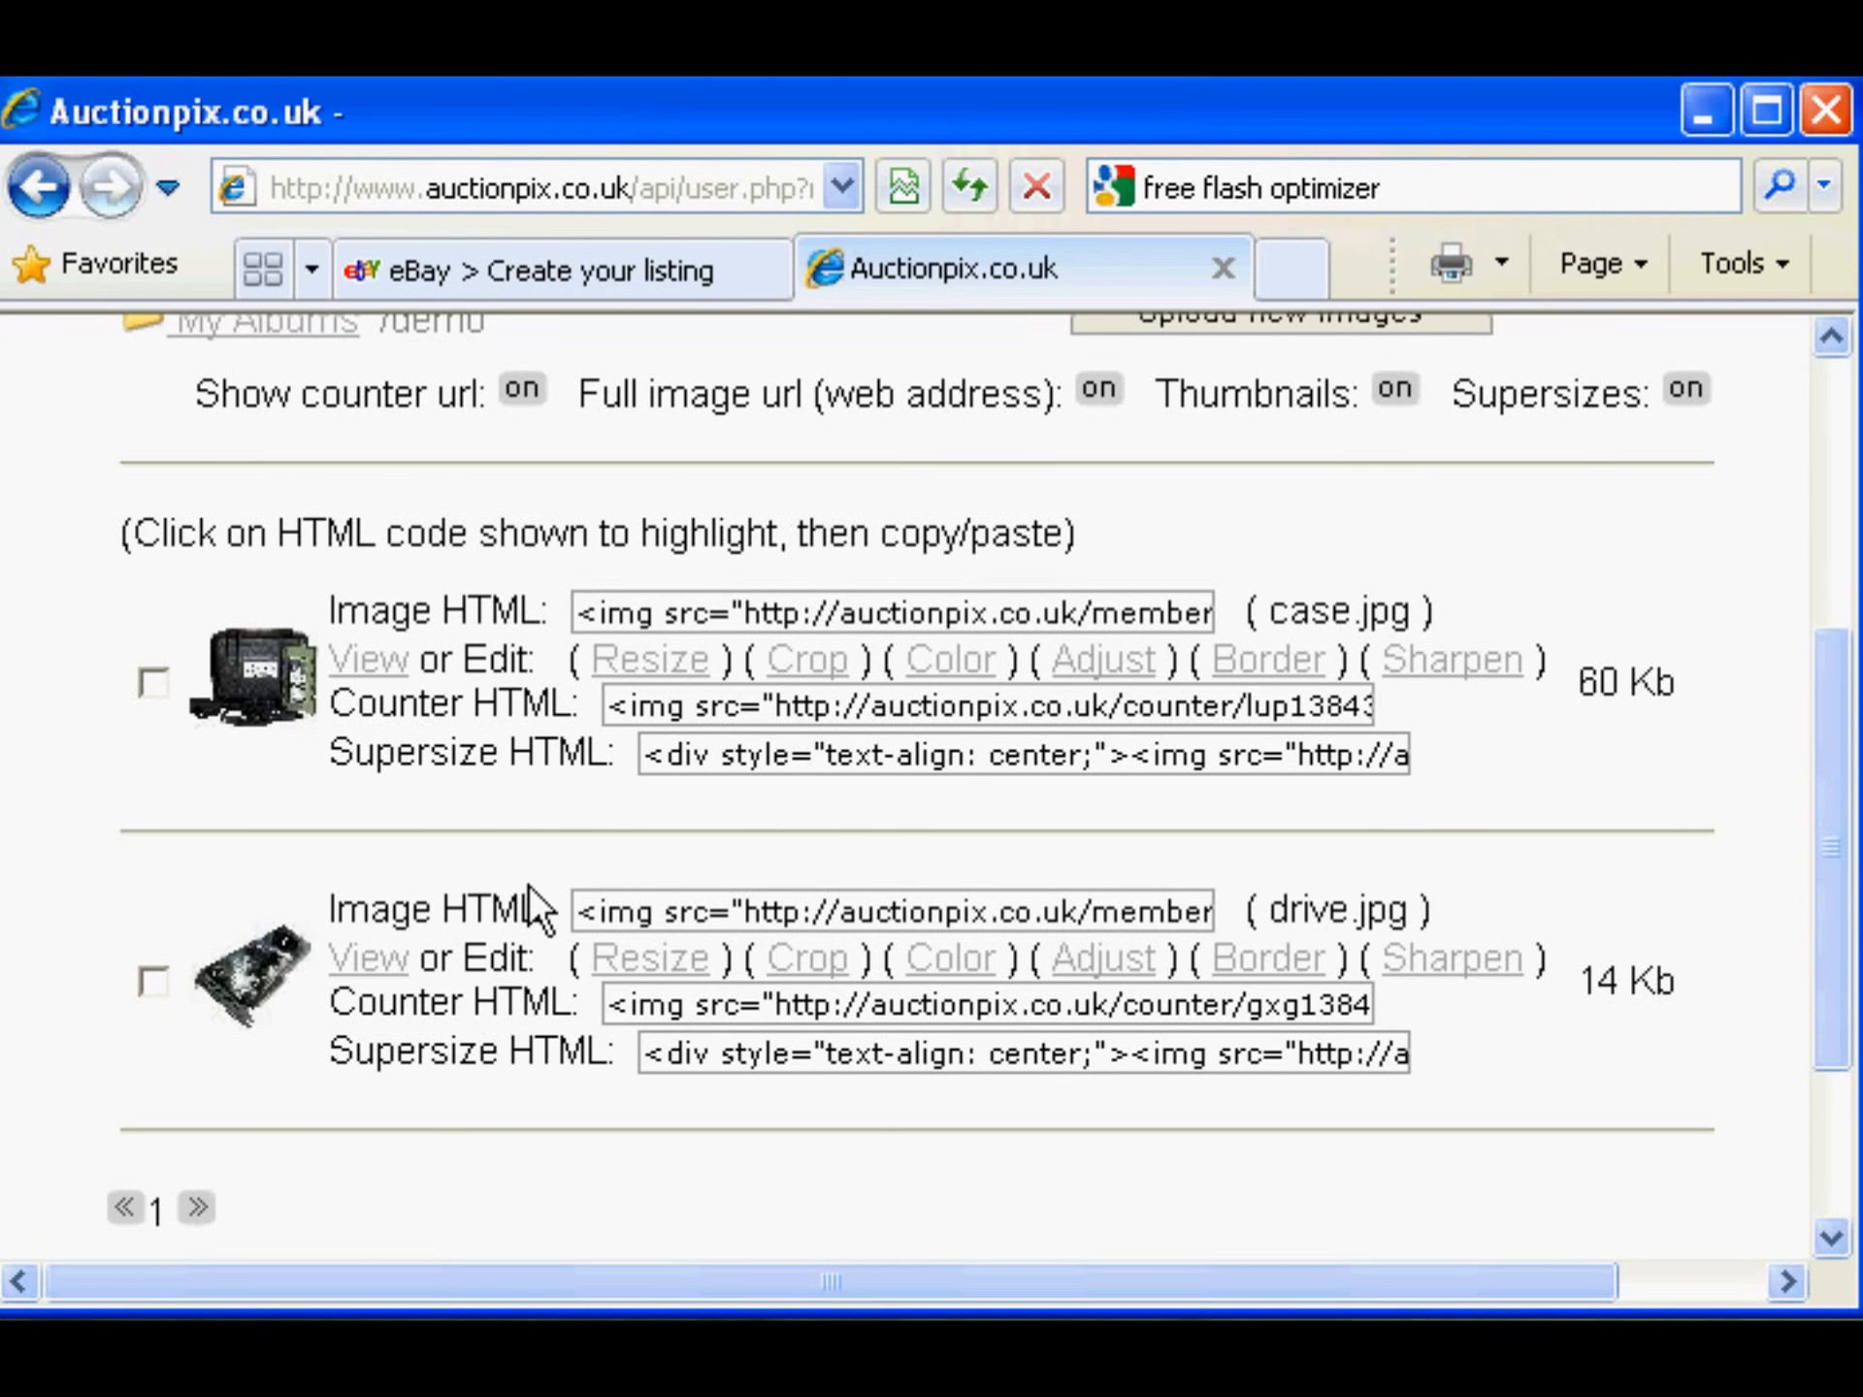
pyautogui.moveTo(653, 767)
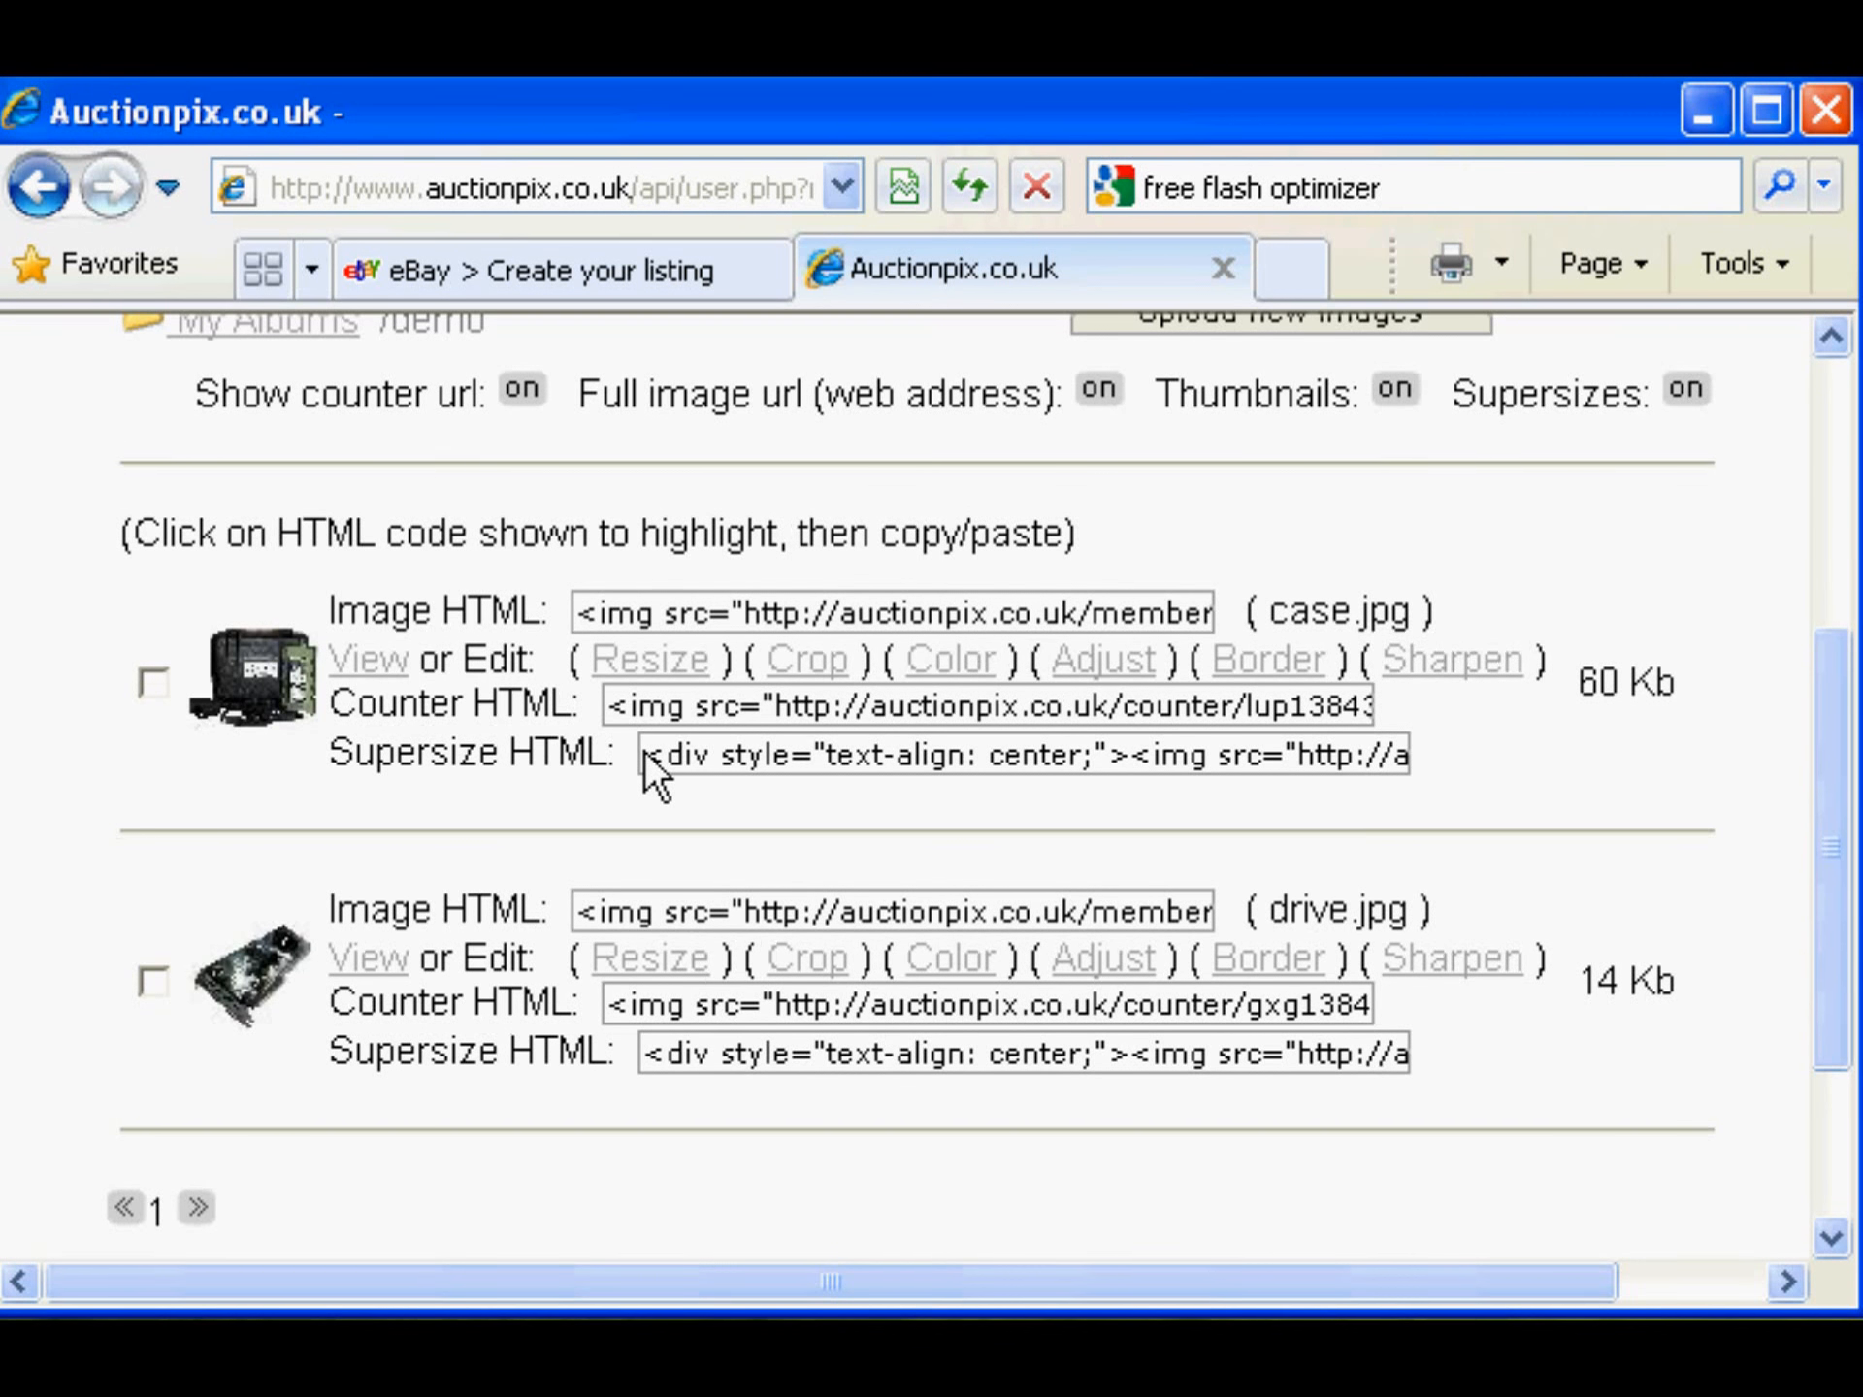
pyautogui.moveTo(831, 772)
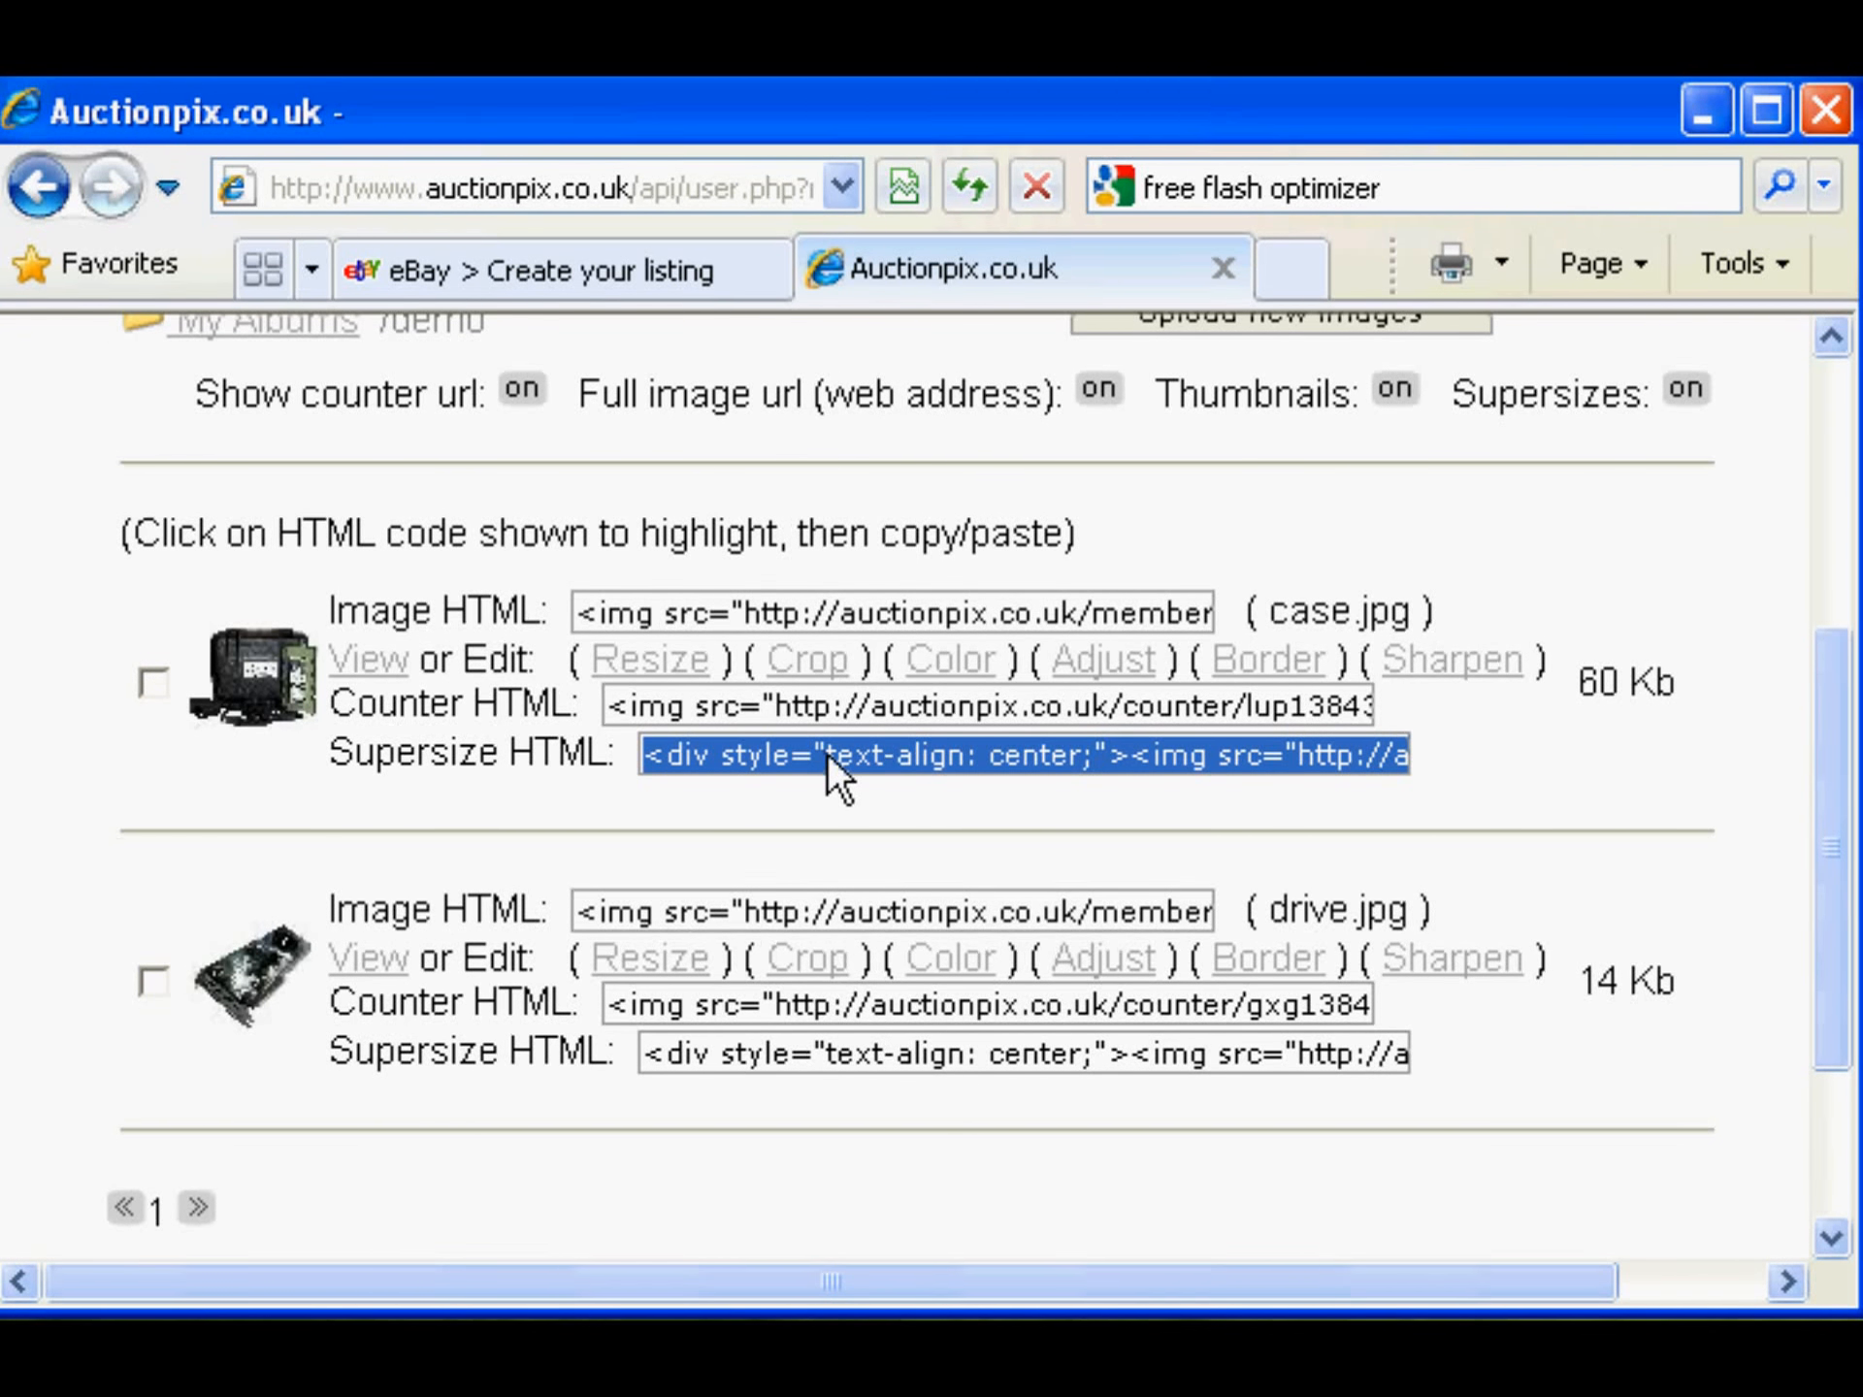
# Copy the case.jpg Supersize HTML code from its field
pyautogui.rightClick(828, 767)
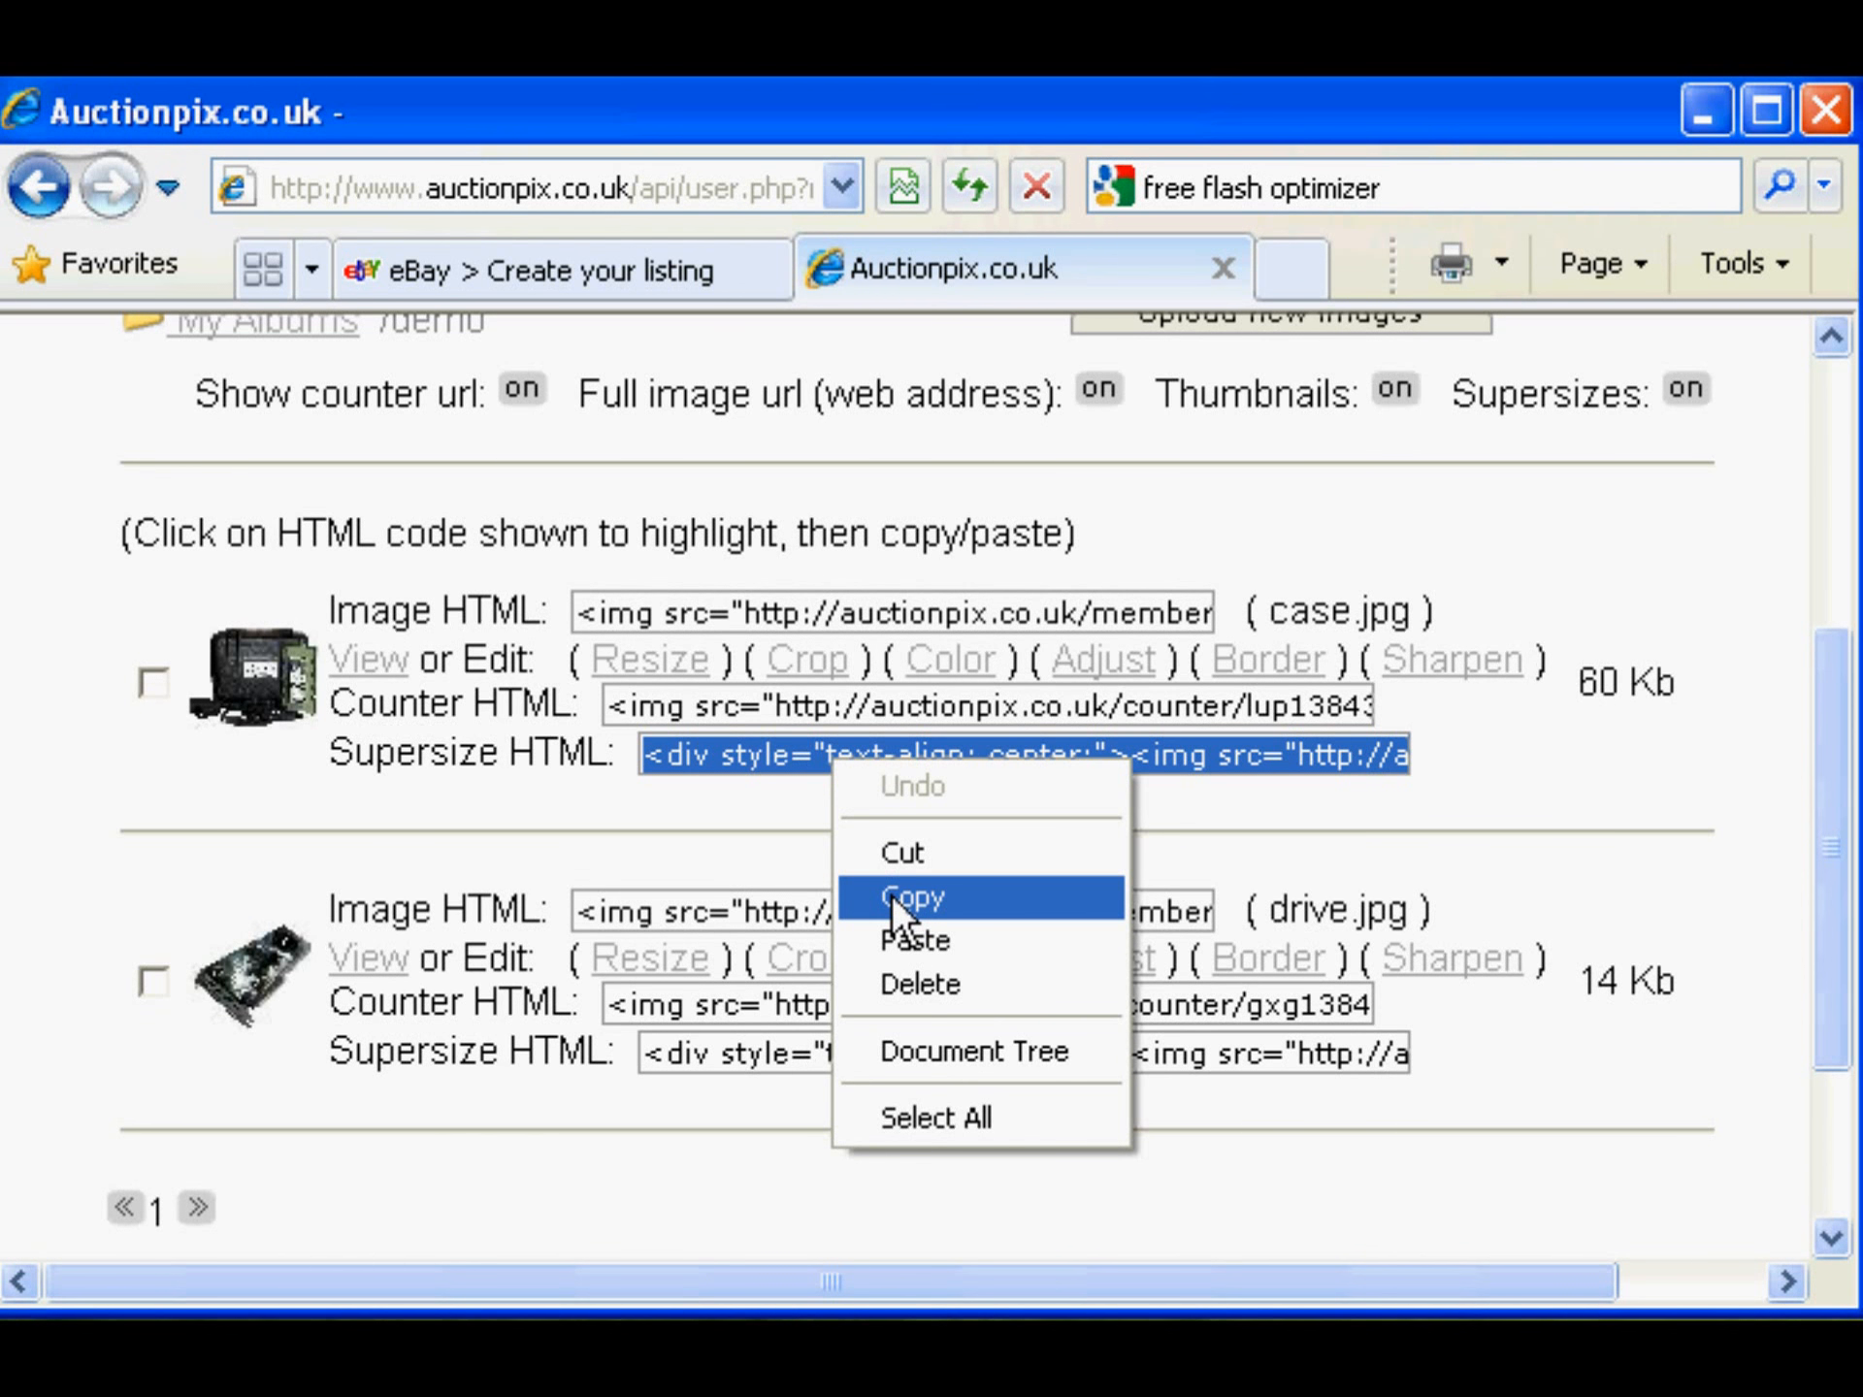
pyautogui.click(912, 896)
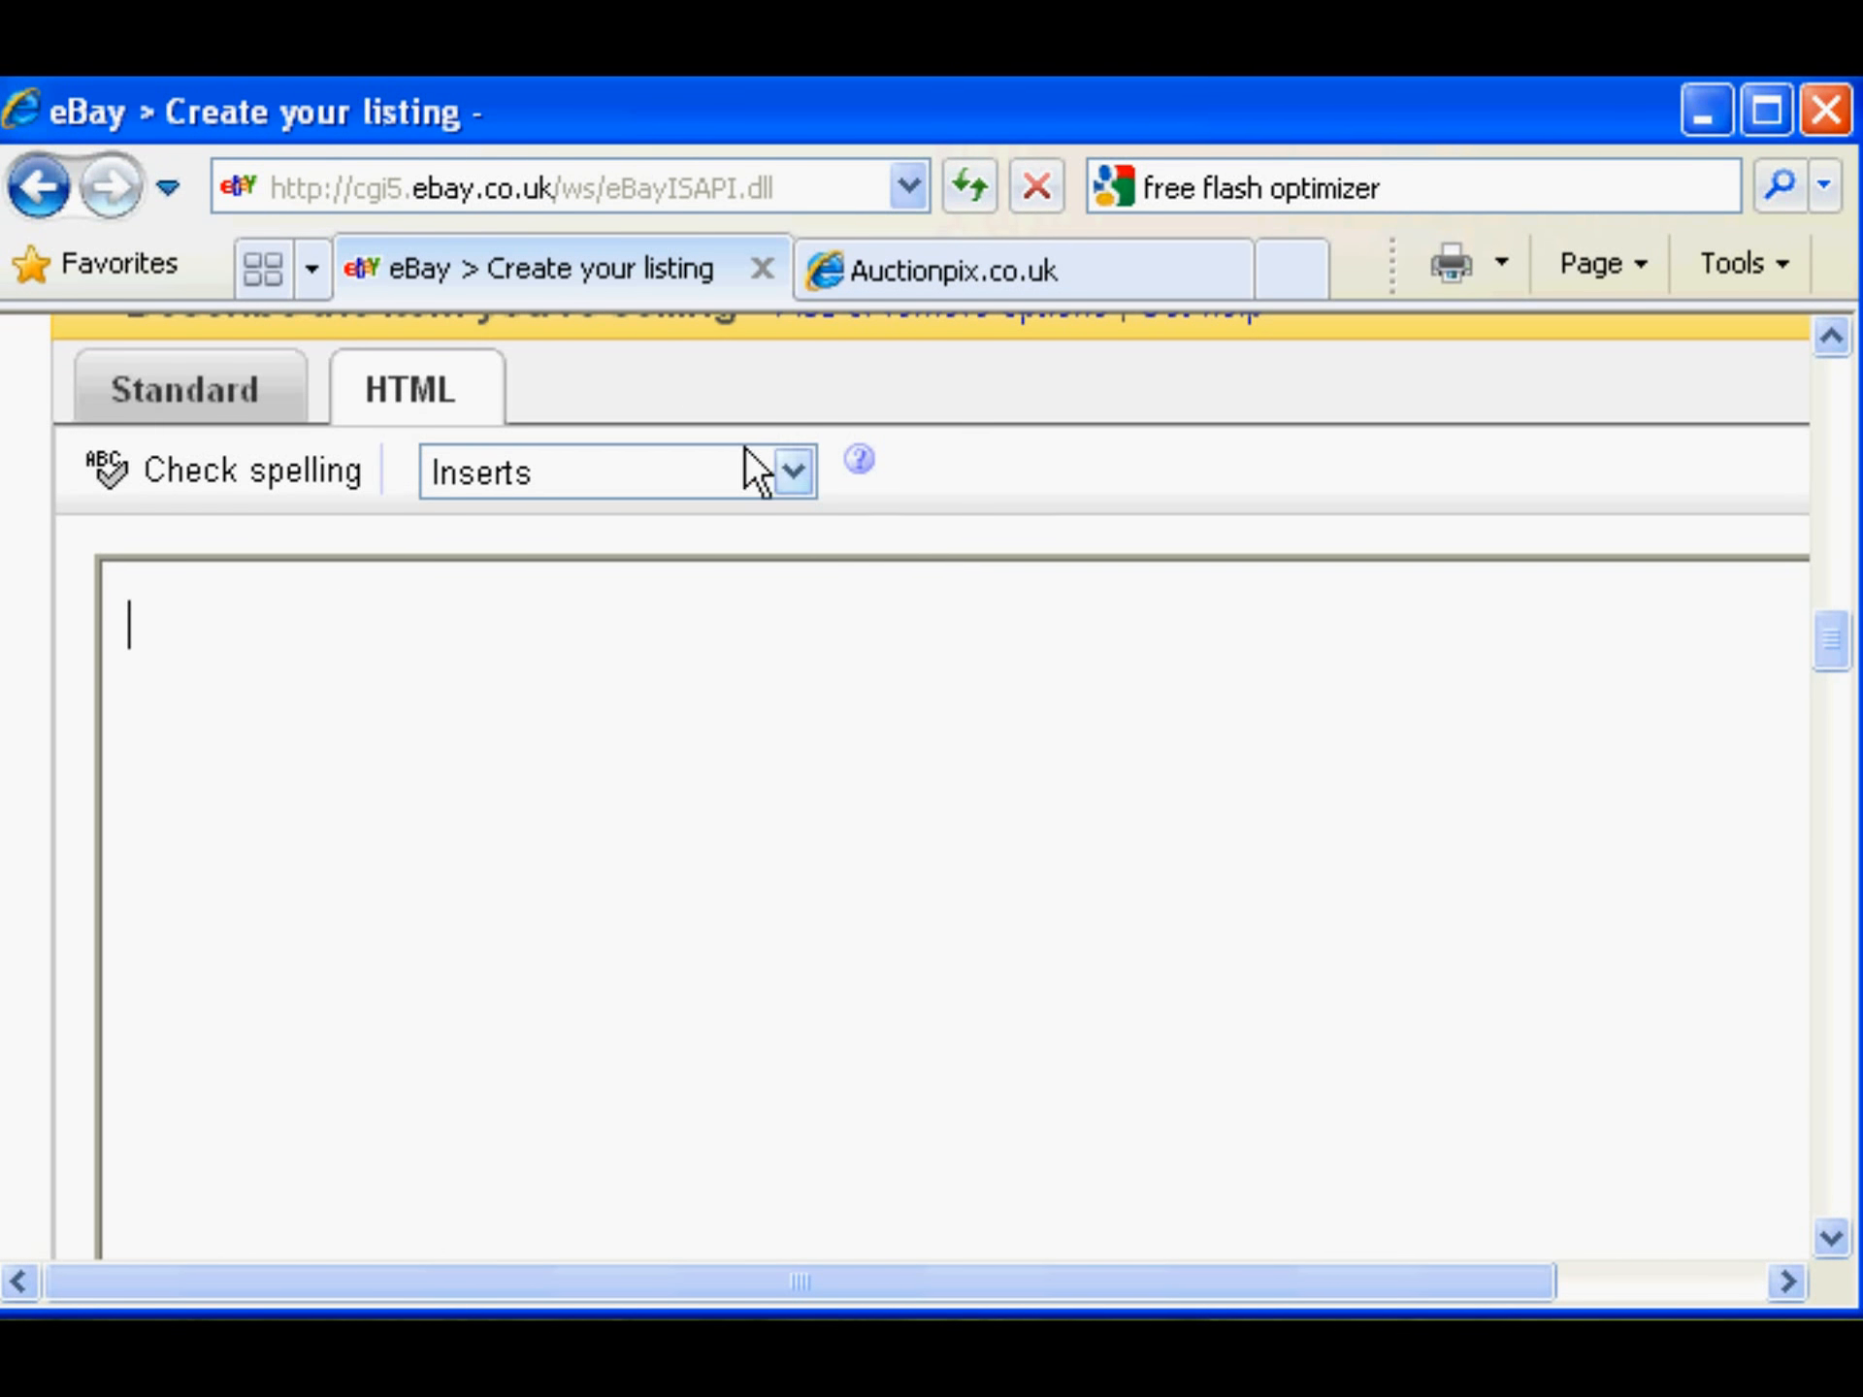
pyautogui.moveTo(280, 470)
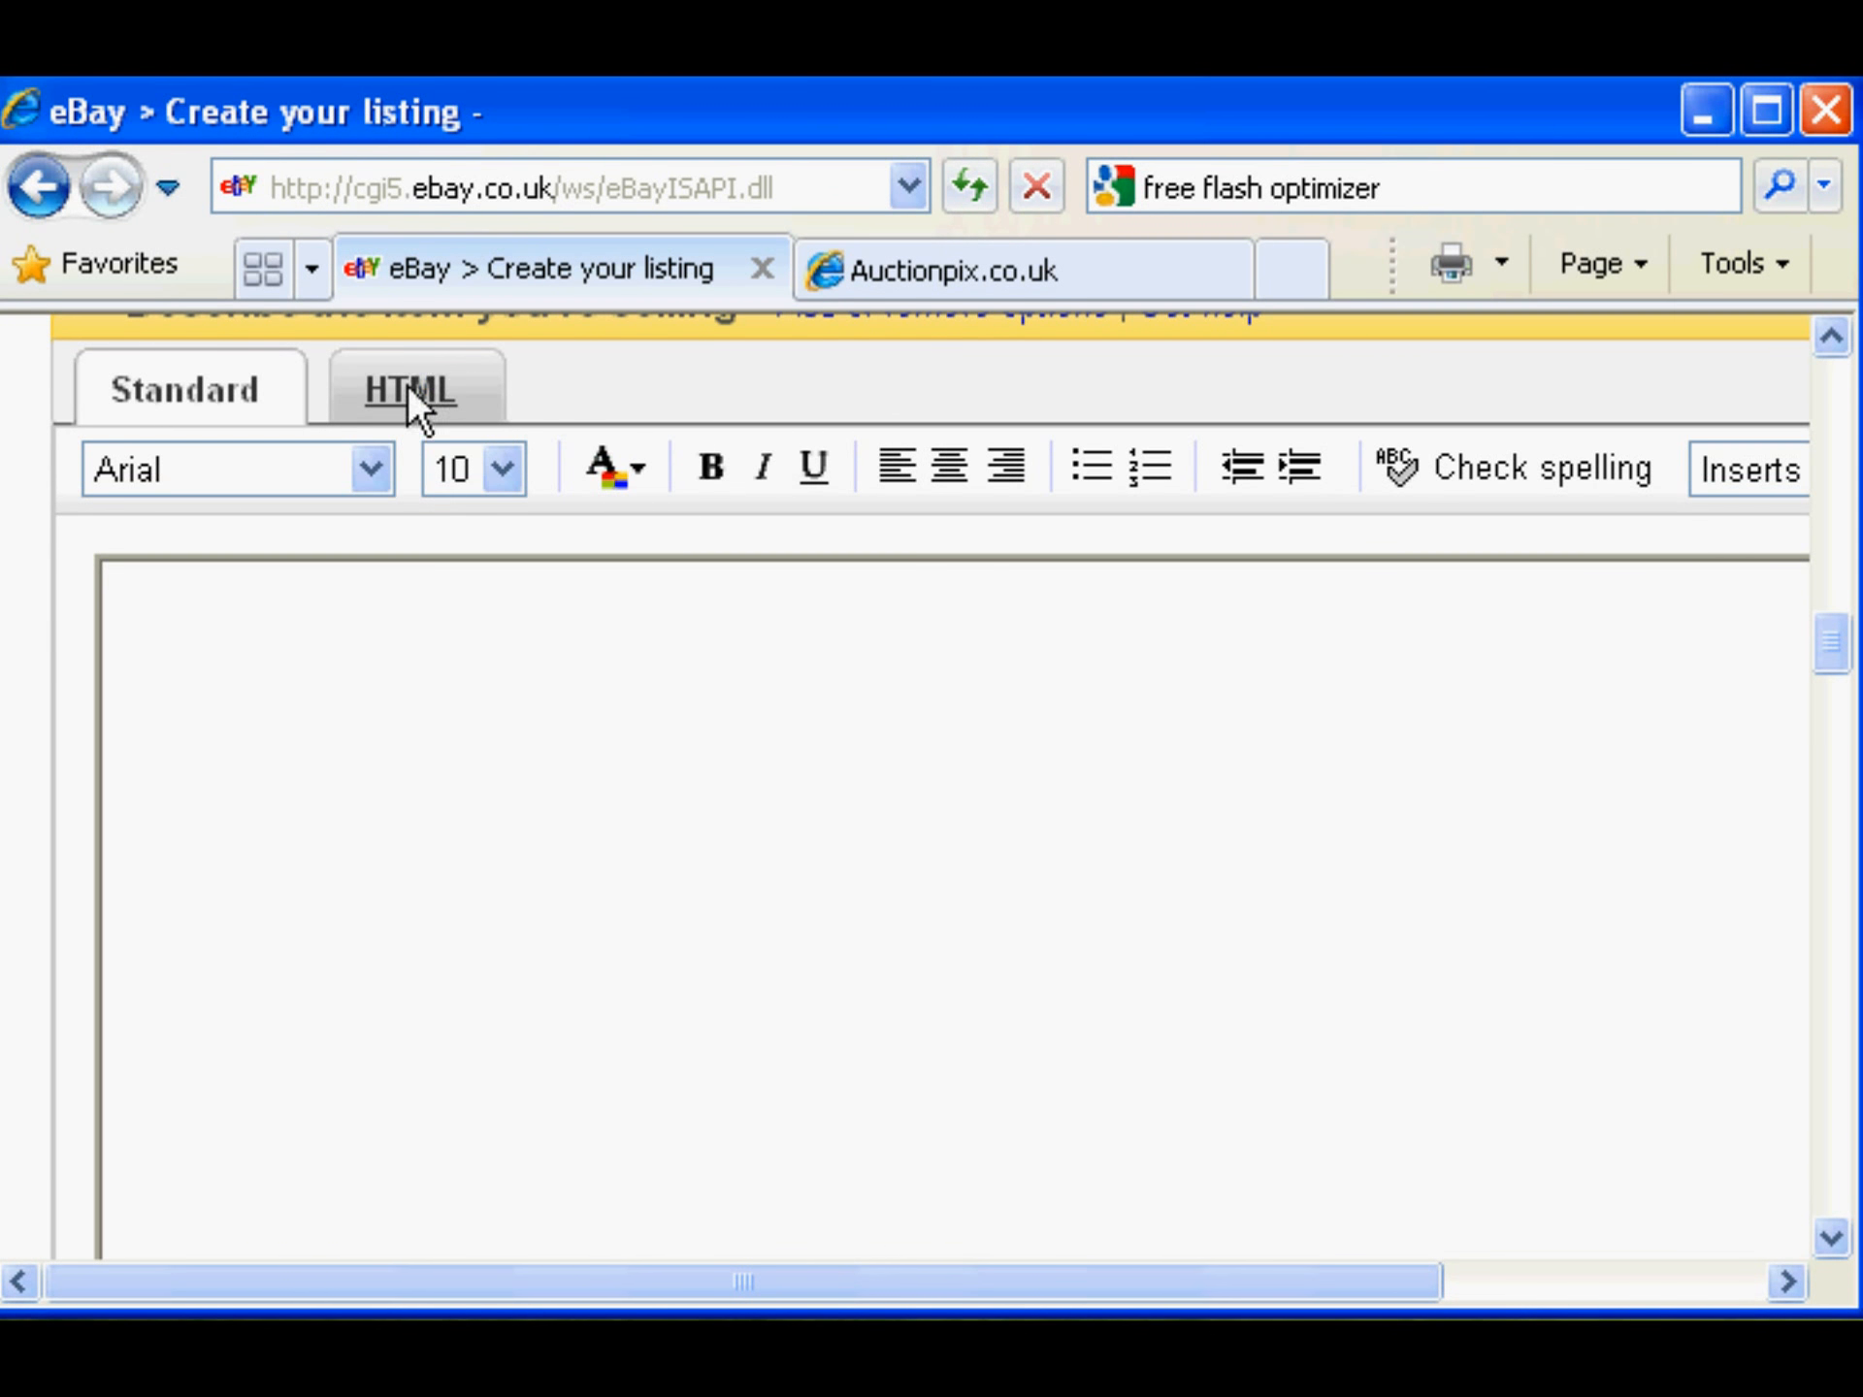
# Paste the case.jpg supersize code into eBay's HTML description and preview it in Standard view
pyautogui.click(408, 390)
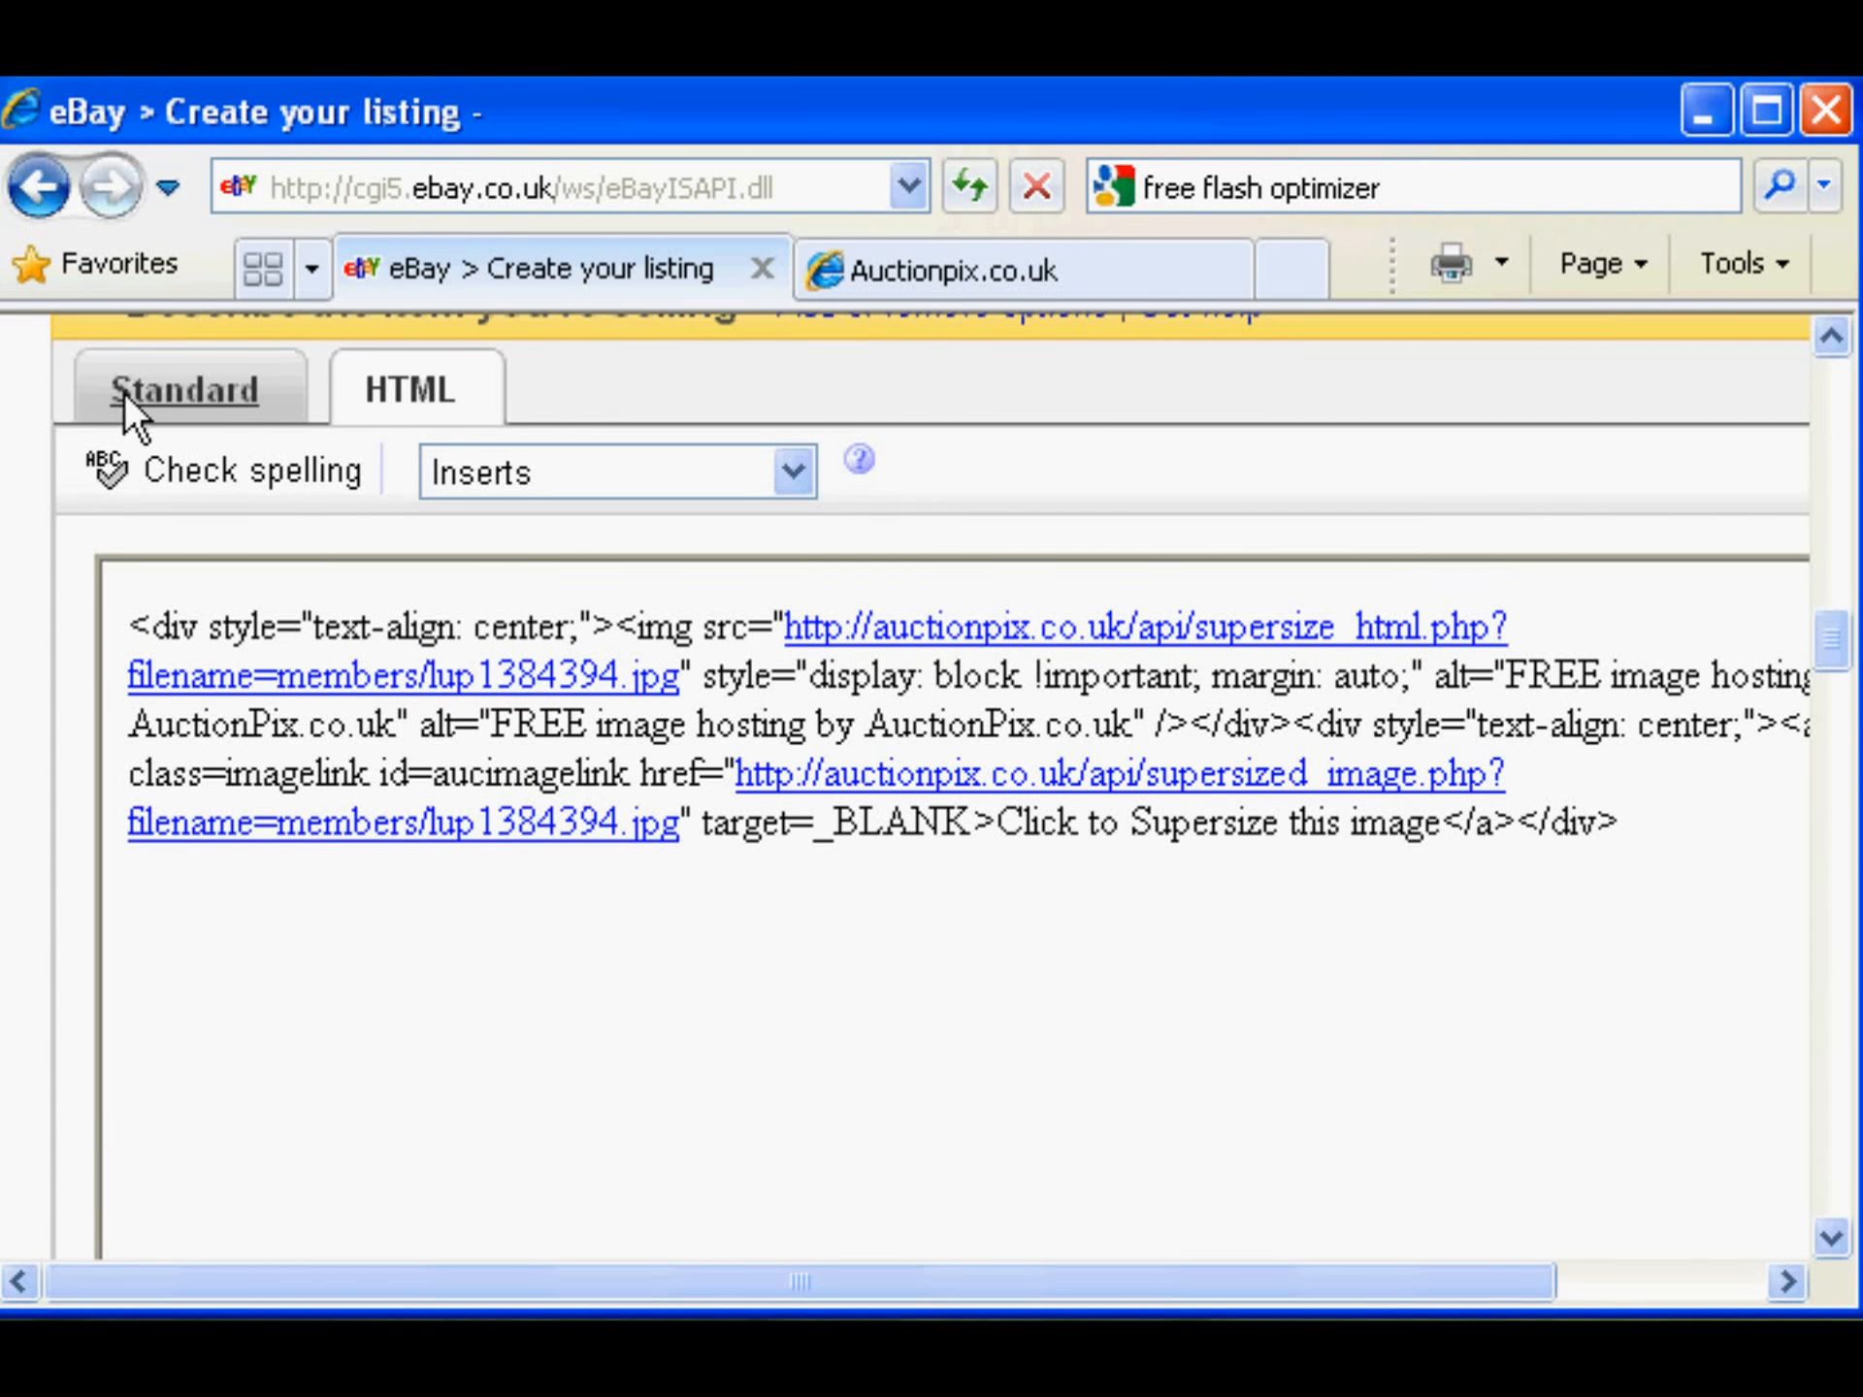
pyautogui.click(184, 390)
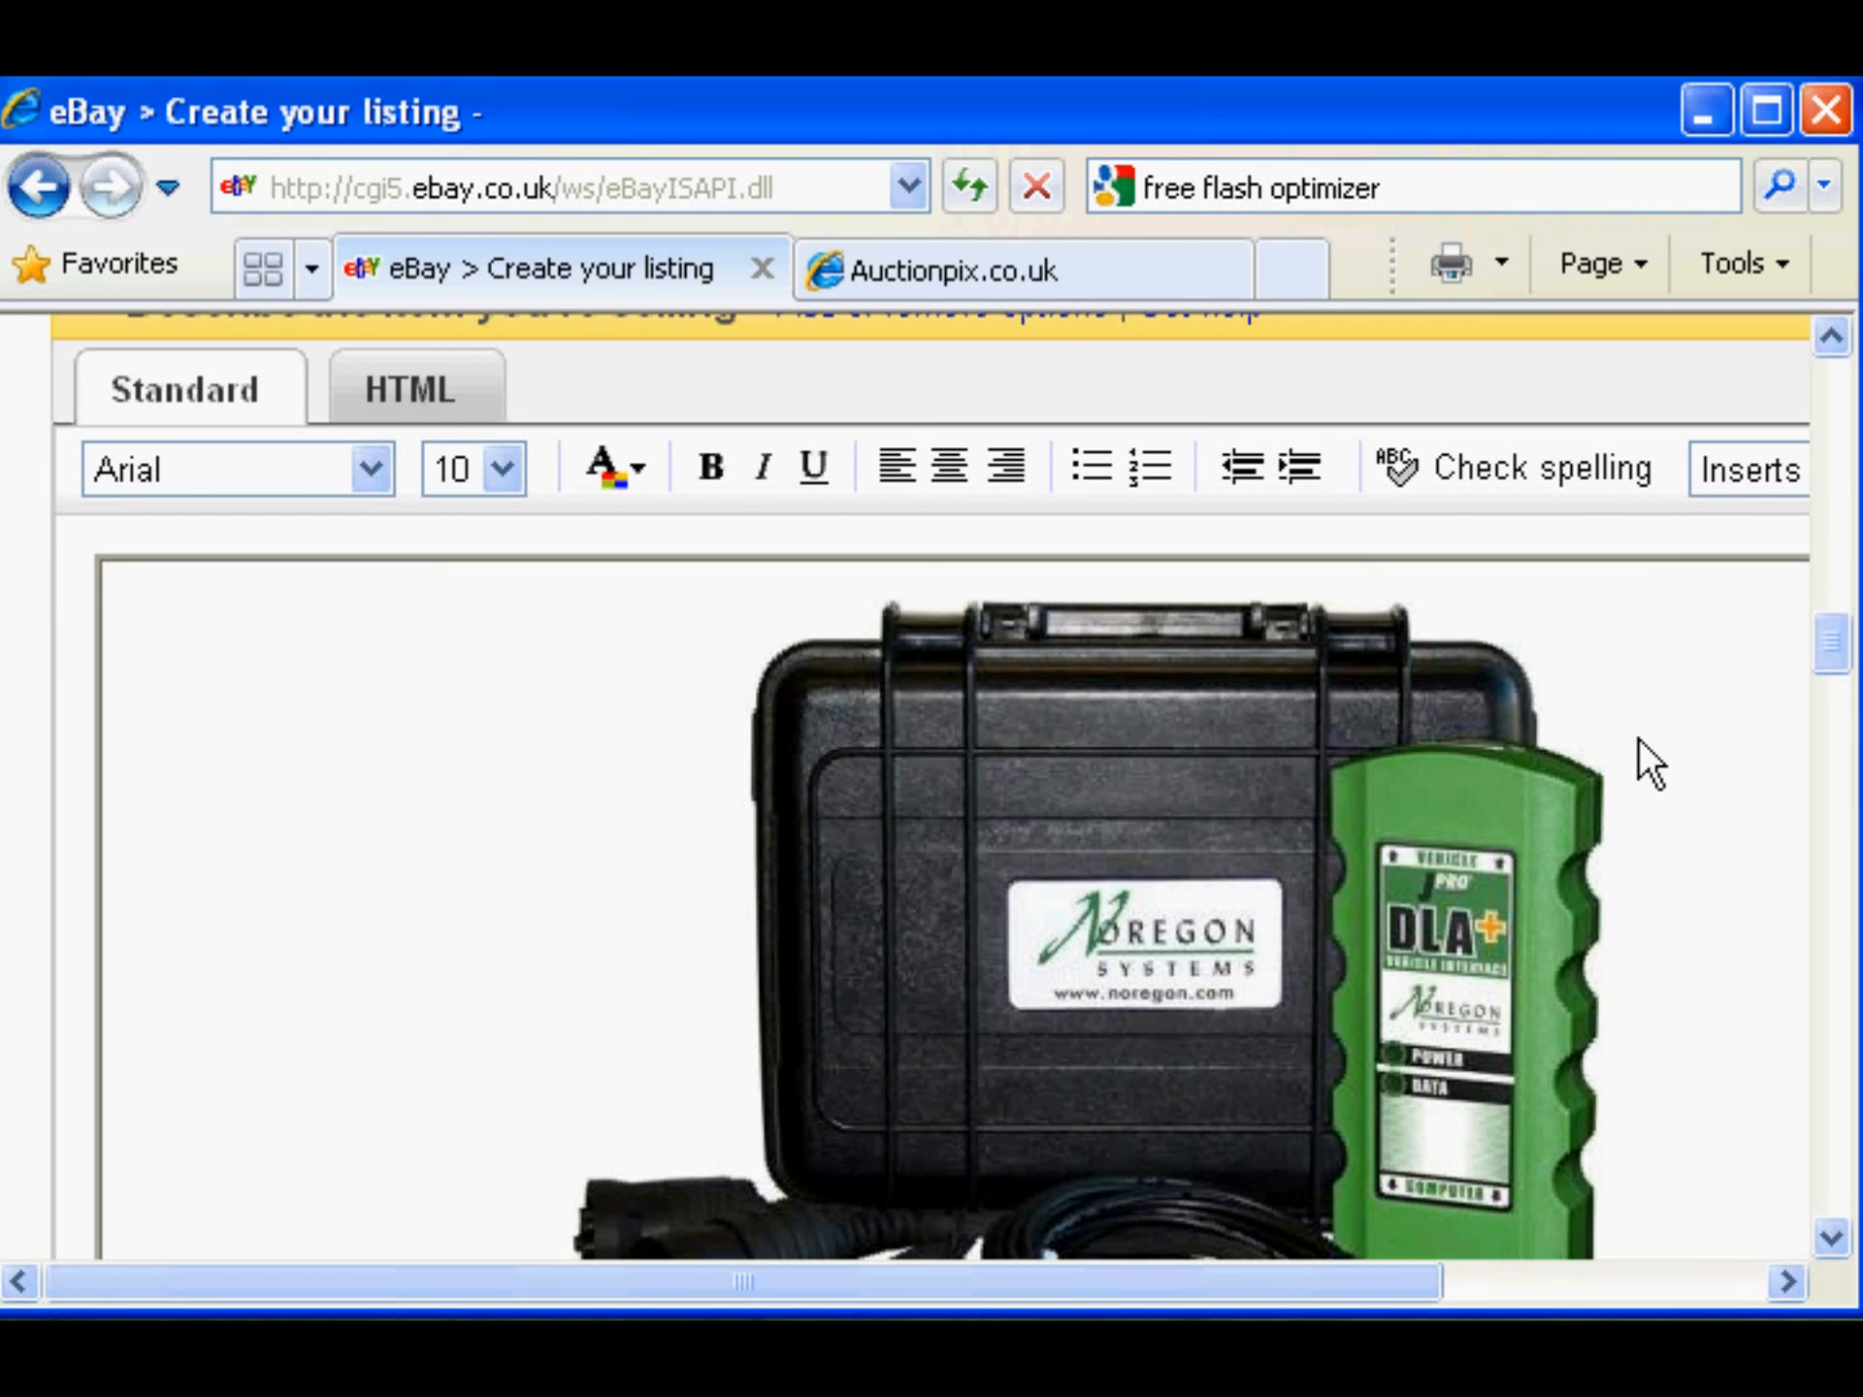
pyautogui.click(412, 387)
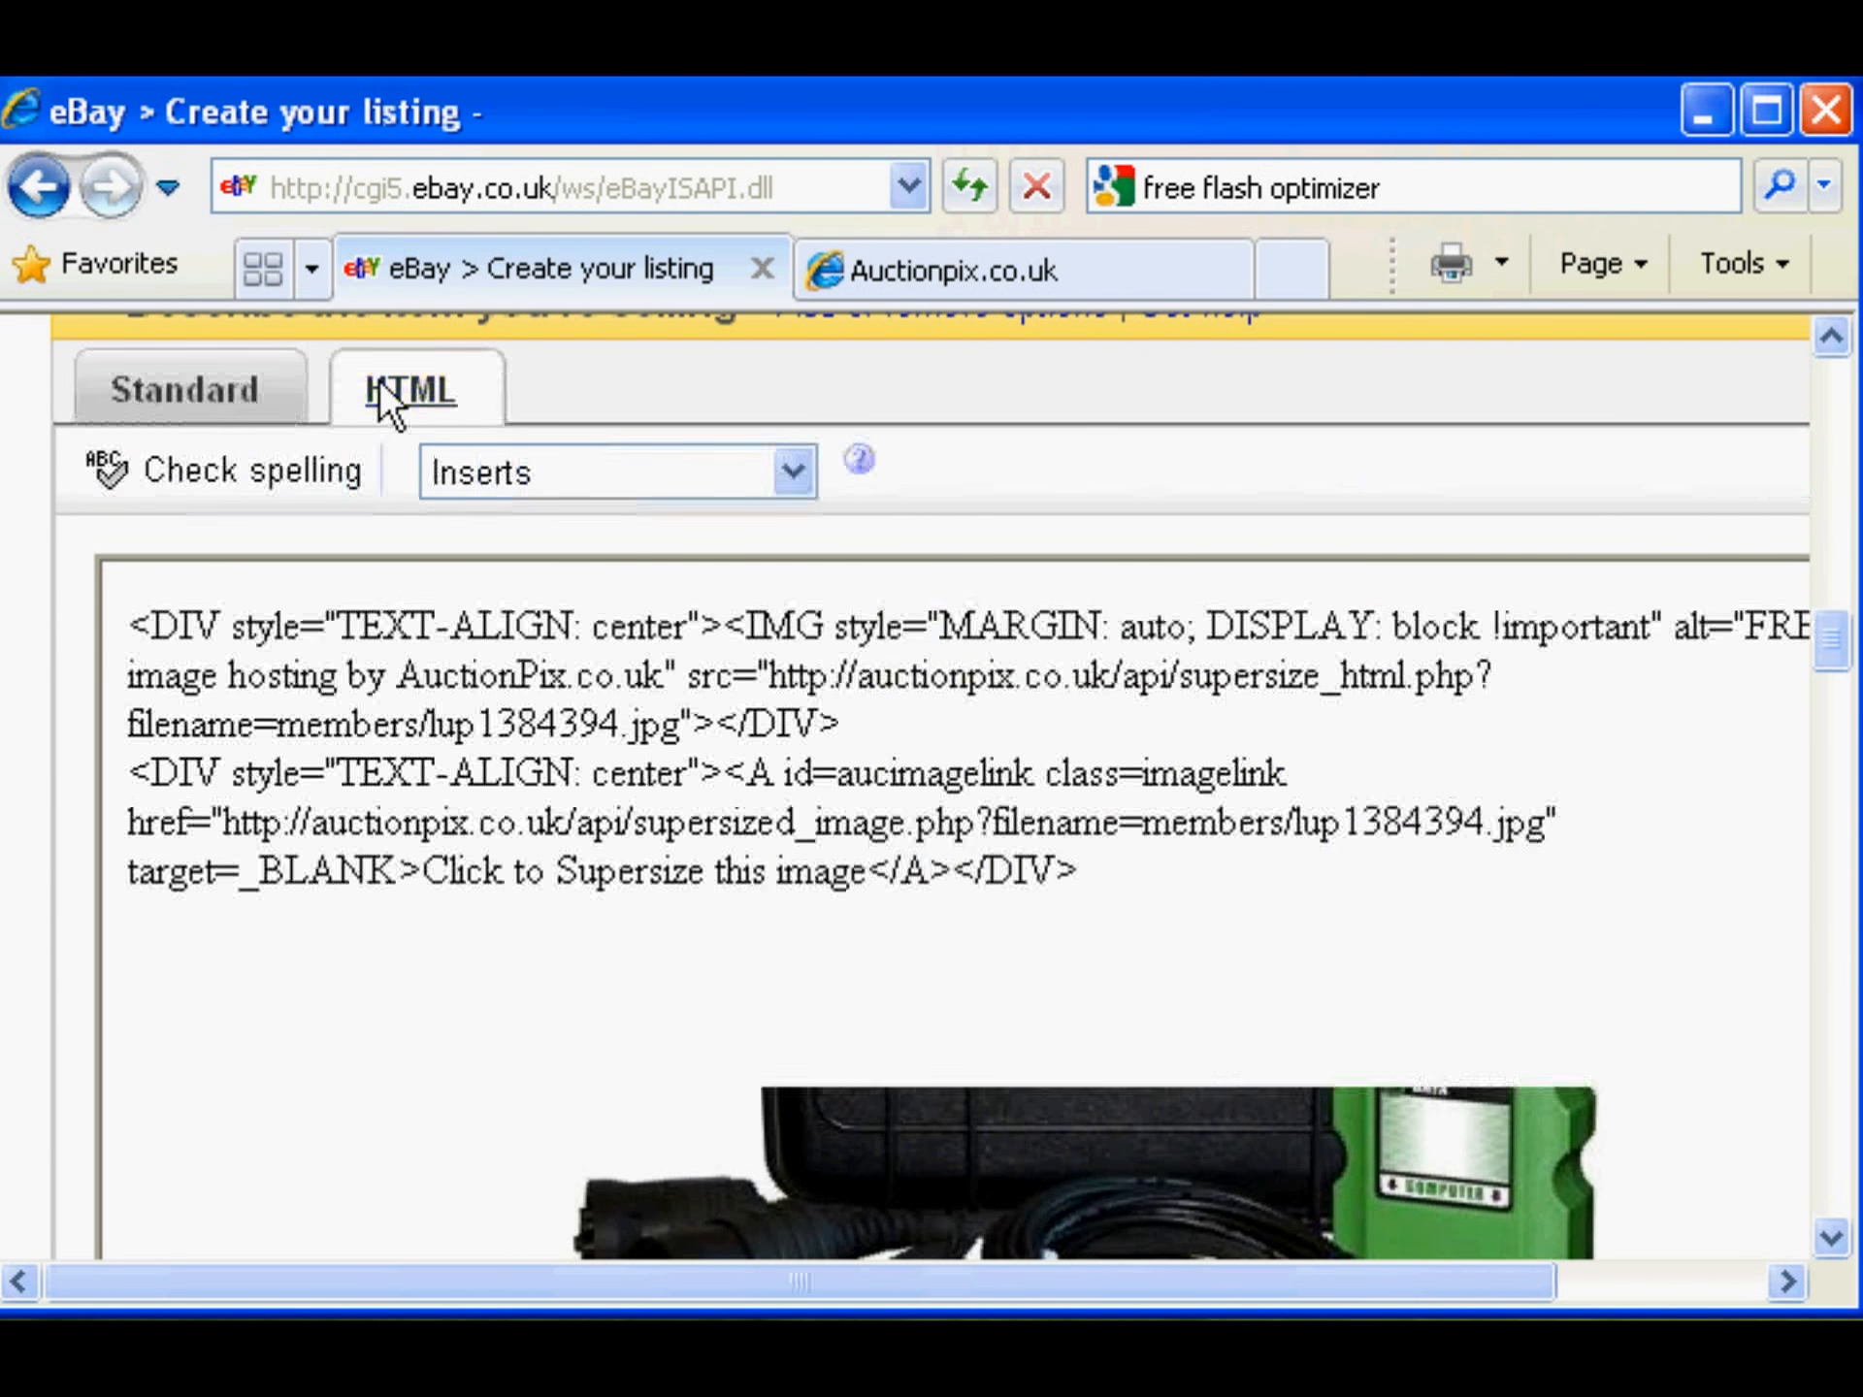
pyautogui.click(957, 269)
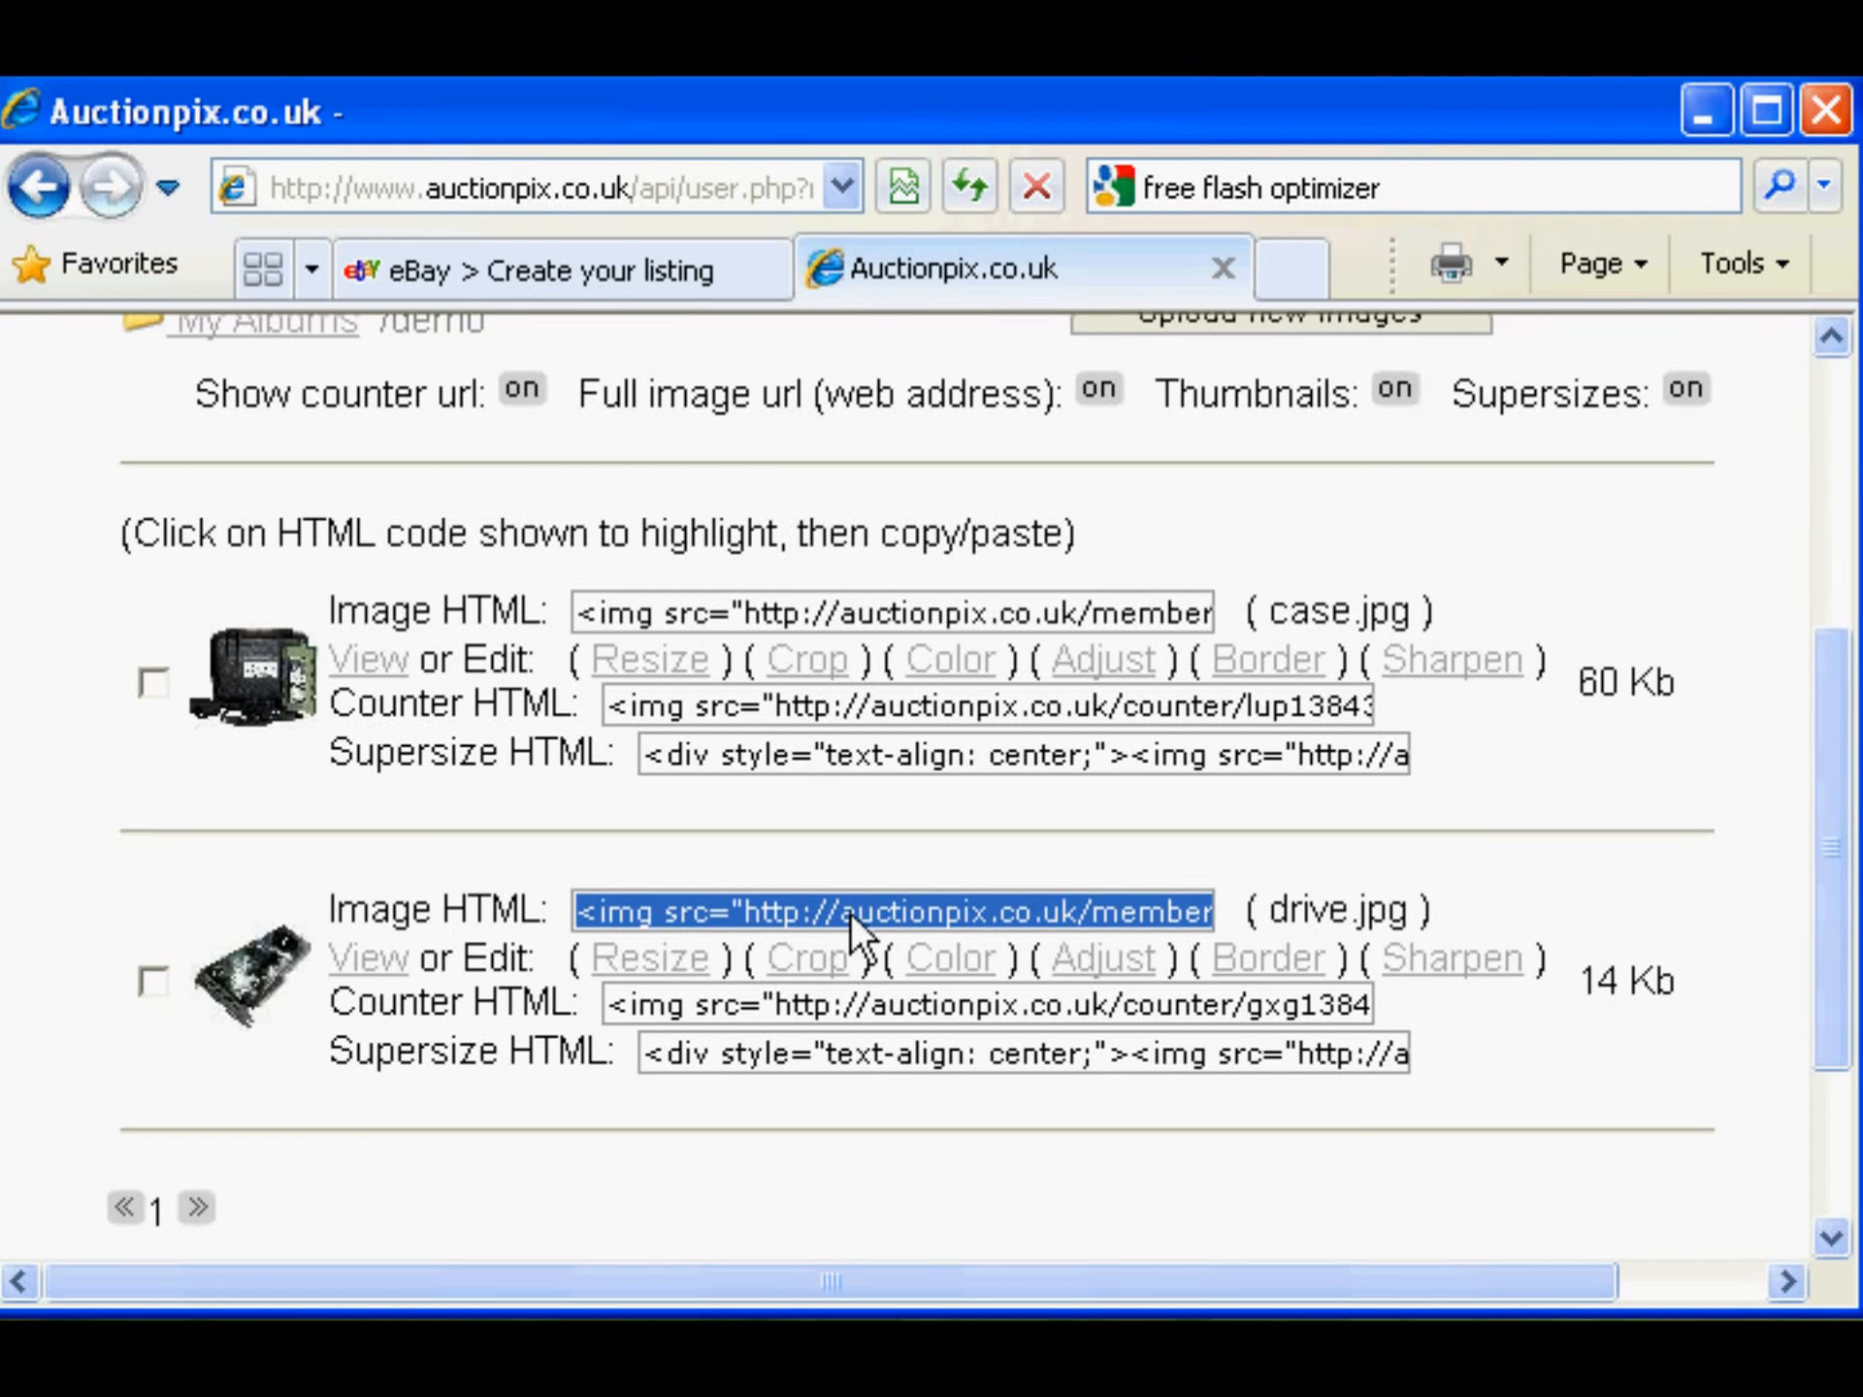
# Add the drive.jpg Image HTML below the case code and preview both photos
pyautogui.rightClick(850, 911)
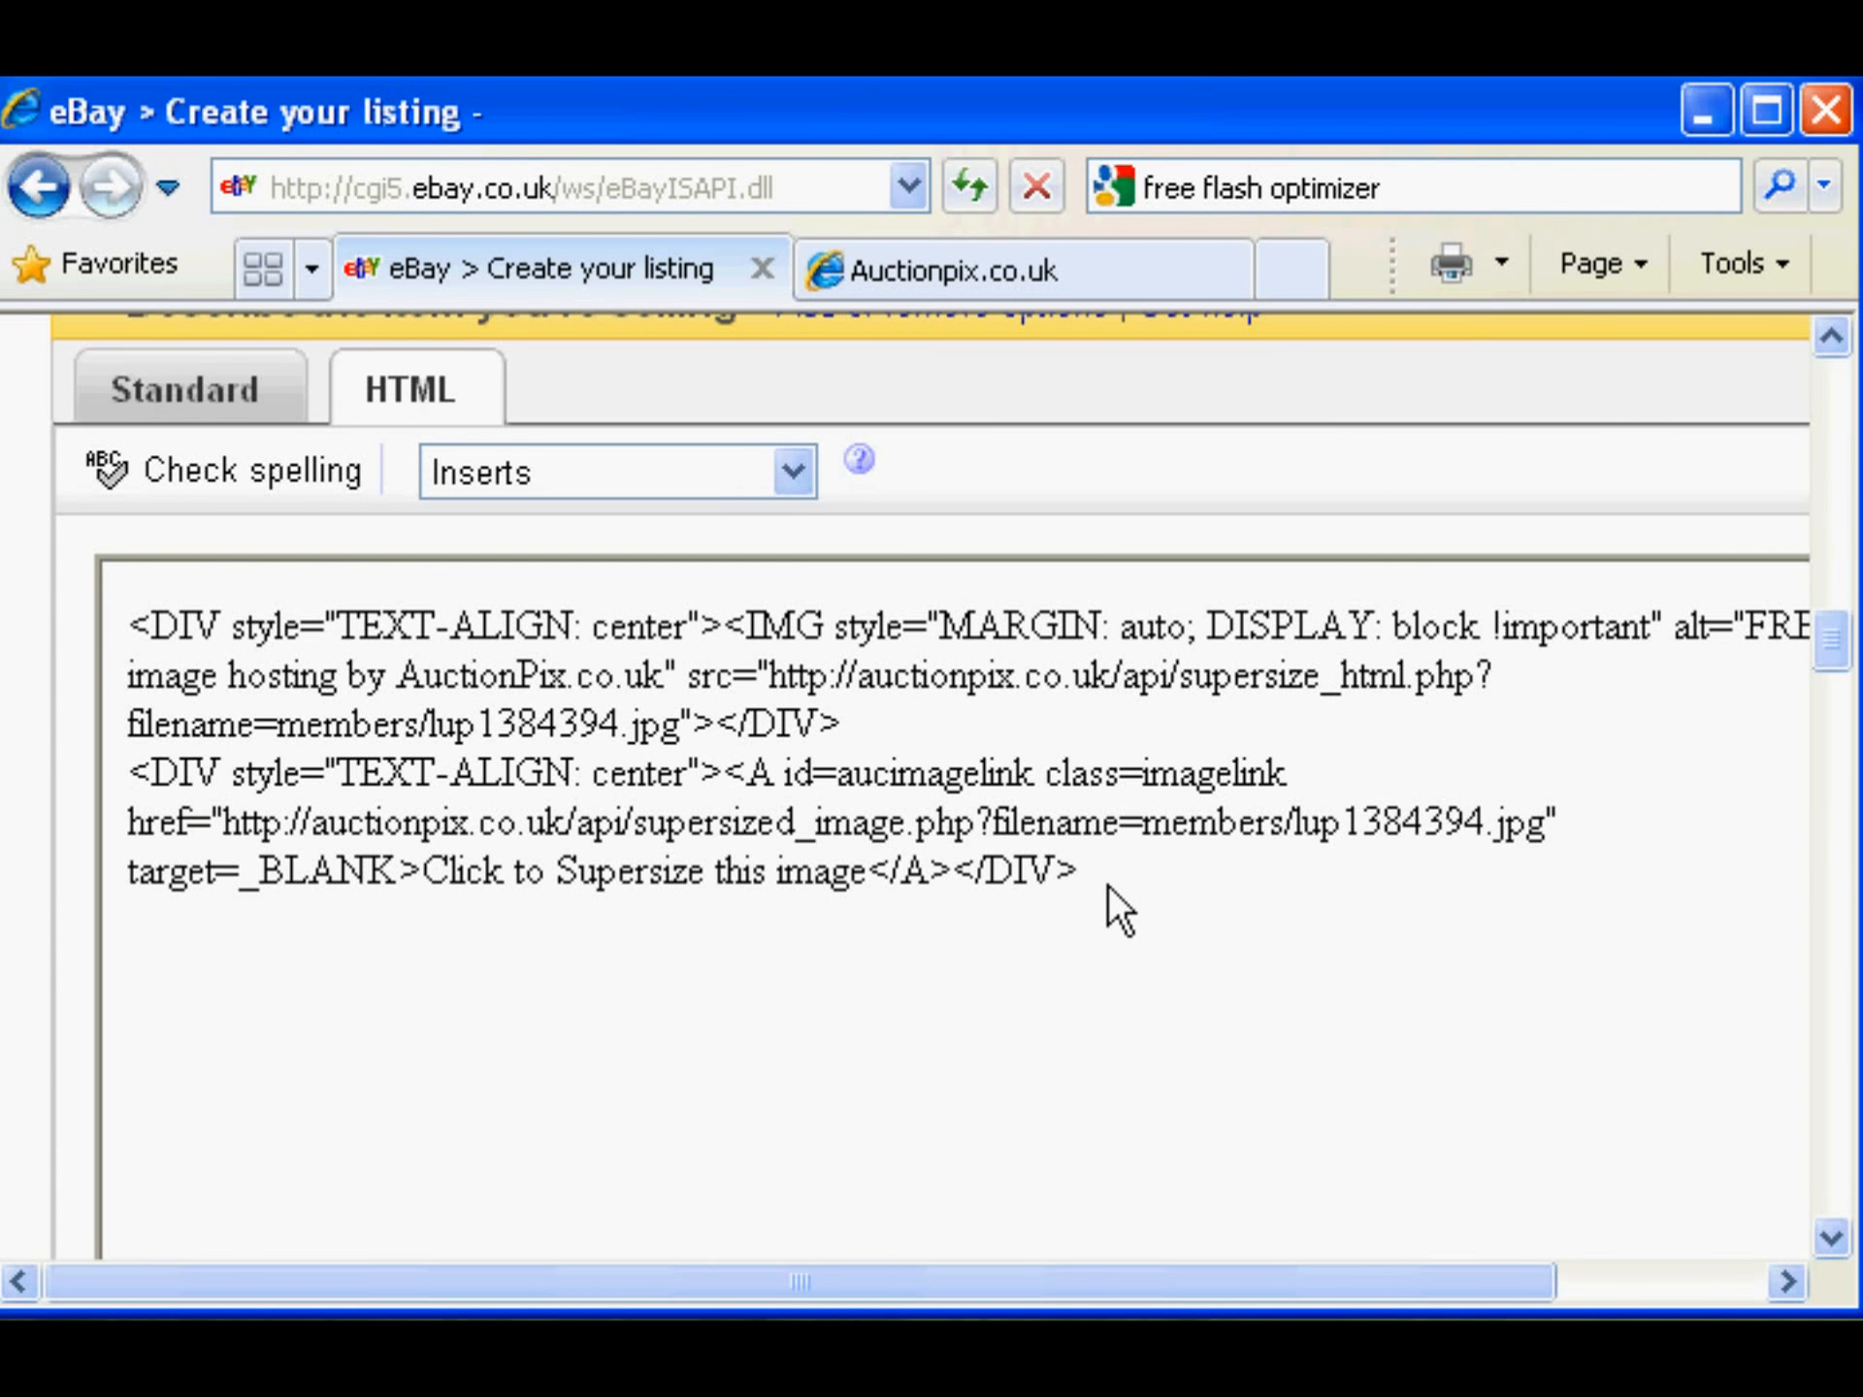
pyautogui.moveTo(376, 973)
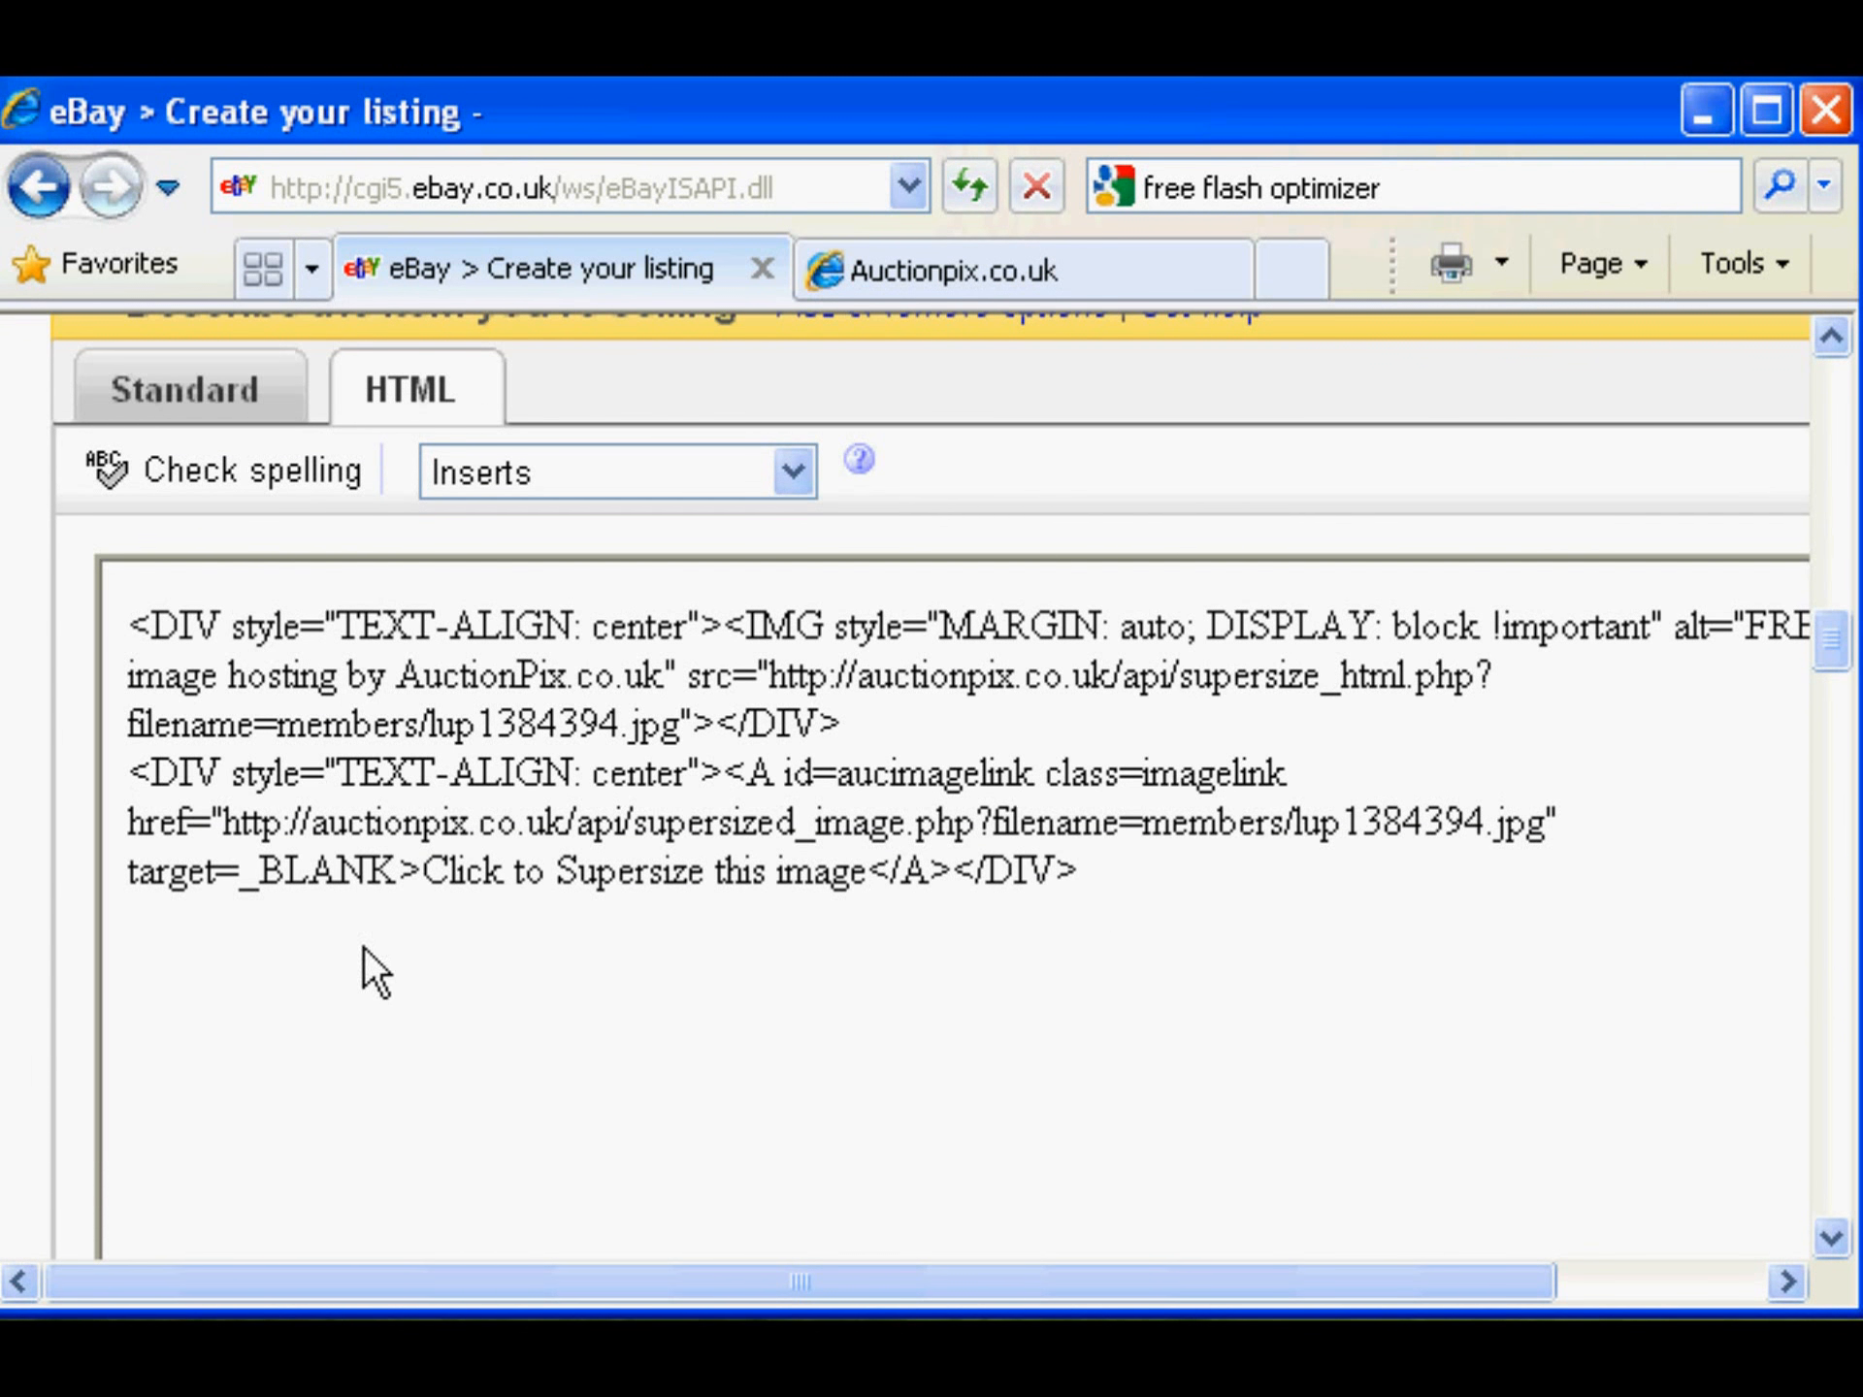
pyautogui.moveTo(163, 1002)
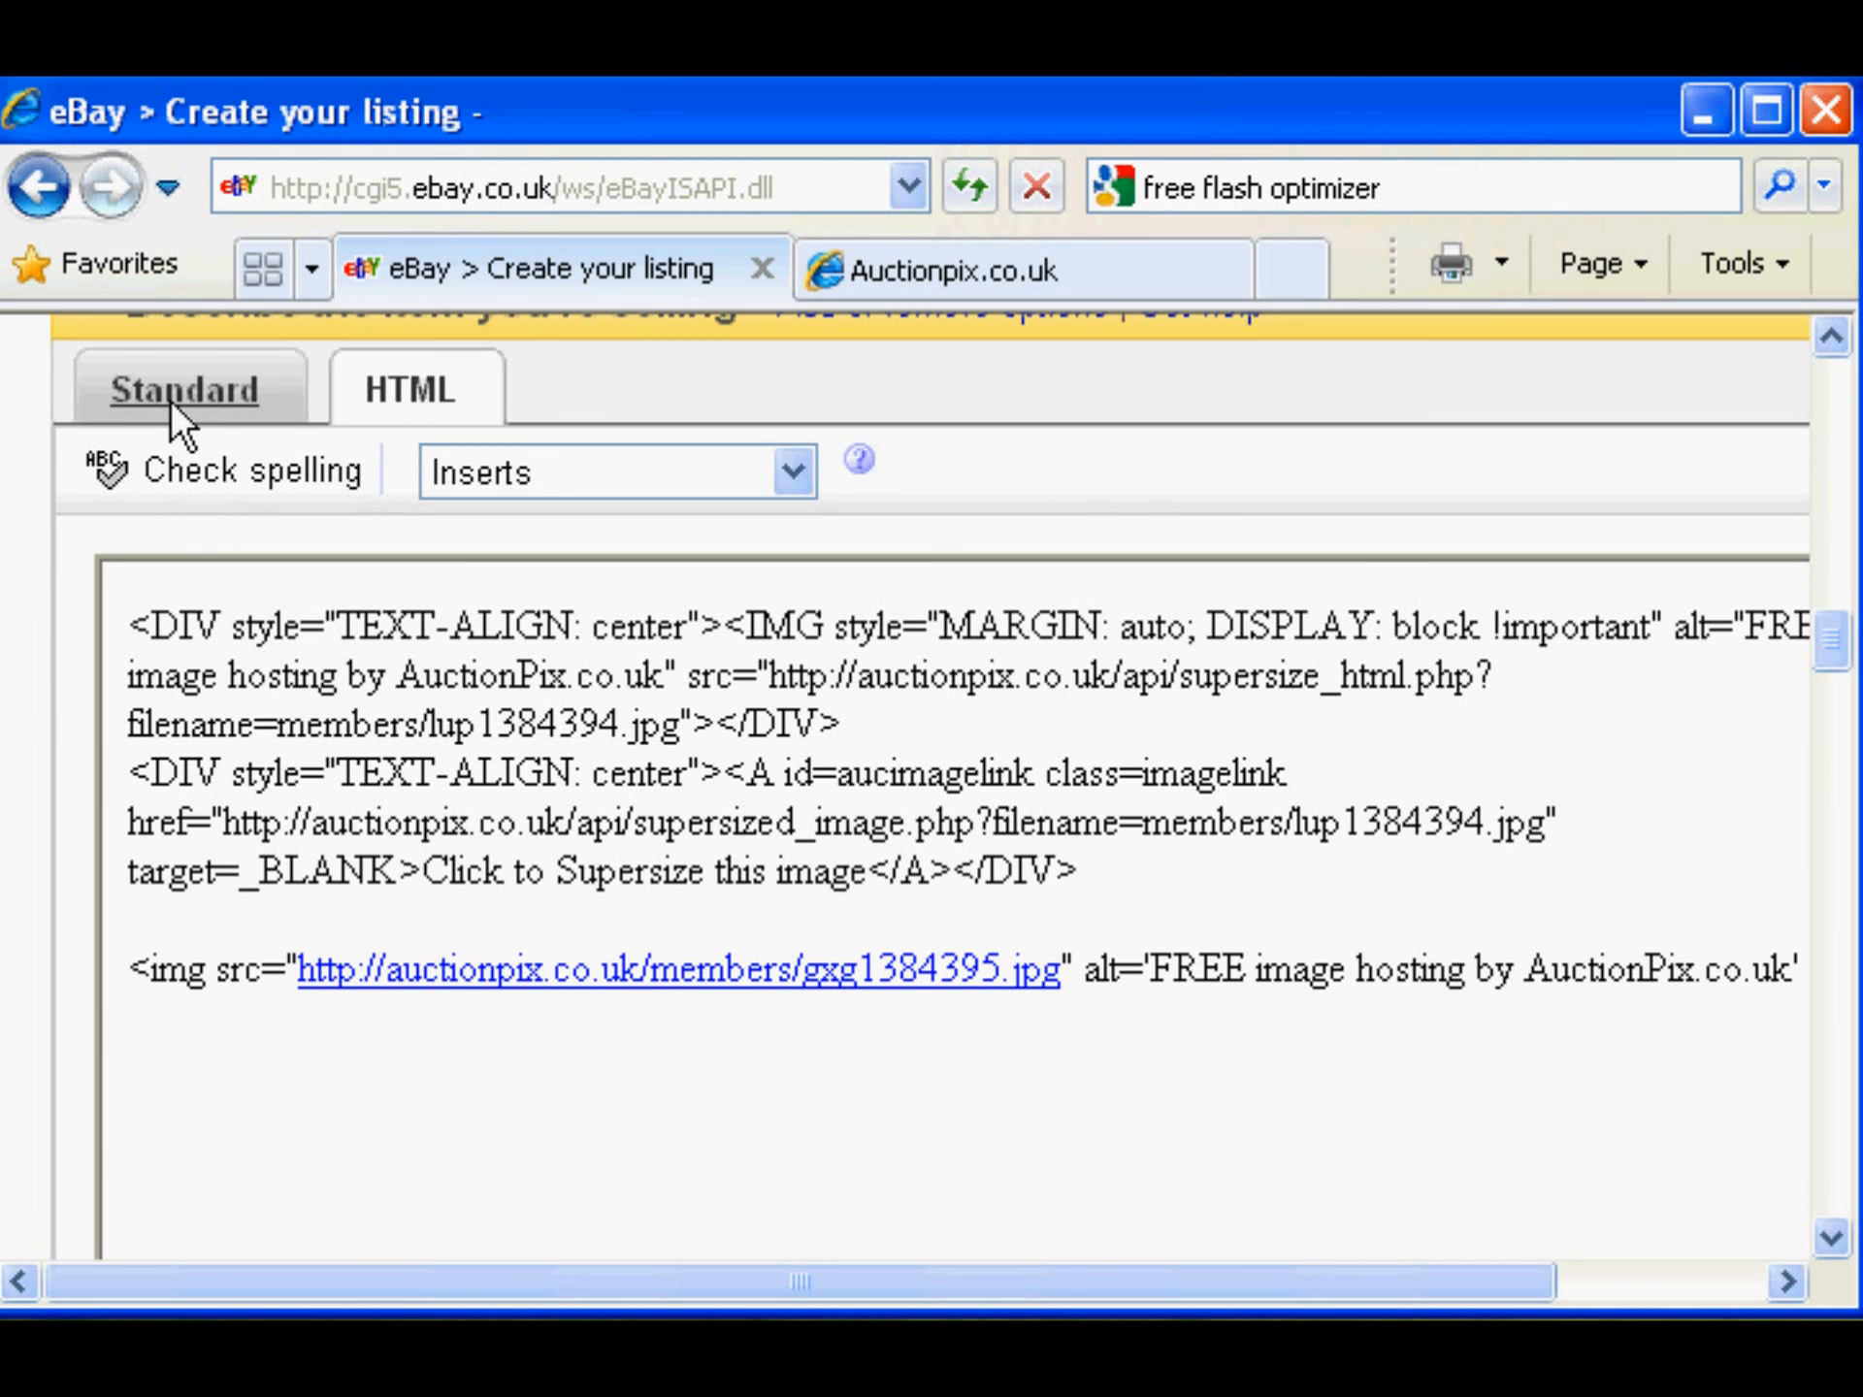
pyautogui.click(184, 388)
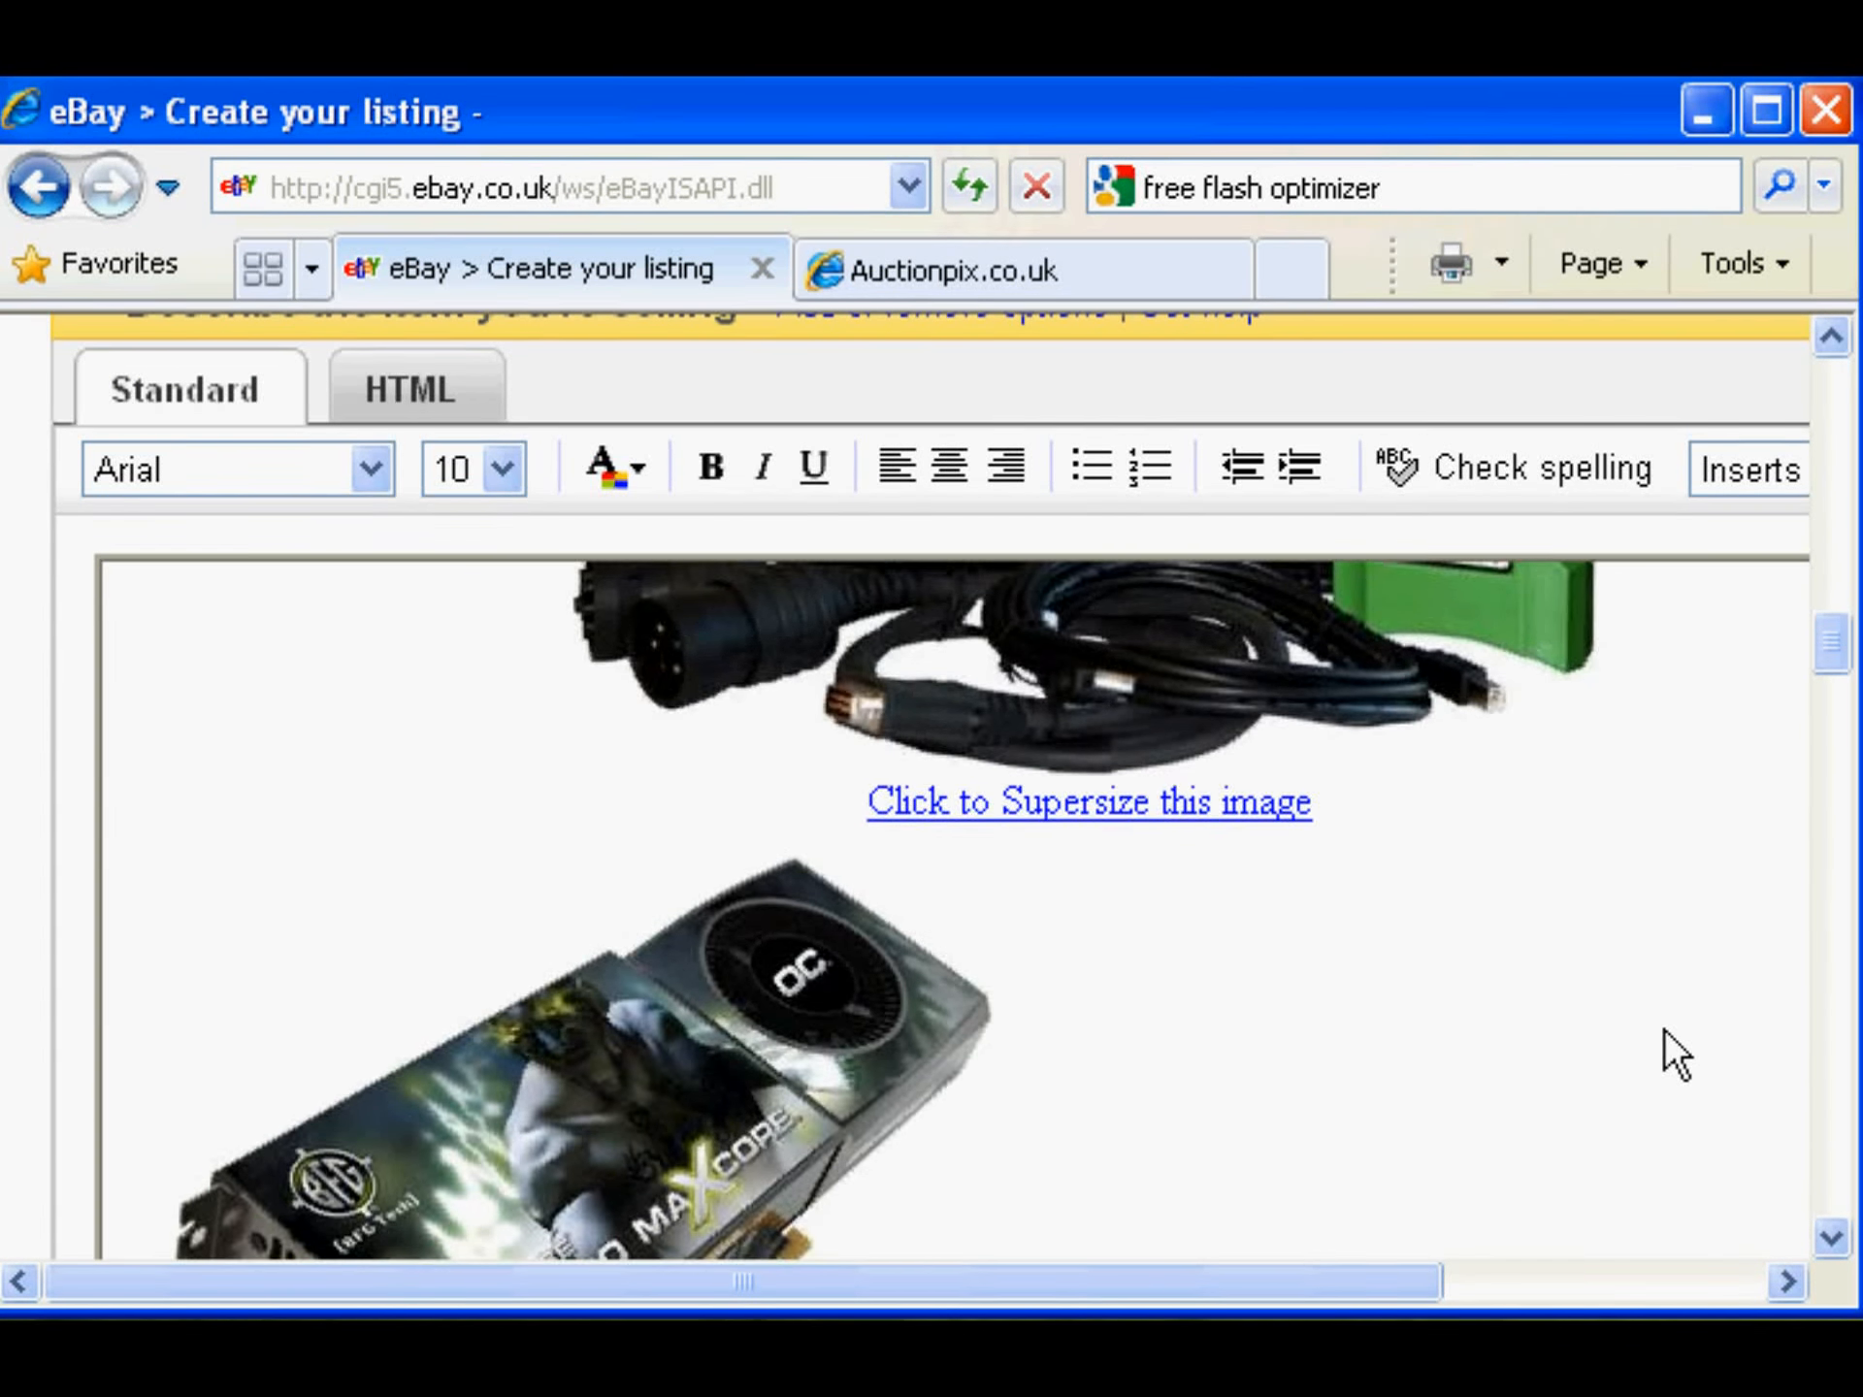
pyautogui.scroll(-3)
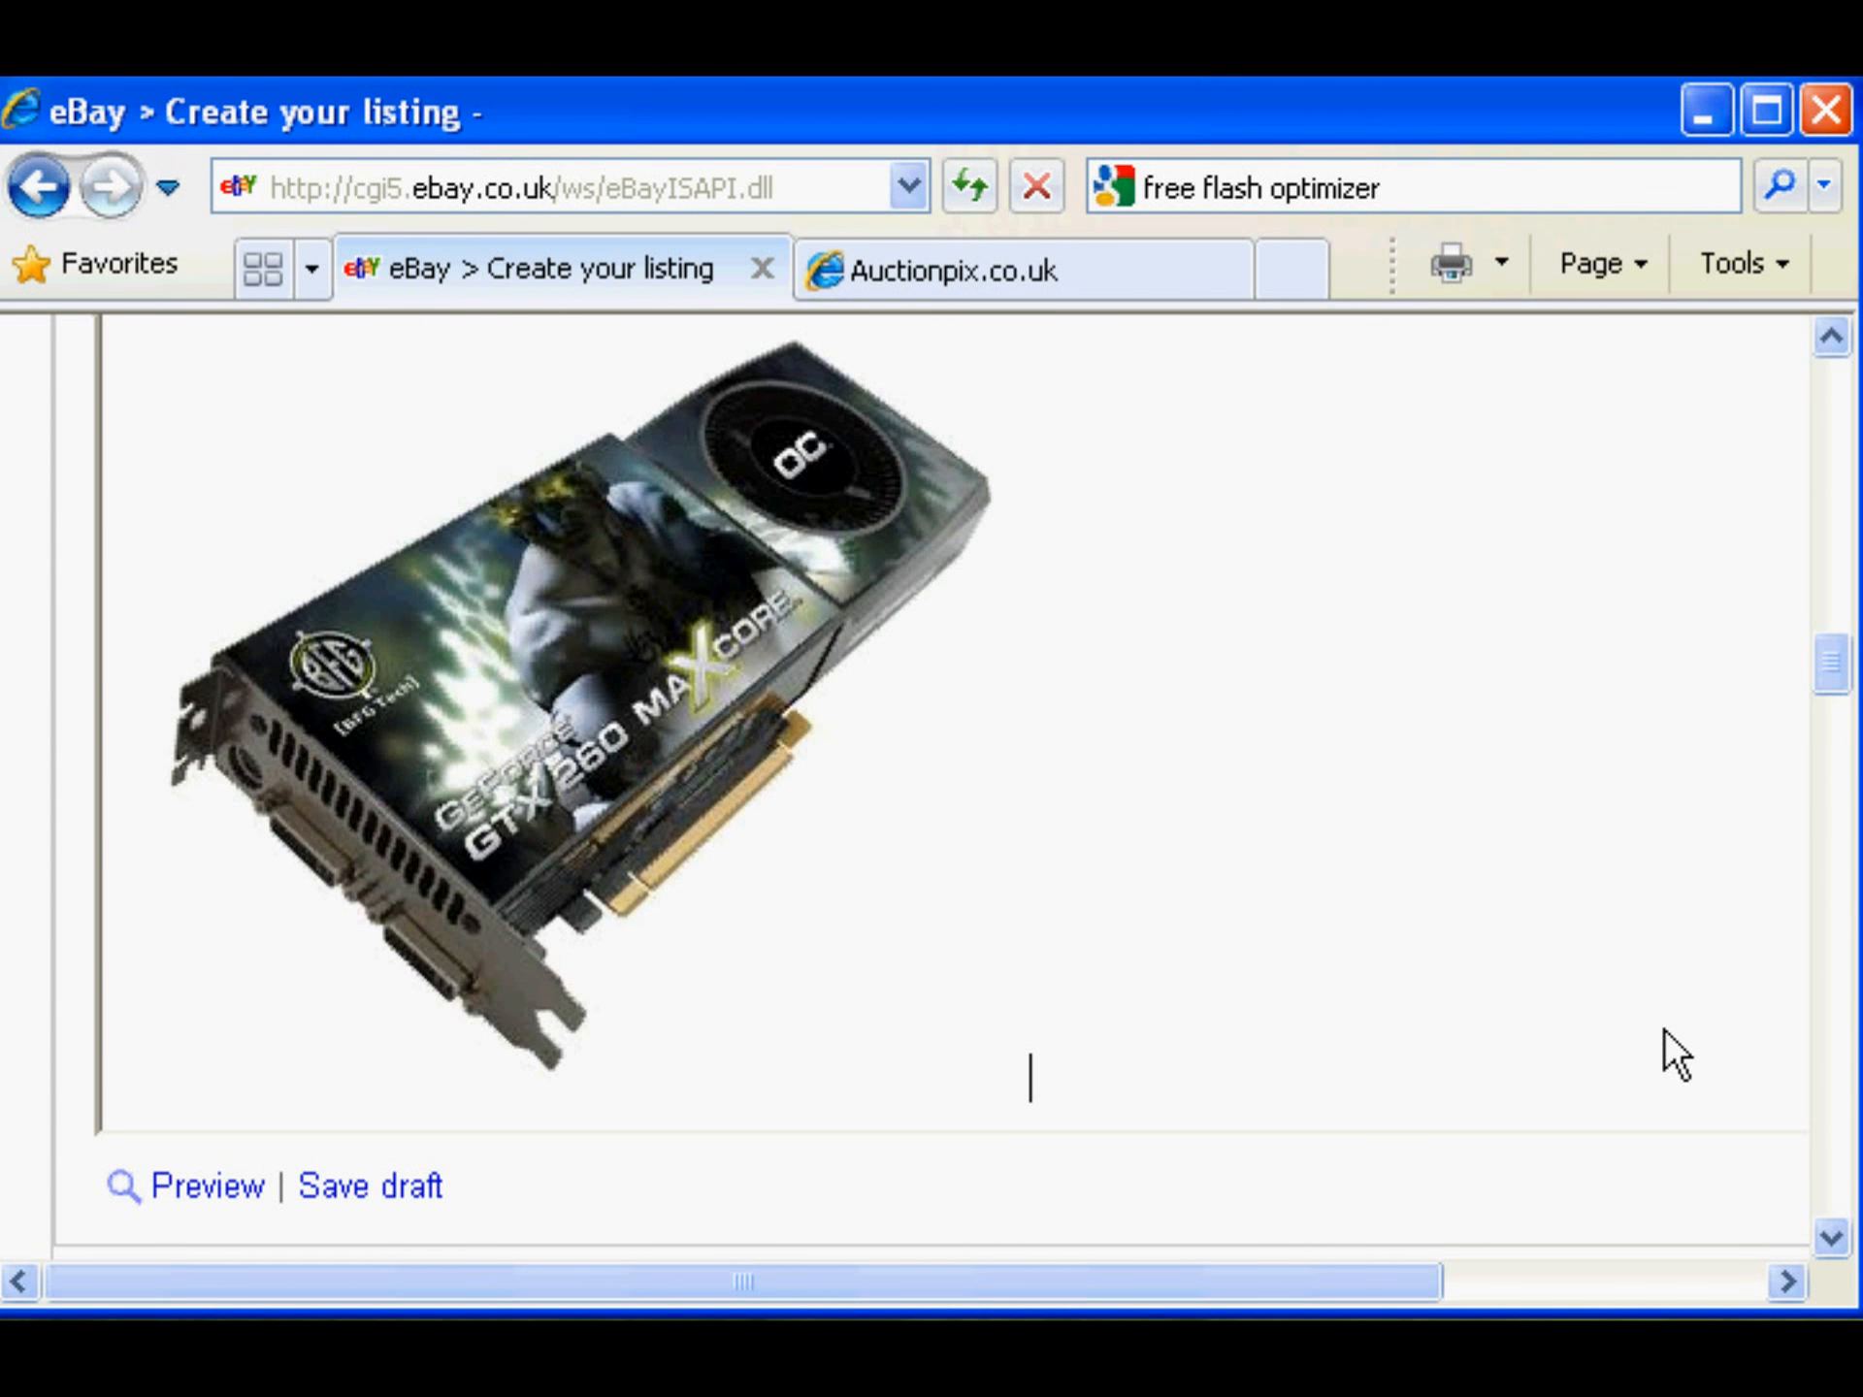
pyautogui.scroll(3)
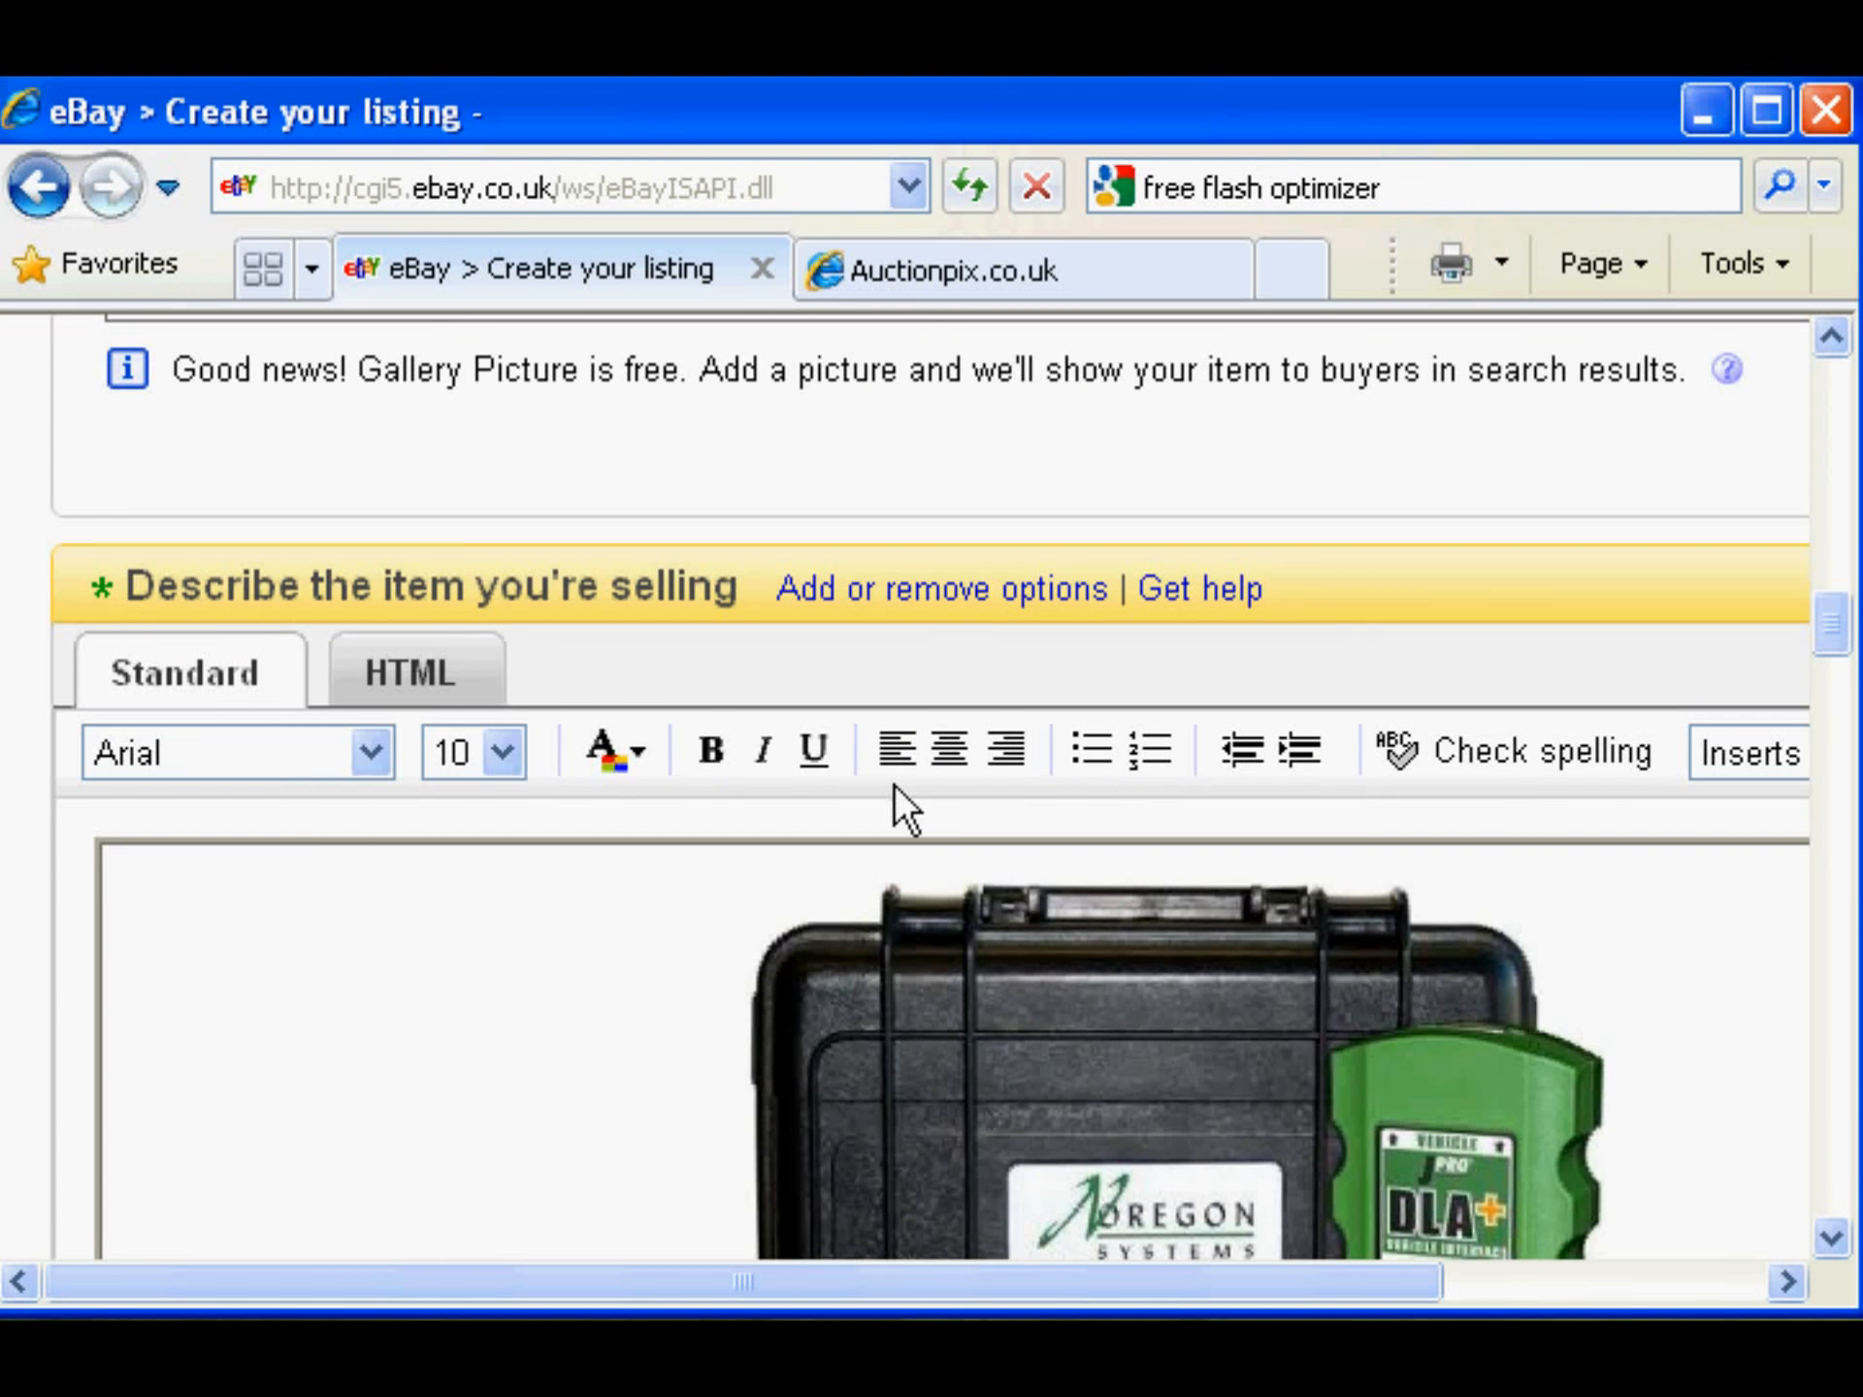
# Paste the case.jpg Image HTML at the end of the eBay description and preview it
pyautogui.click(409, 671)
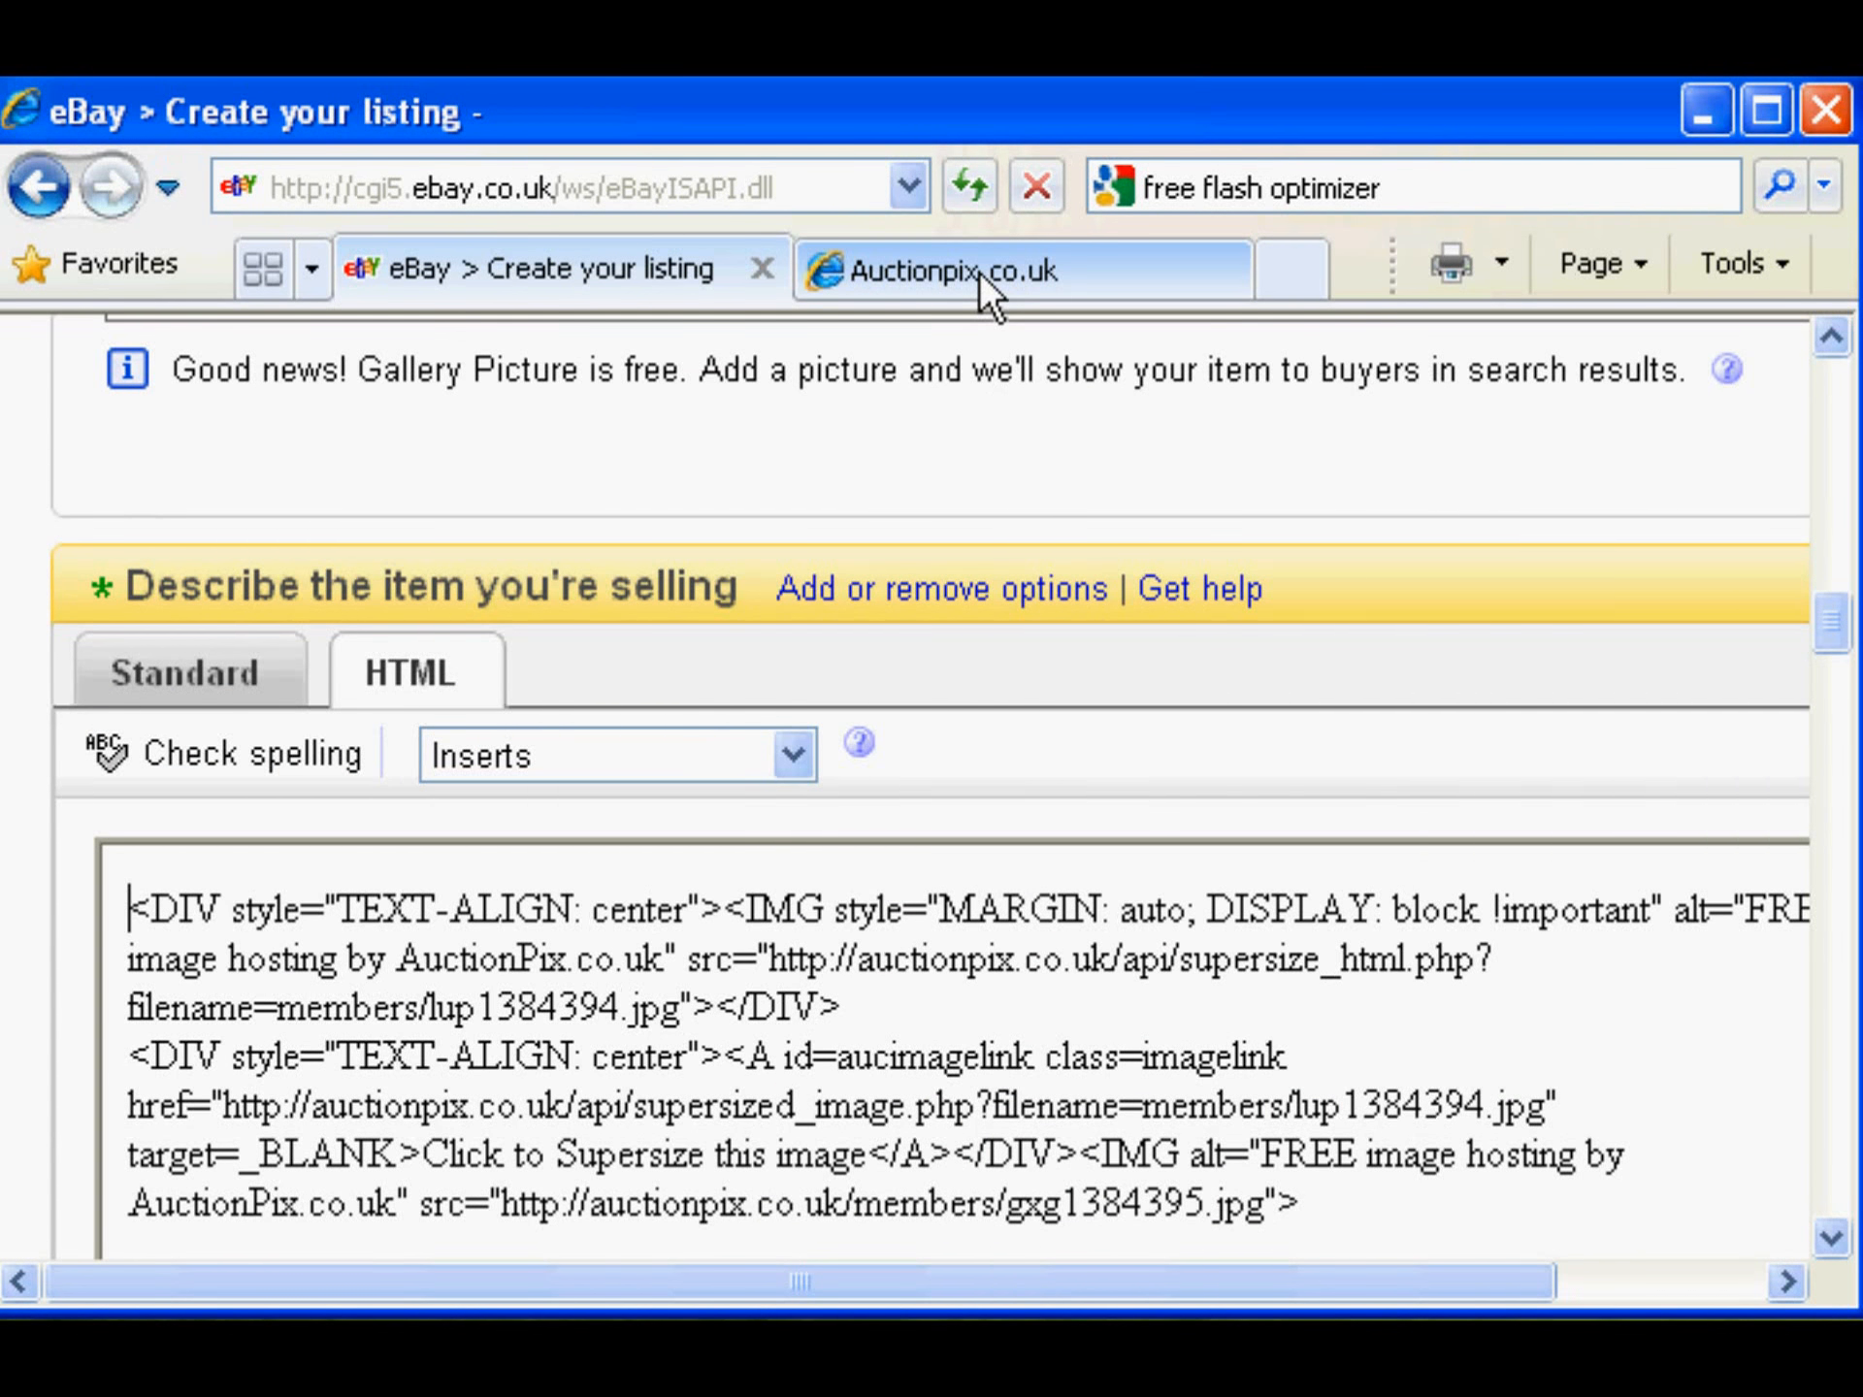
pyautogui.click(947, 268)
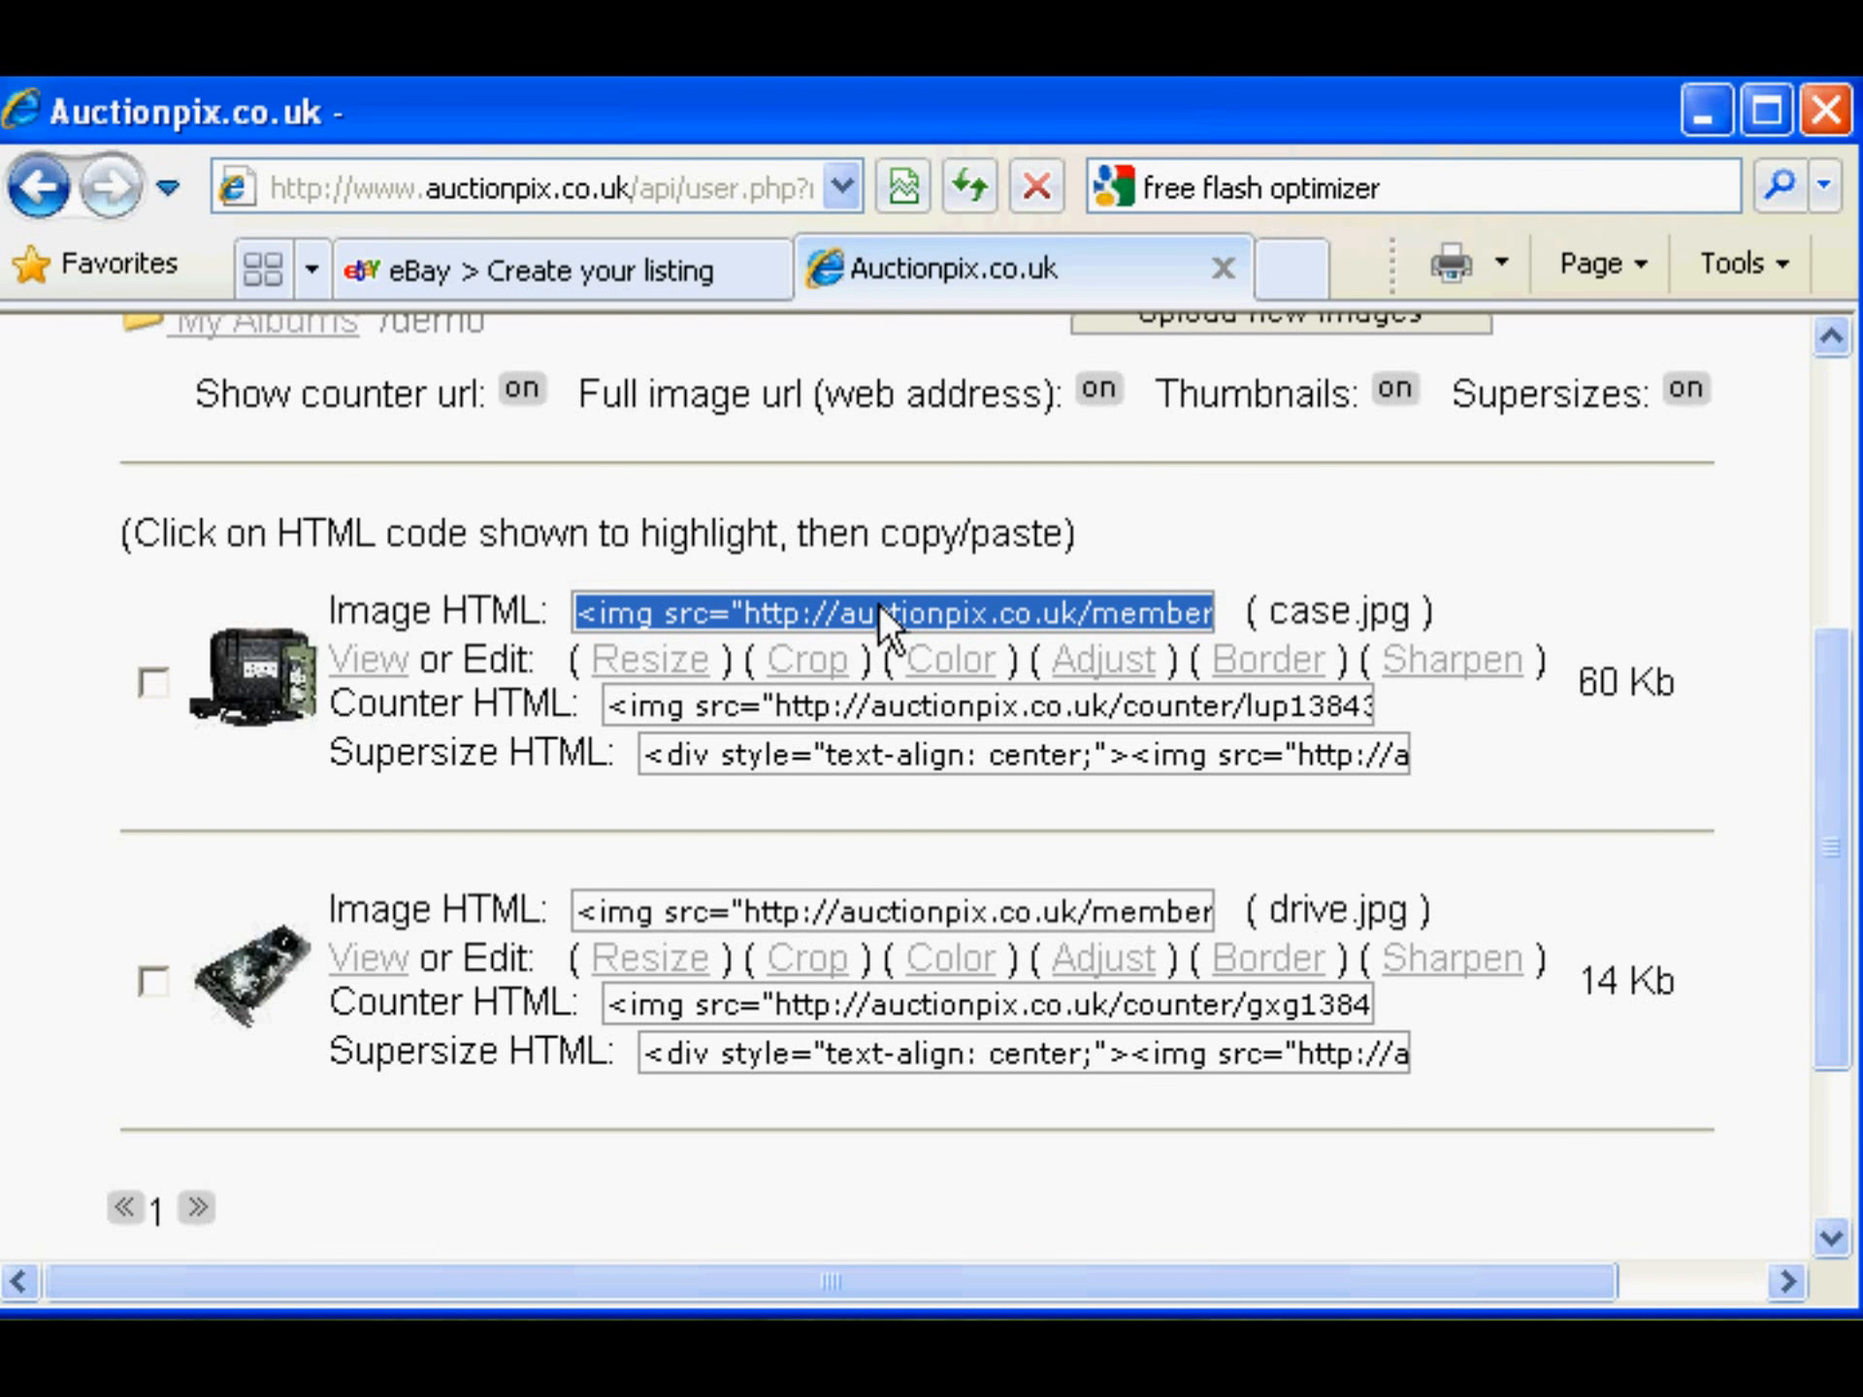
pyautogui.moveTo(730, 344)
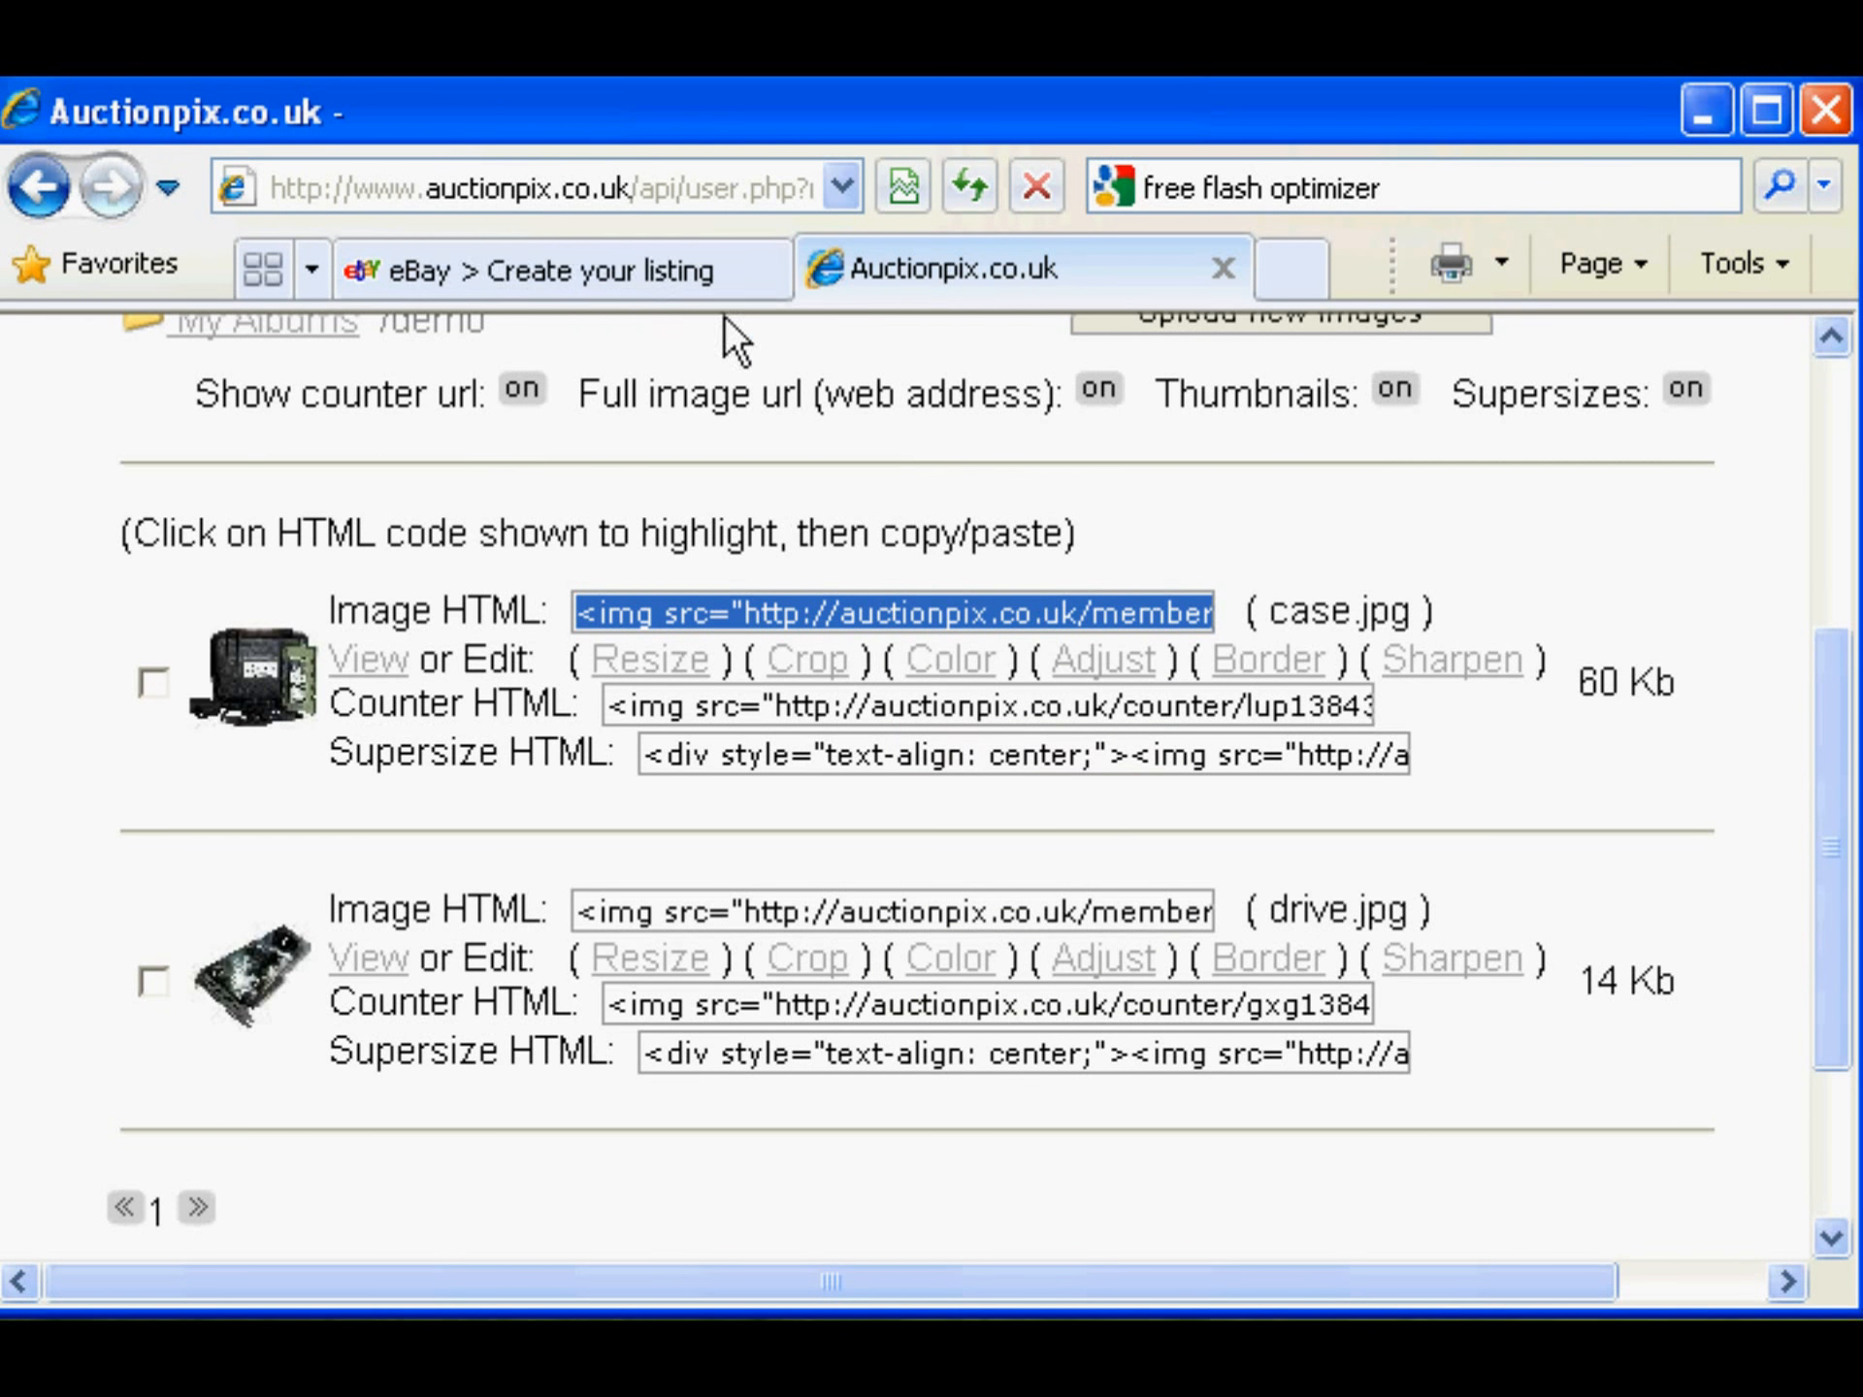
pyautogui.click(546, 269)
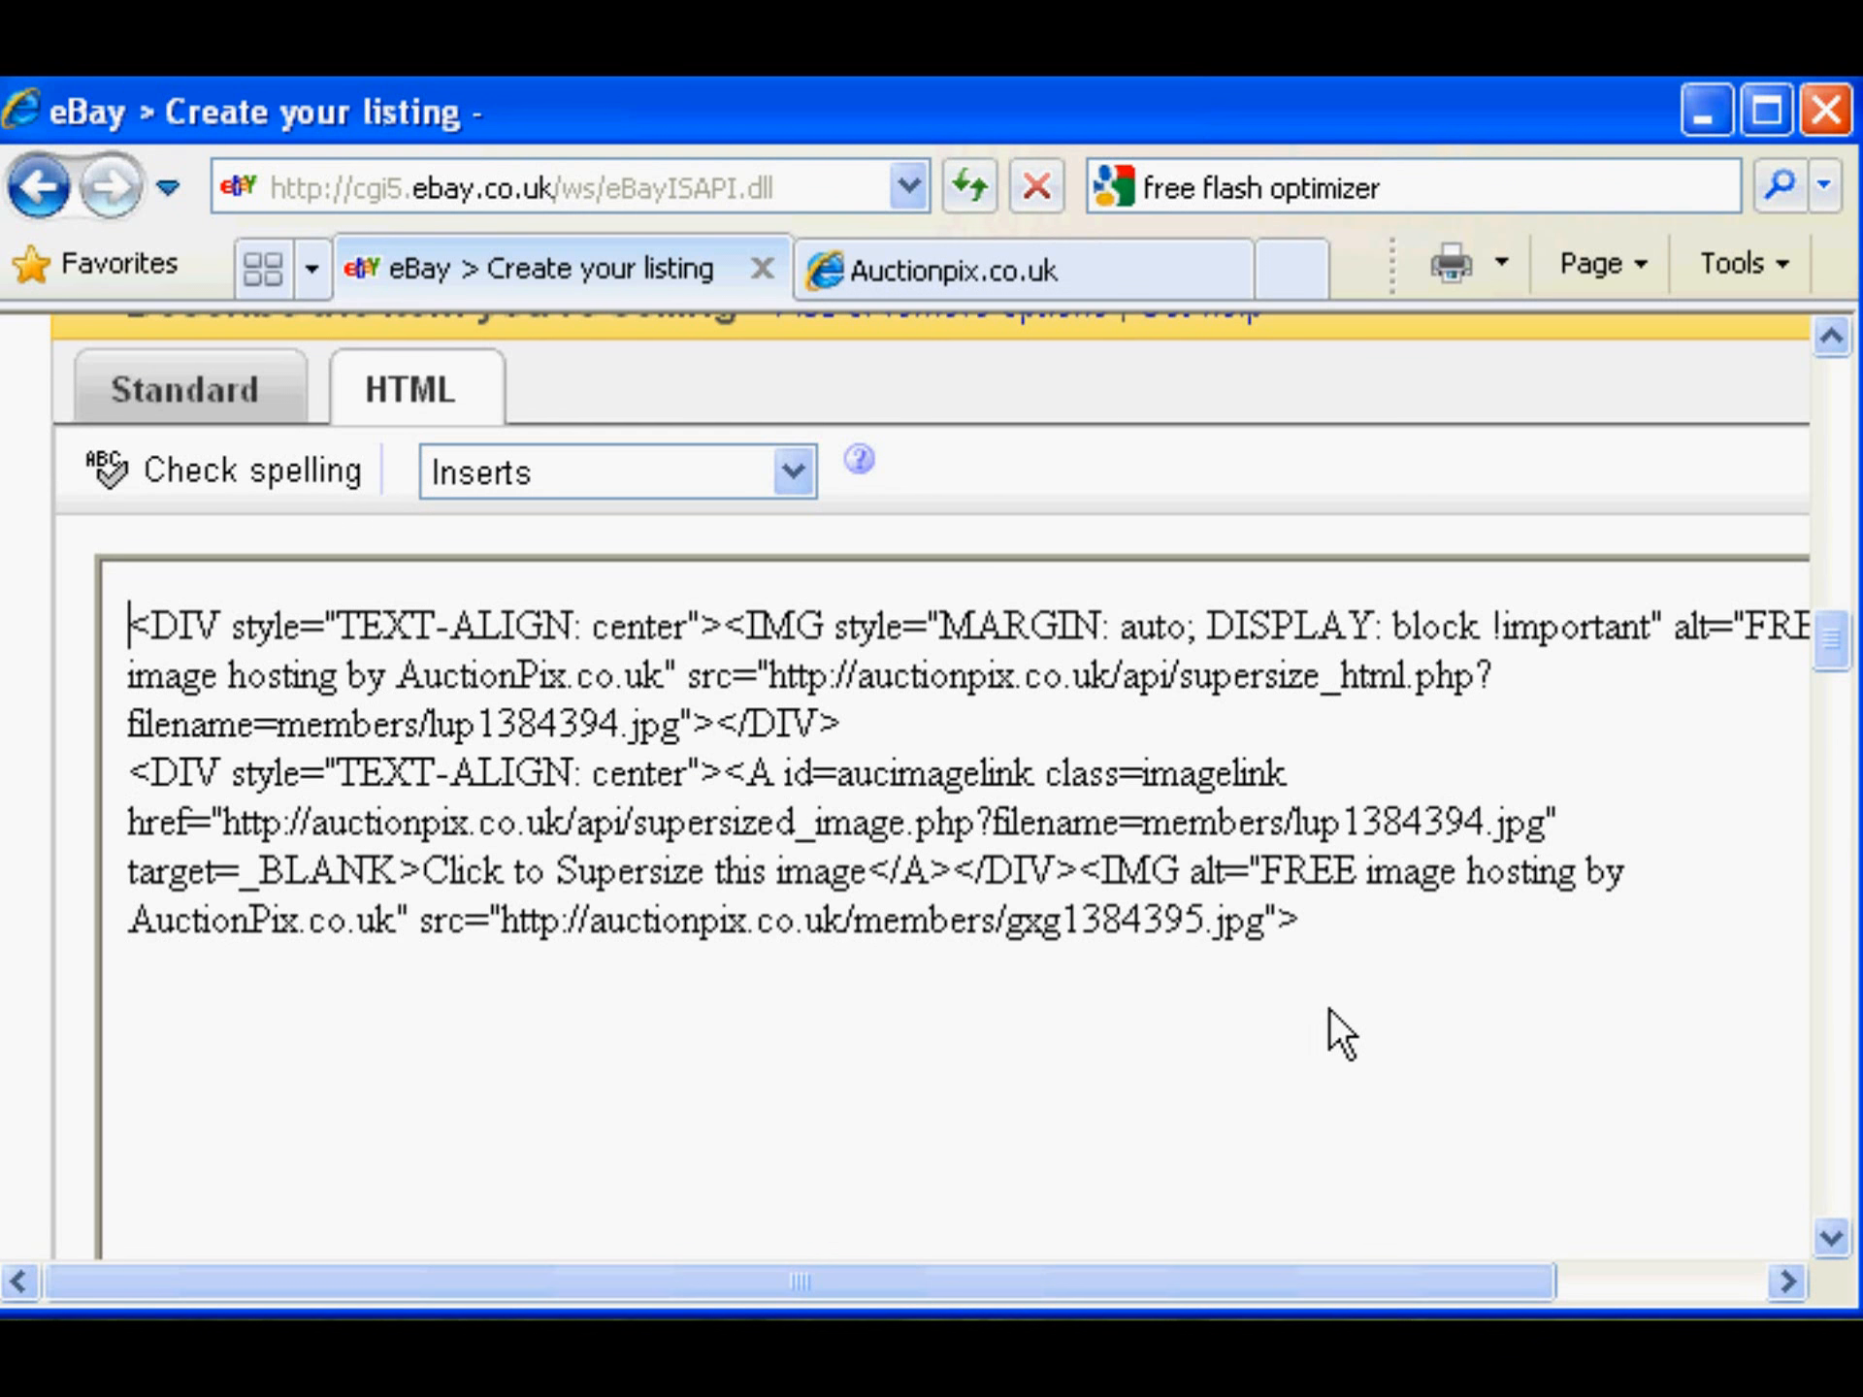
pyautogui.moveTo(196, 1004)
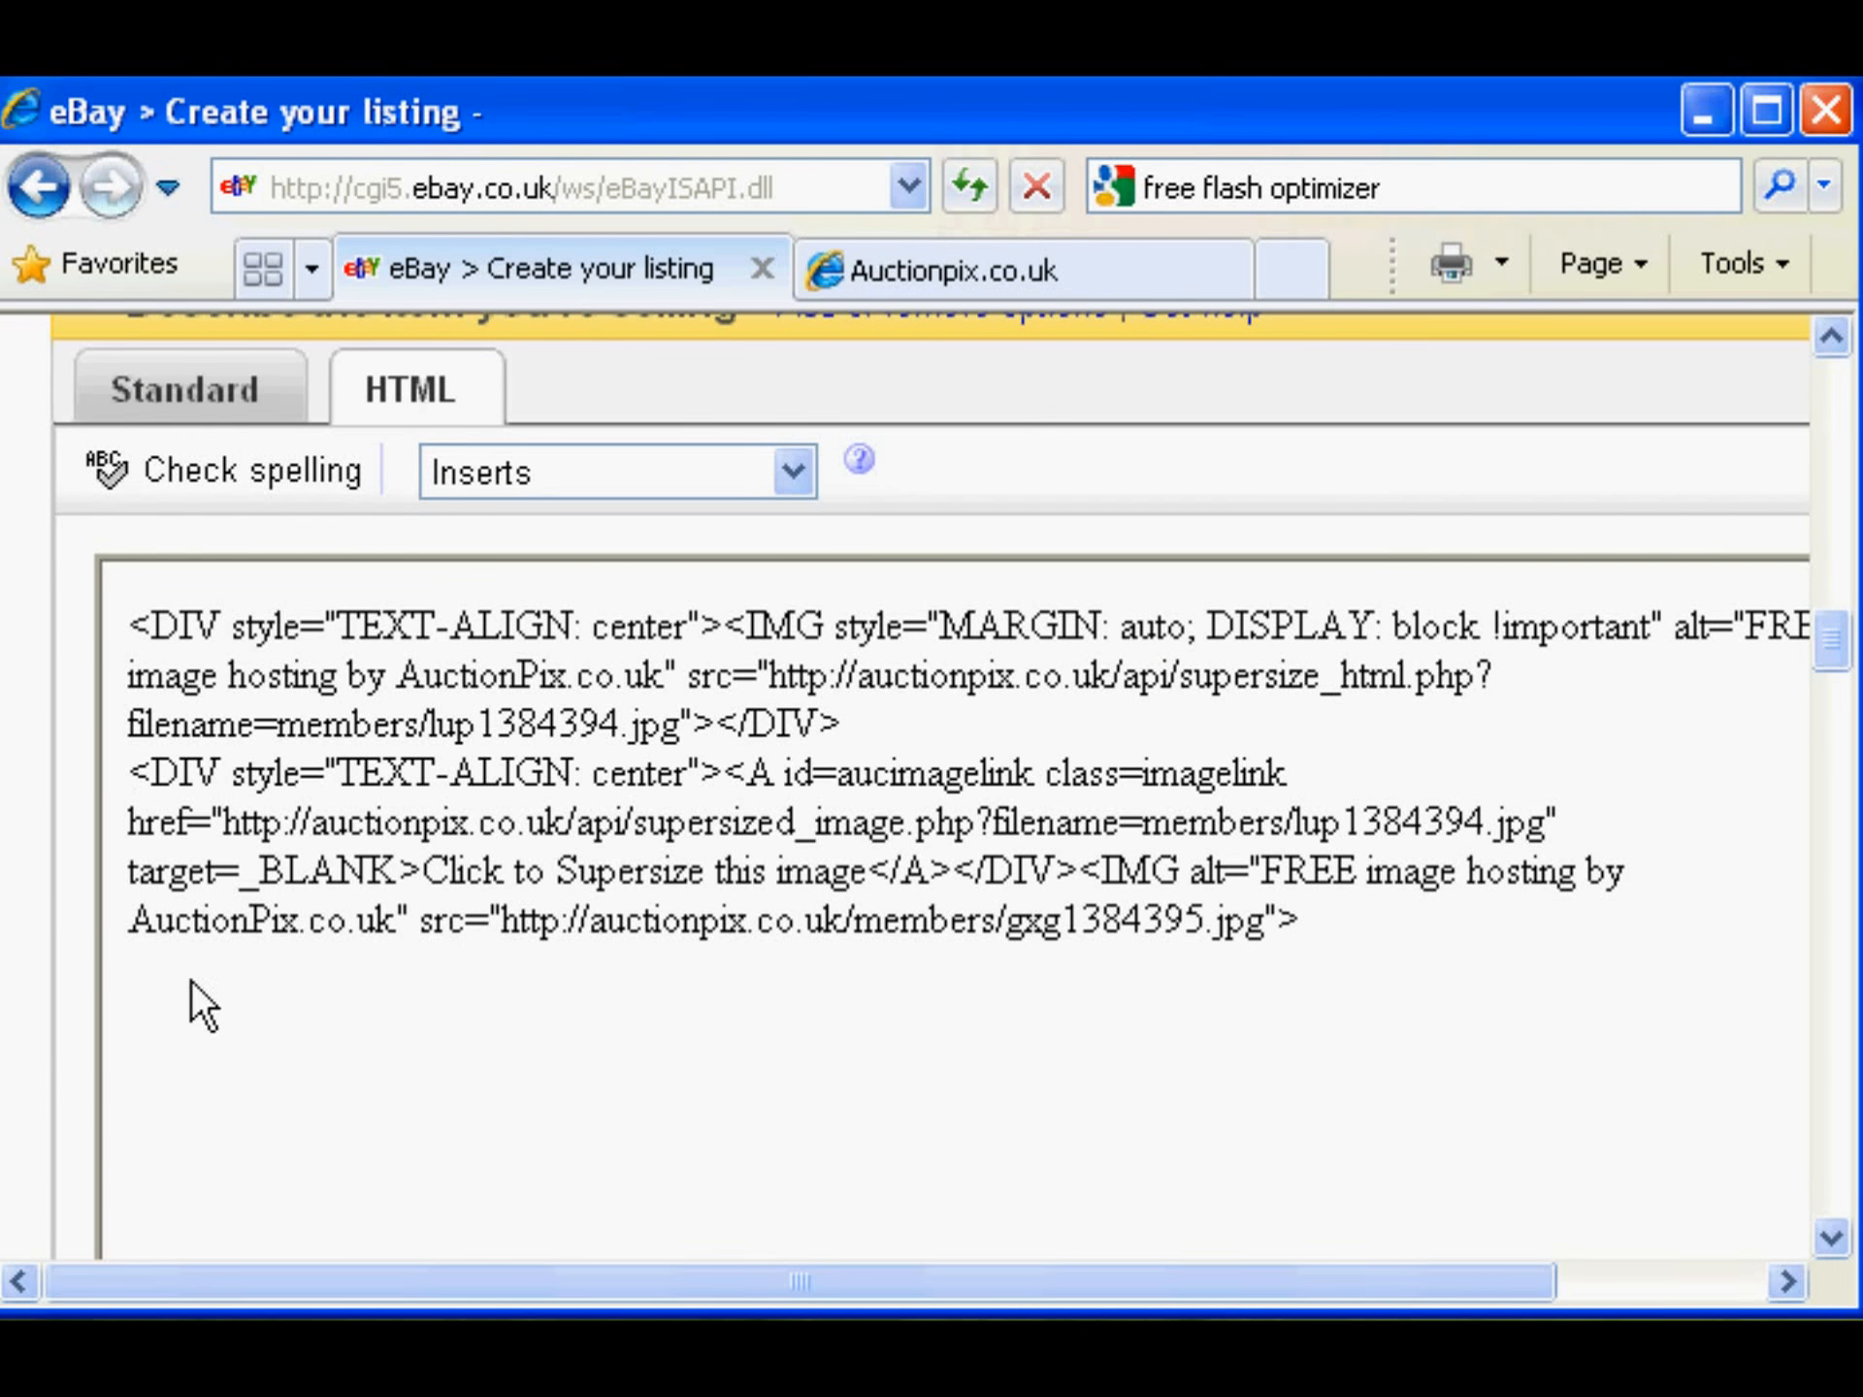
pyautogui.rightClick(196, 1005)
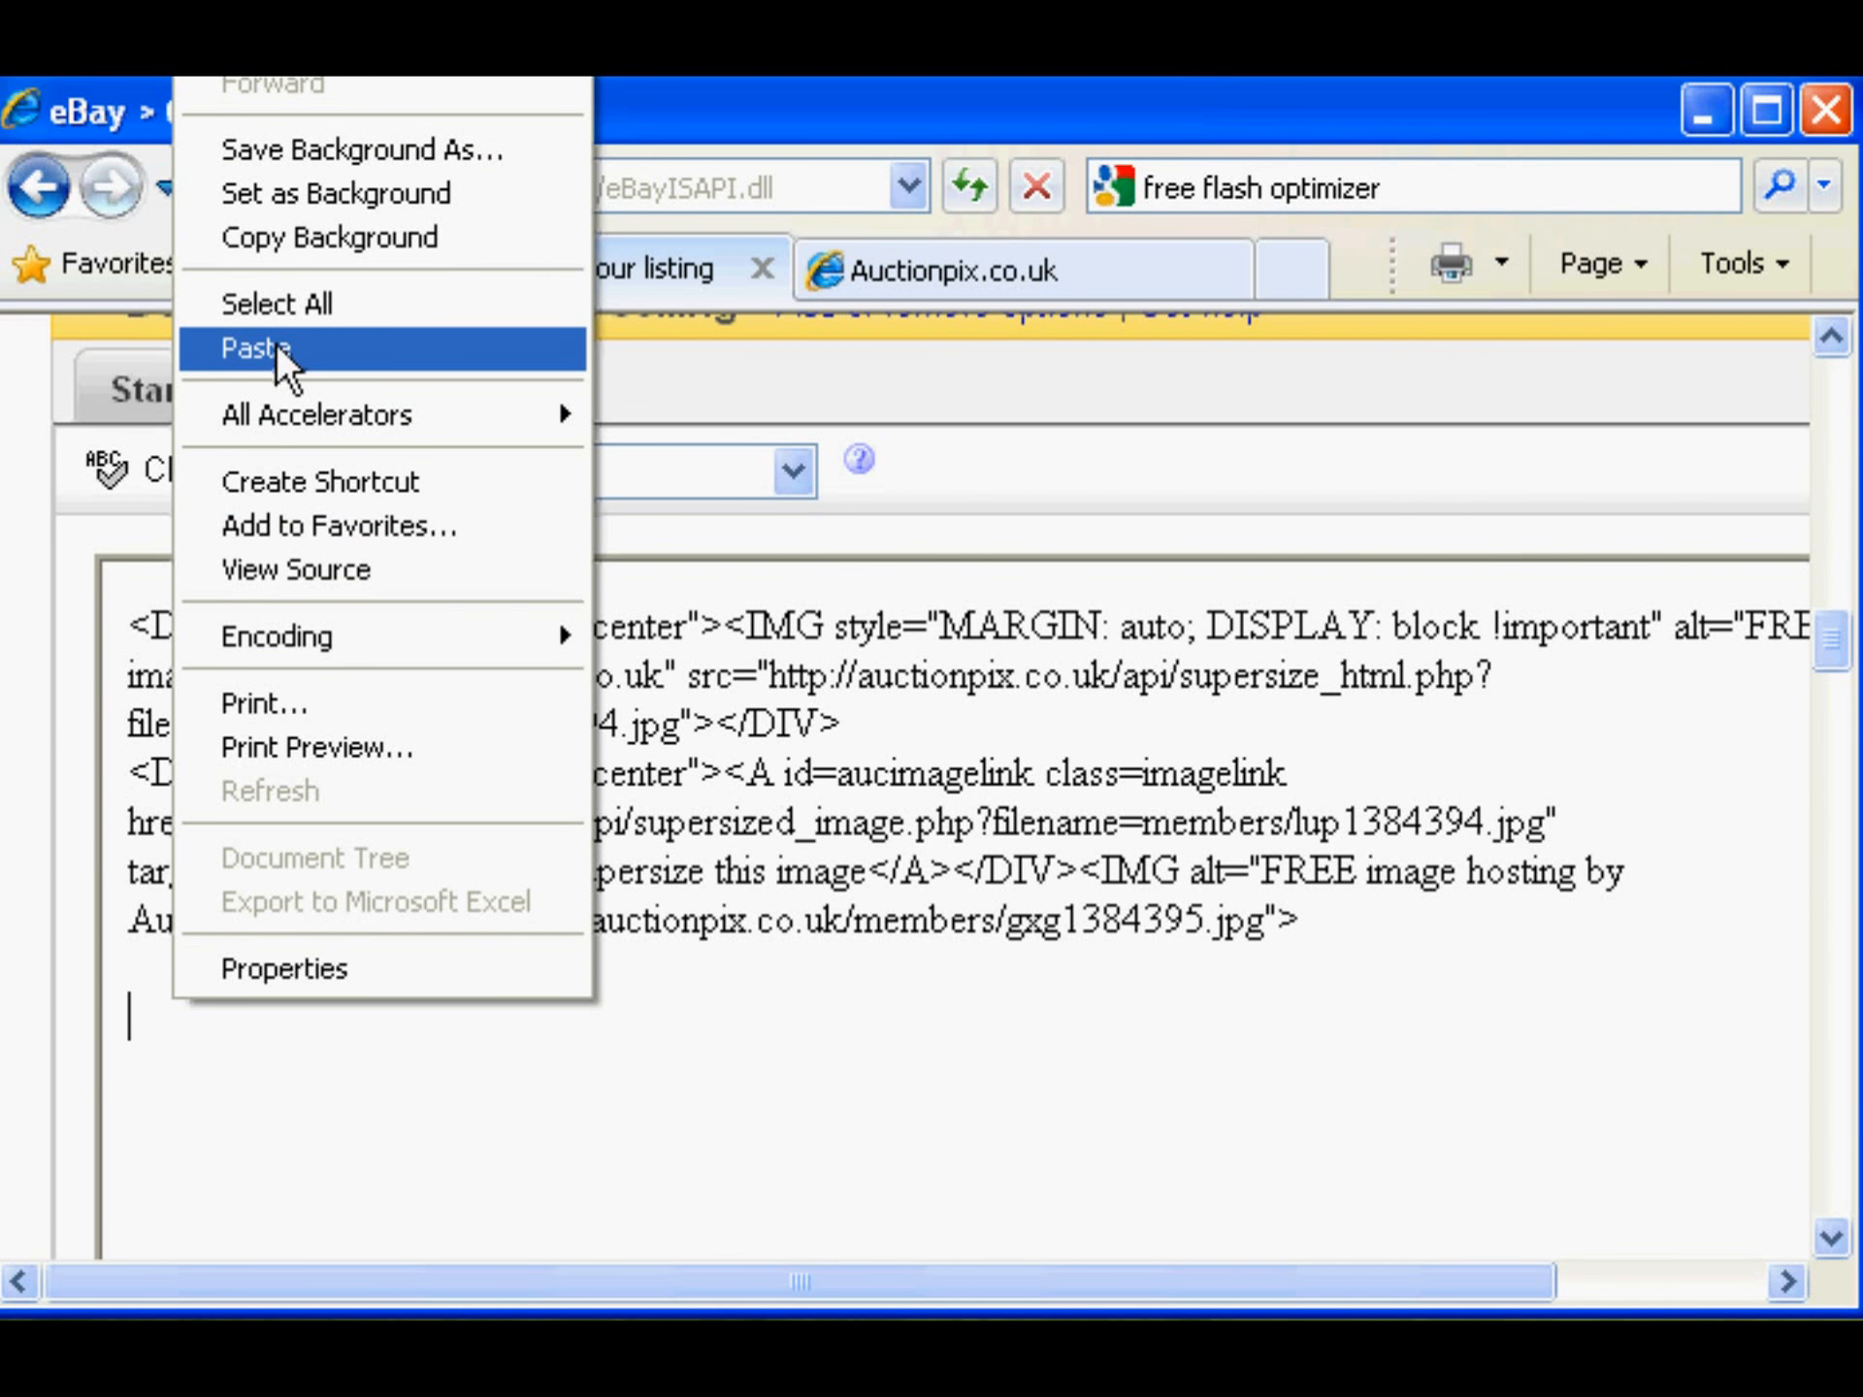
pyautogui.click(254, 349)
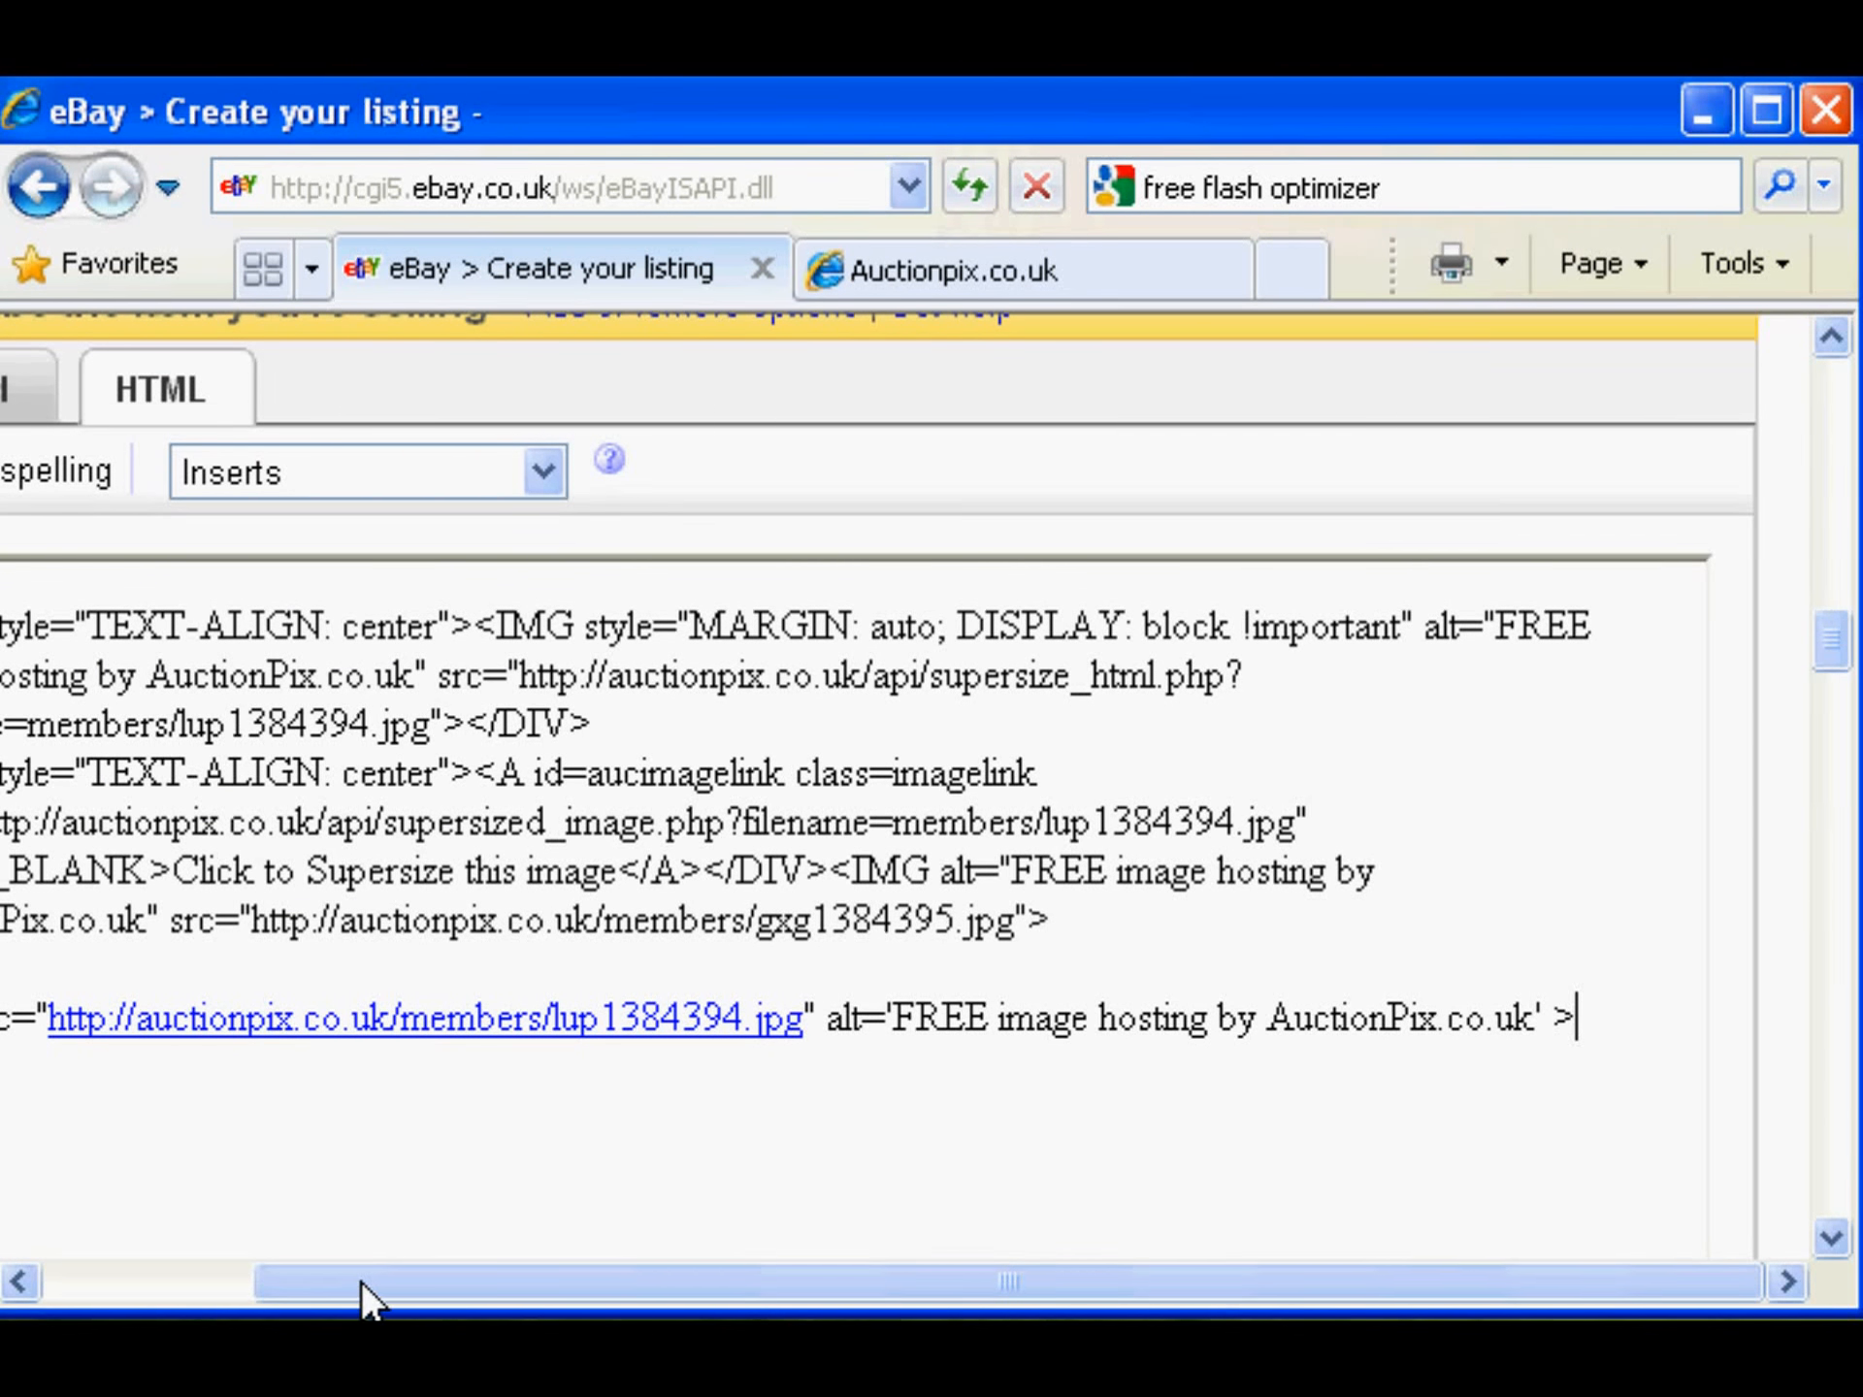
pyautogui.click(185, 388)
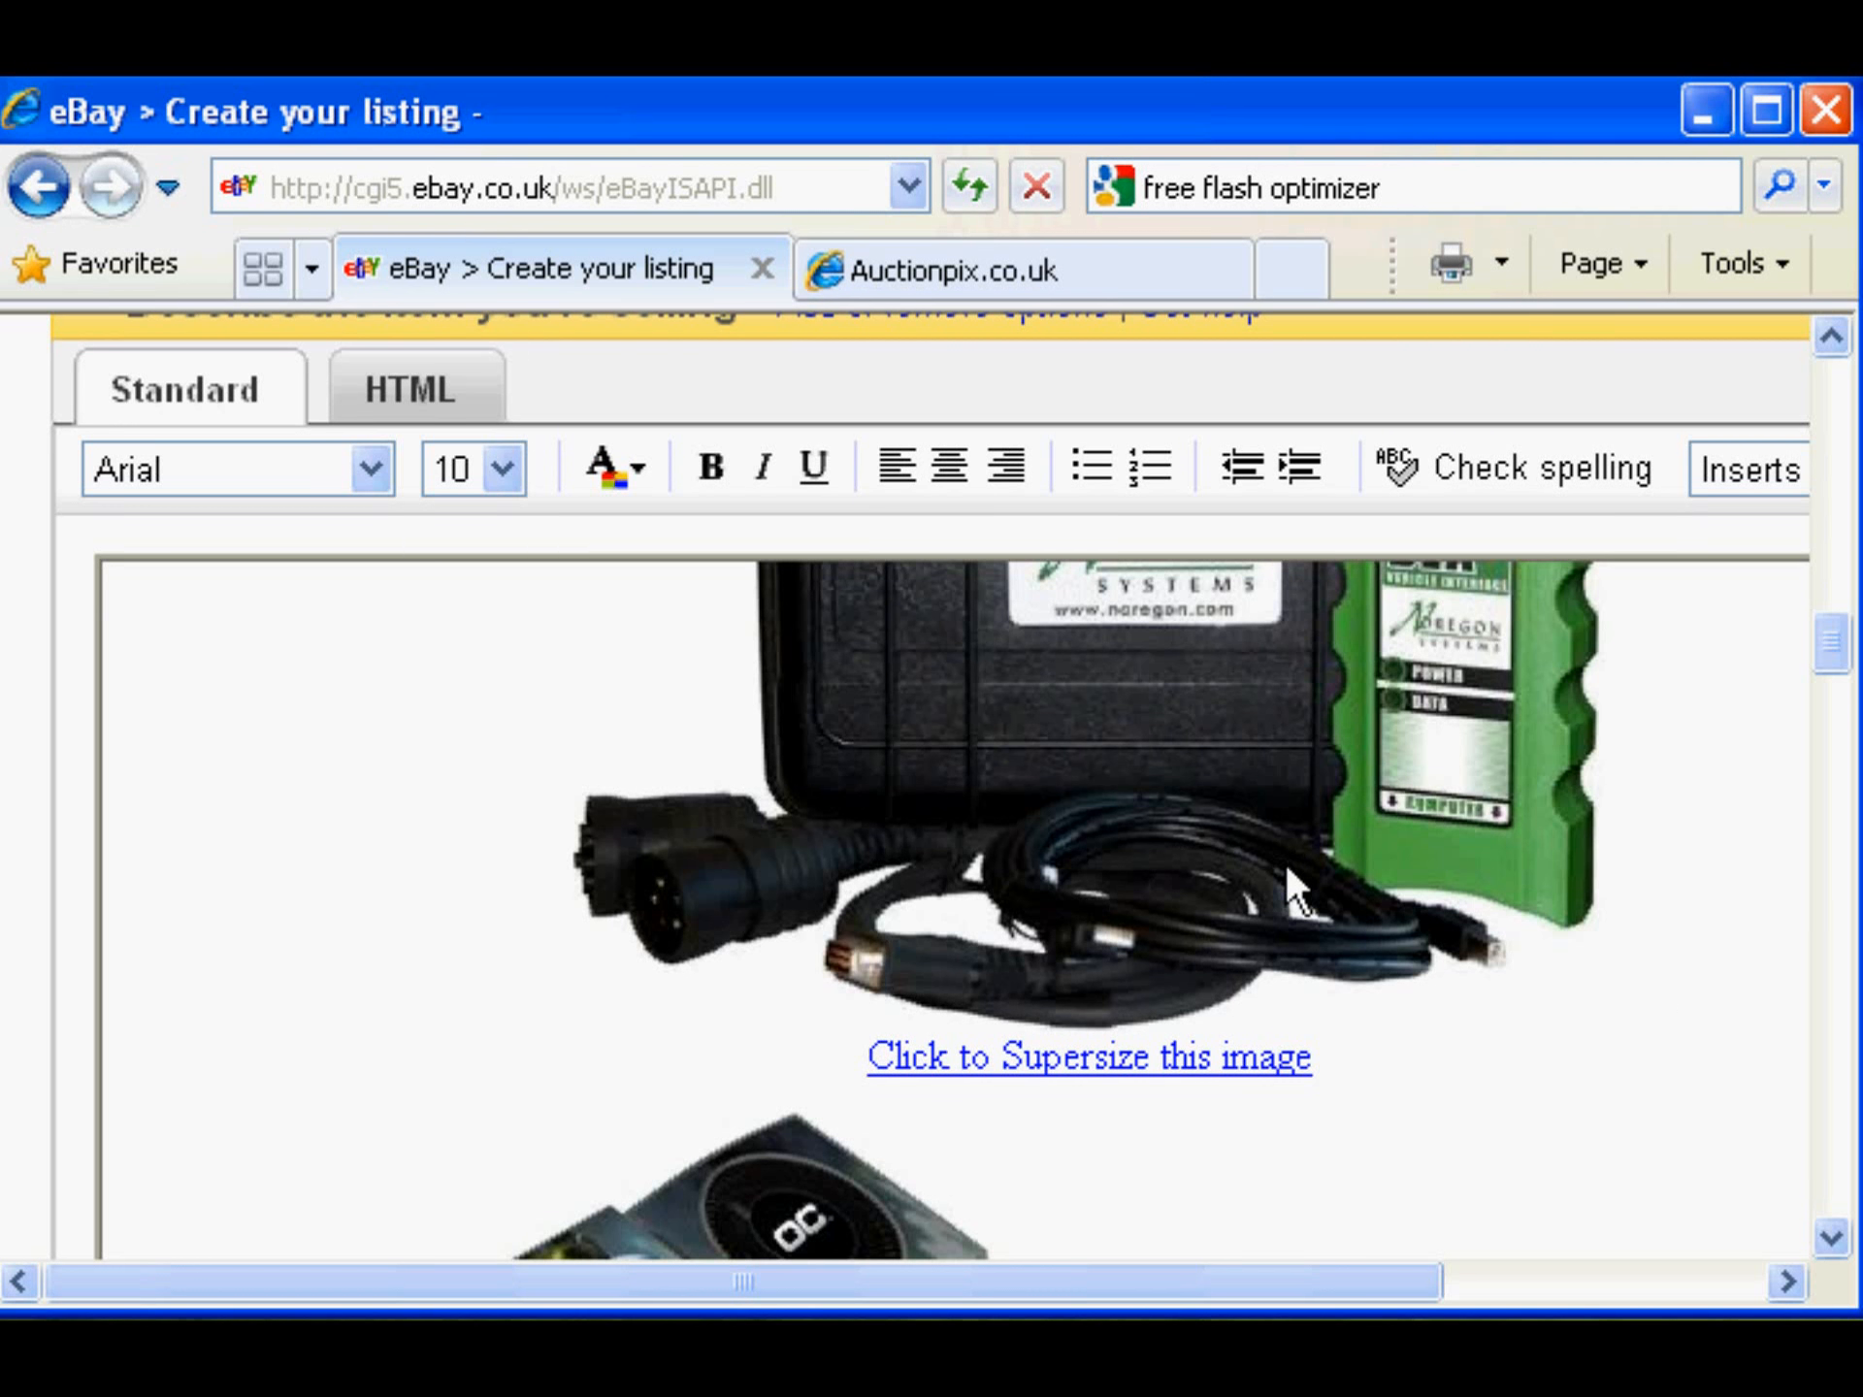
pyautogui.scroll(-3)
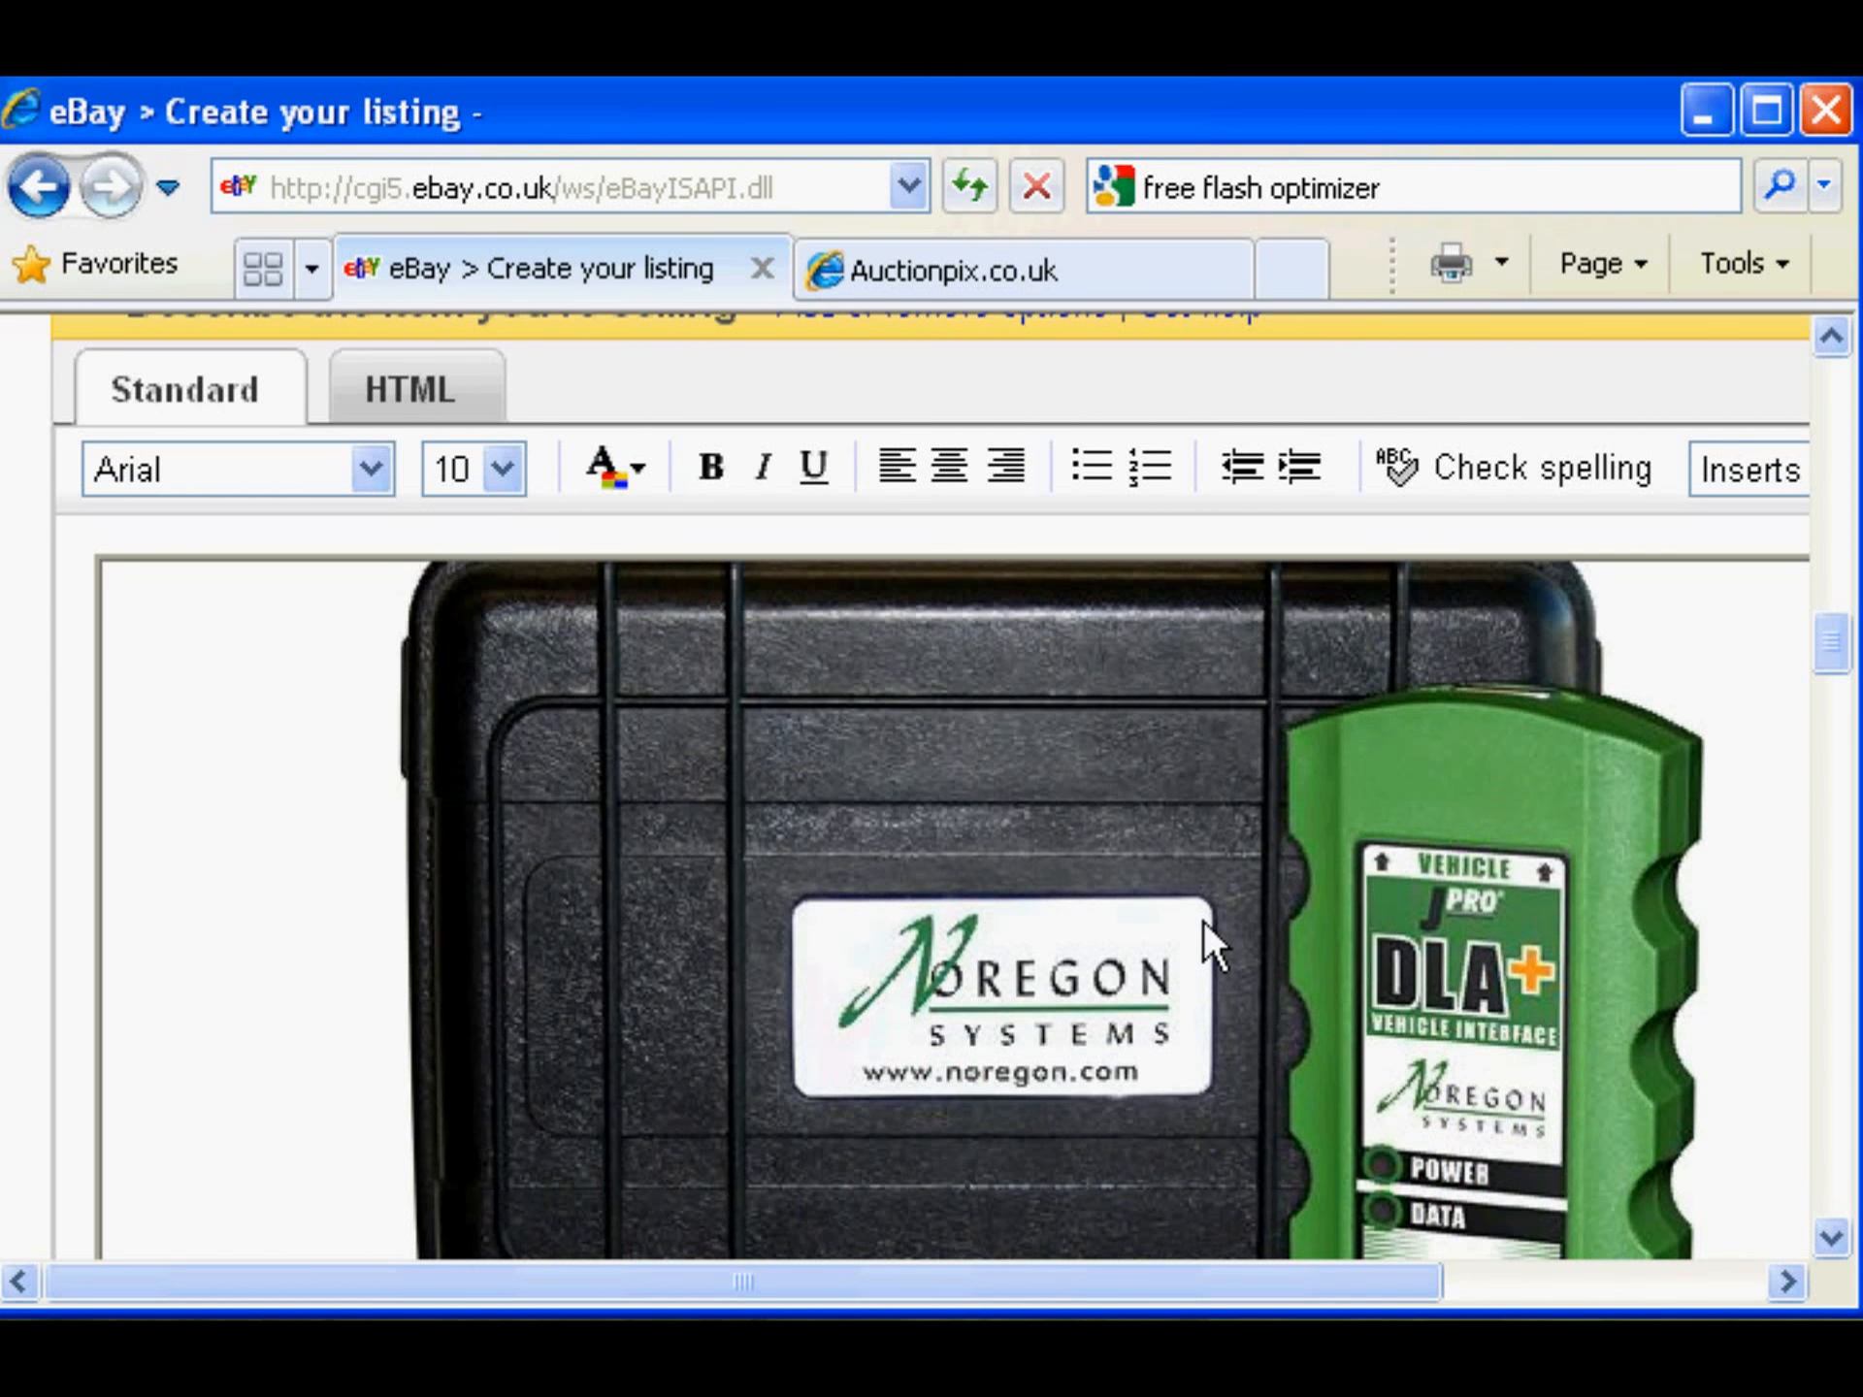
pyautogui.scroll(-3)
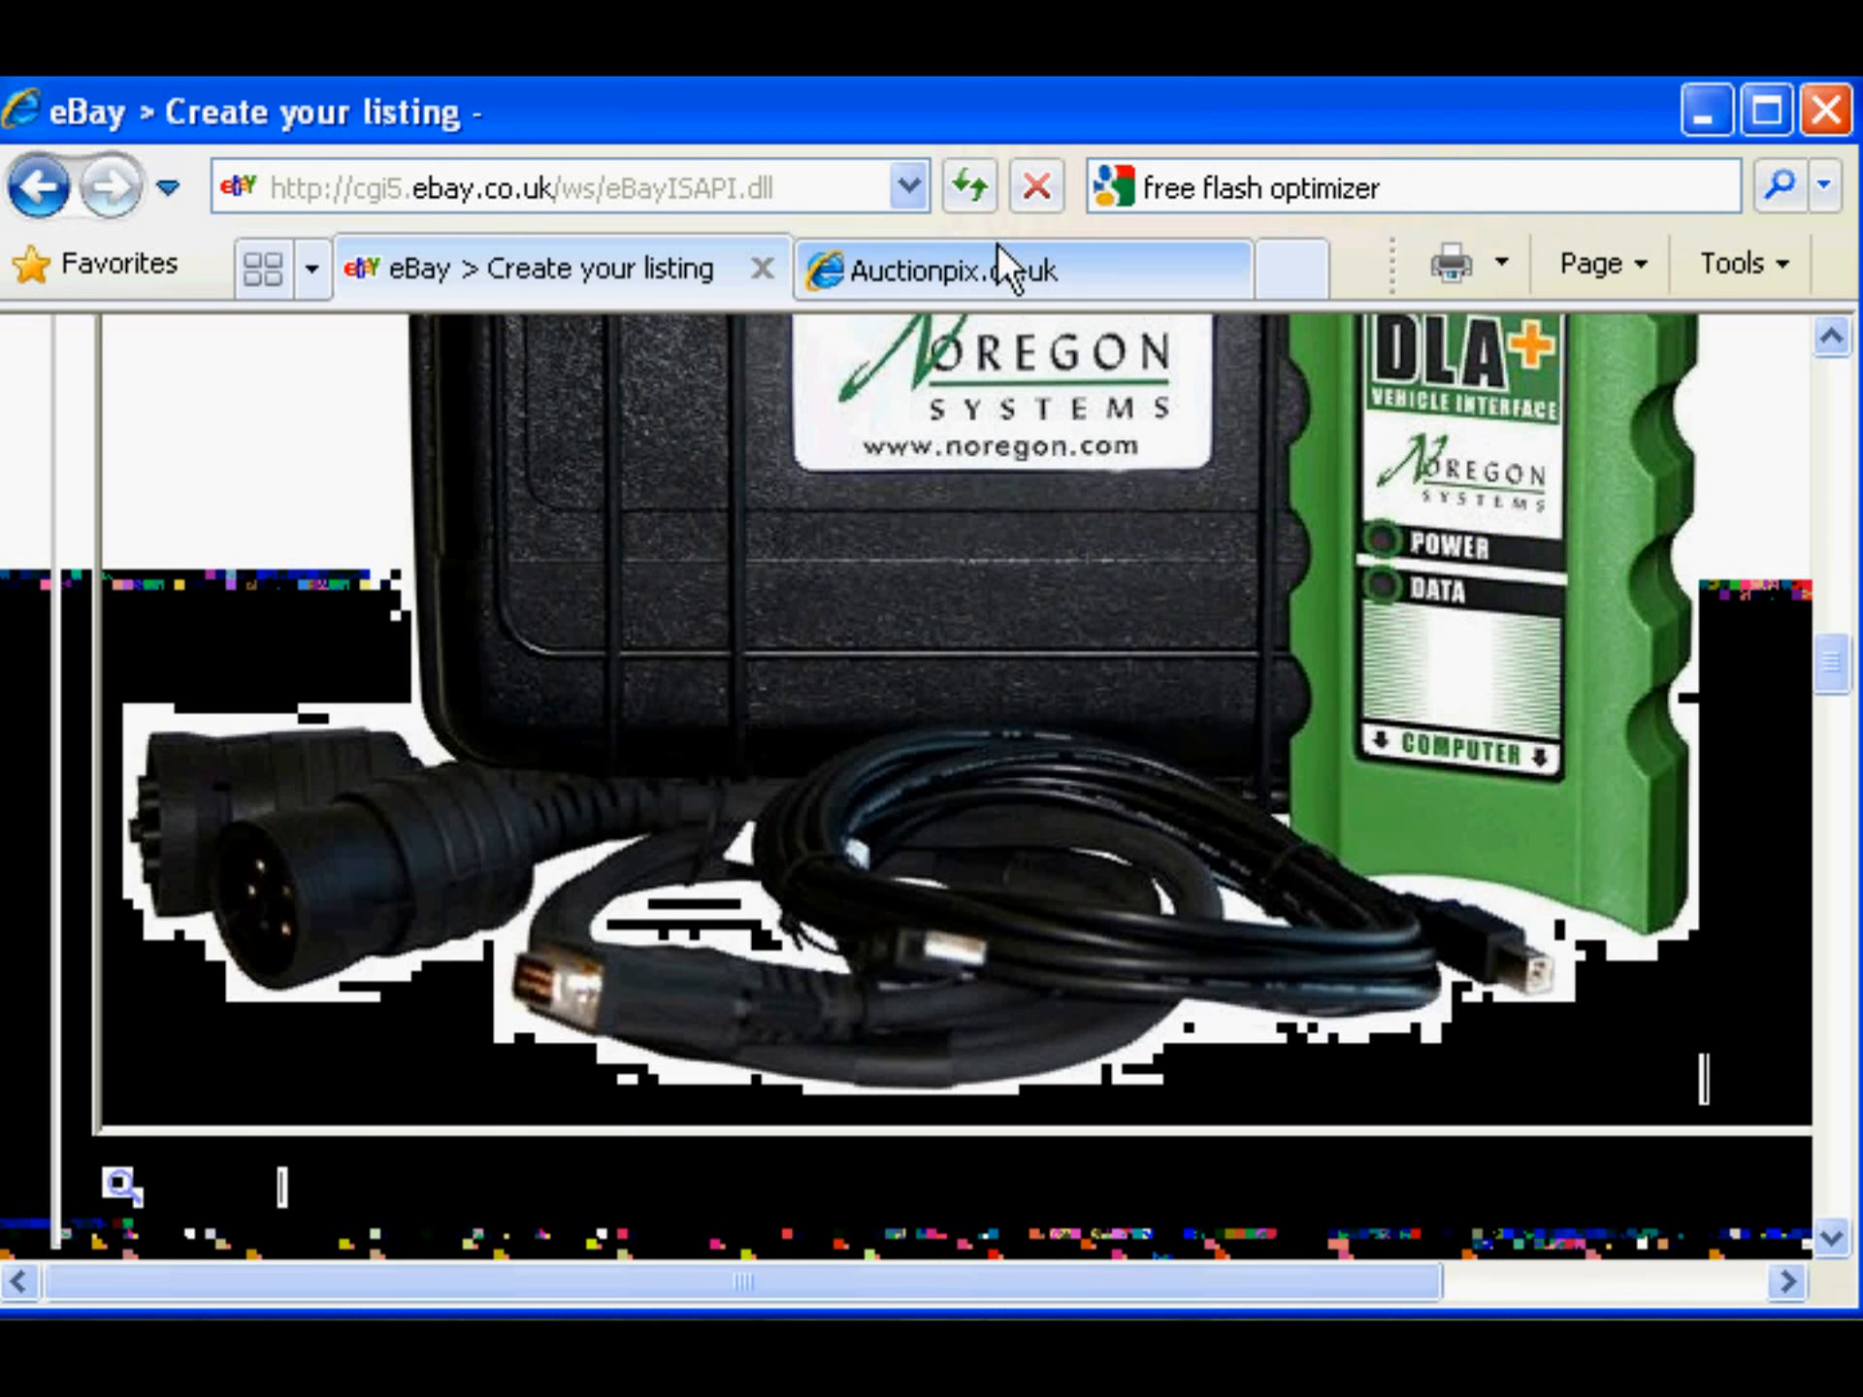